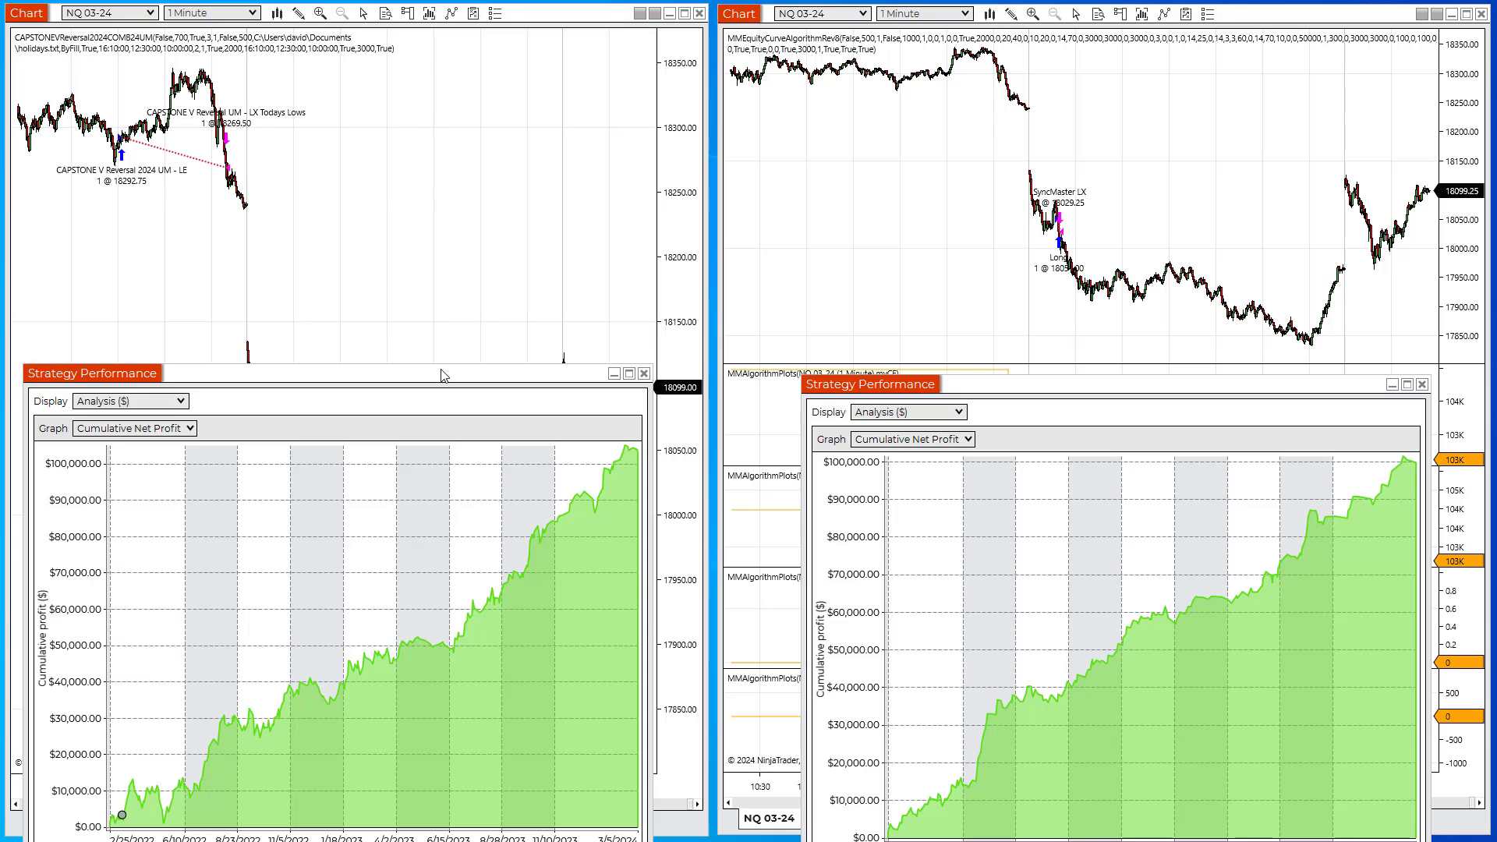
pyautogui.moveTo(452, 346)
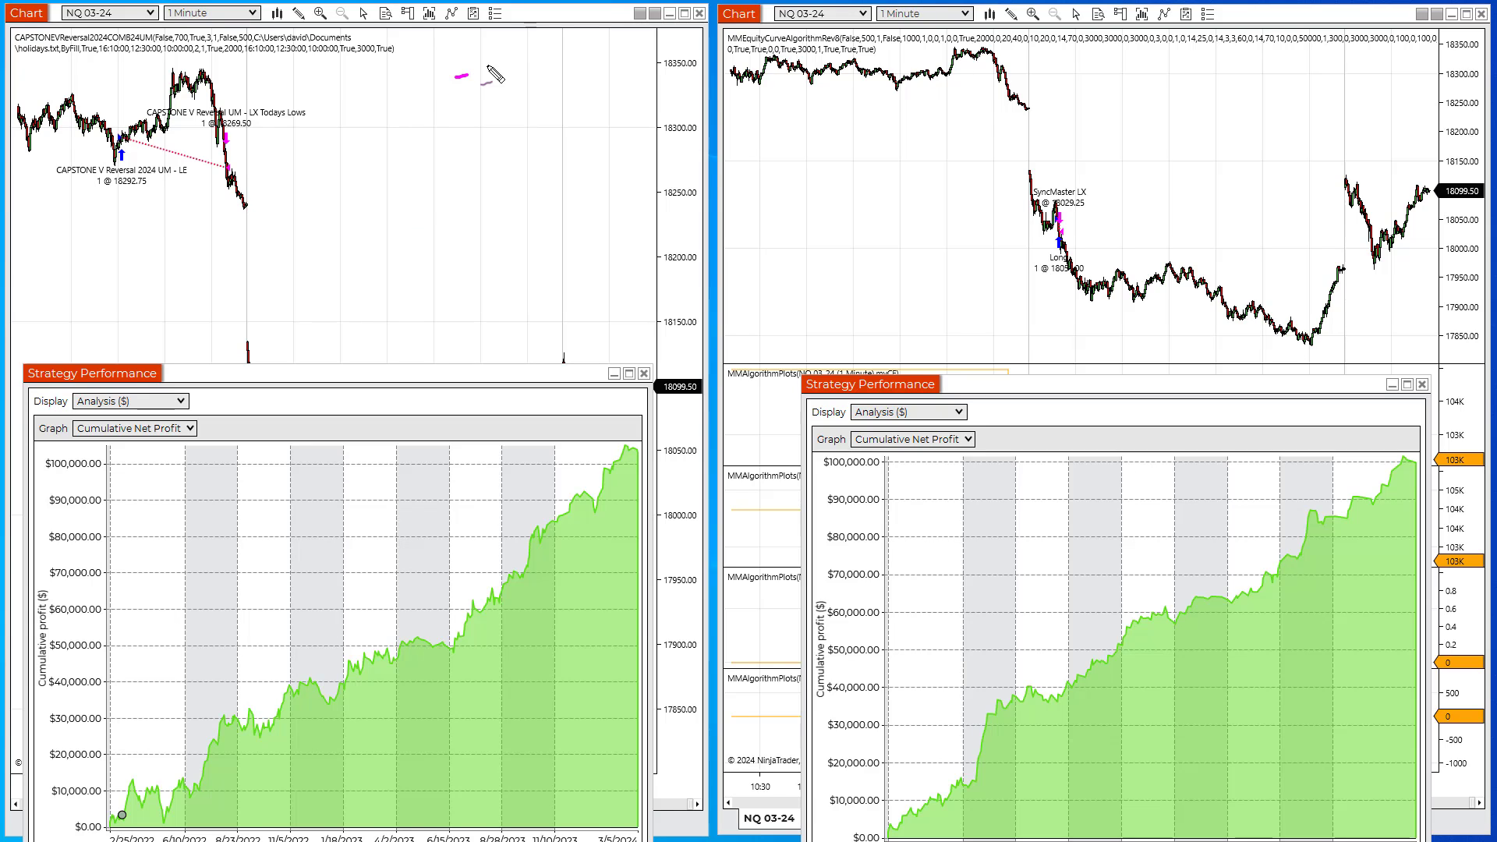
# Drag the V Reversal cumulative profit window higher over the left NQ chart.
pyautogui.moveTo(486, 72); pyautogui.dragTo(372, 101)
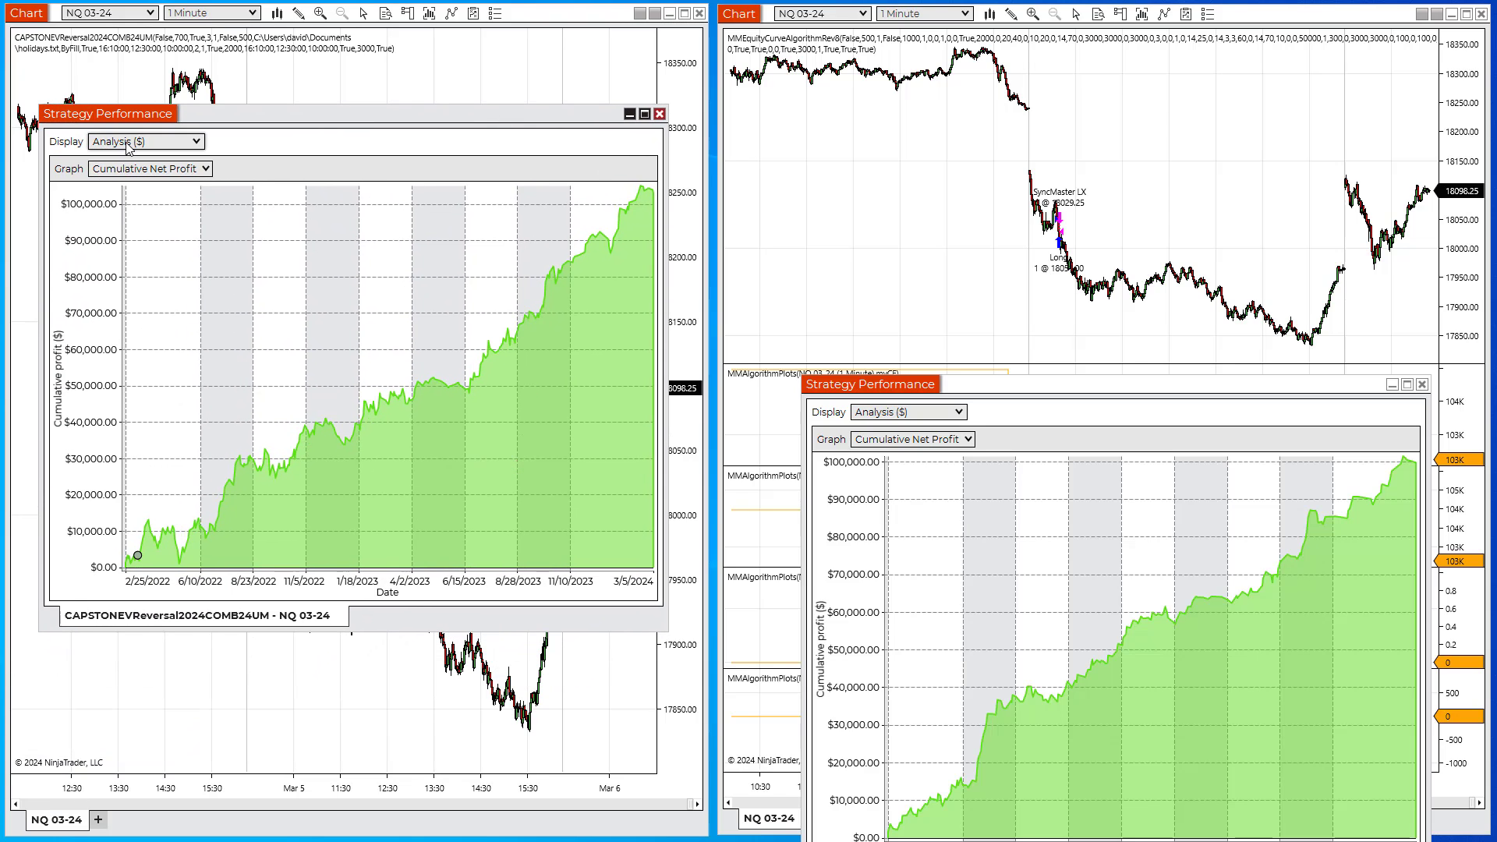
# Switch the V Reversal performance window's display to Summary ($).
pyautogui.click(143, 140)
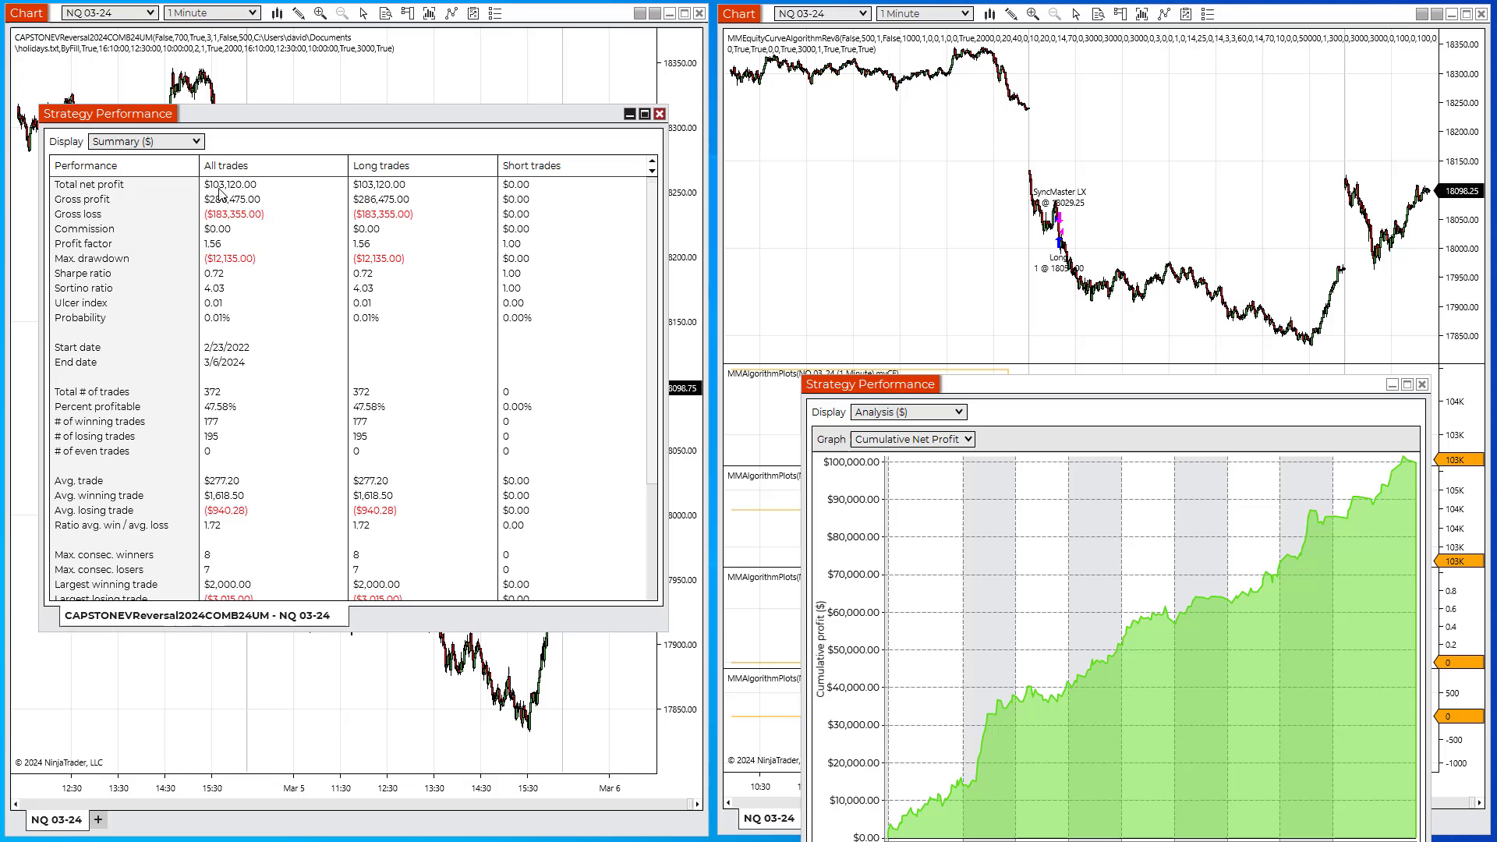
pyautogui.moveTo(250, 358)
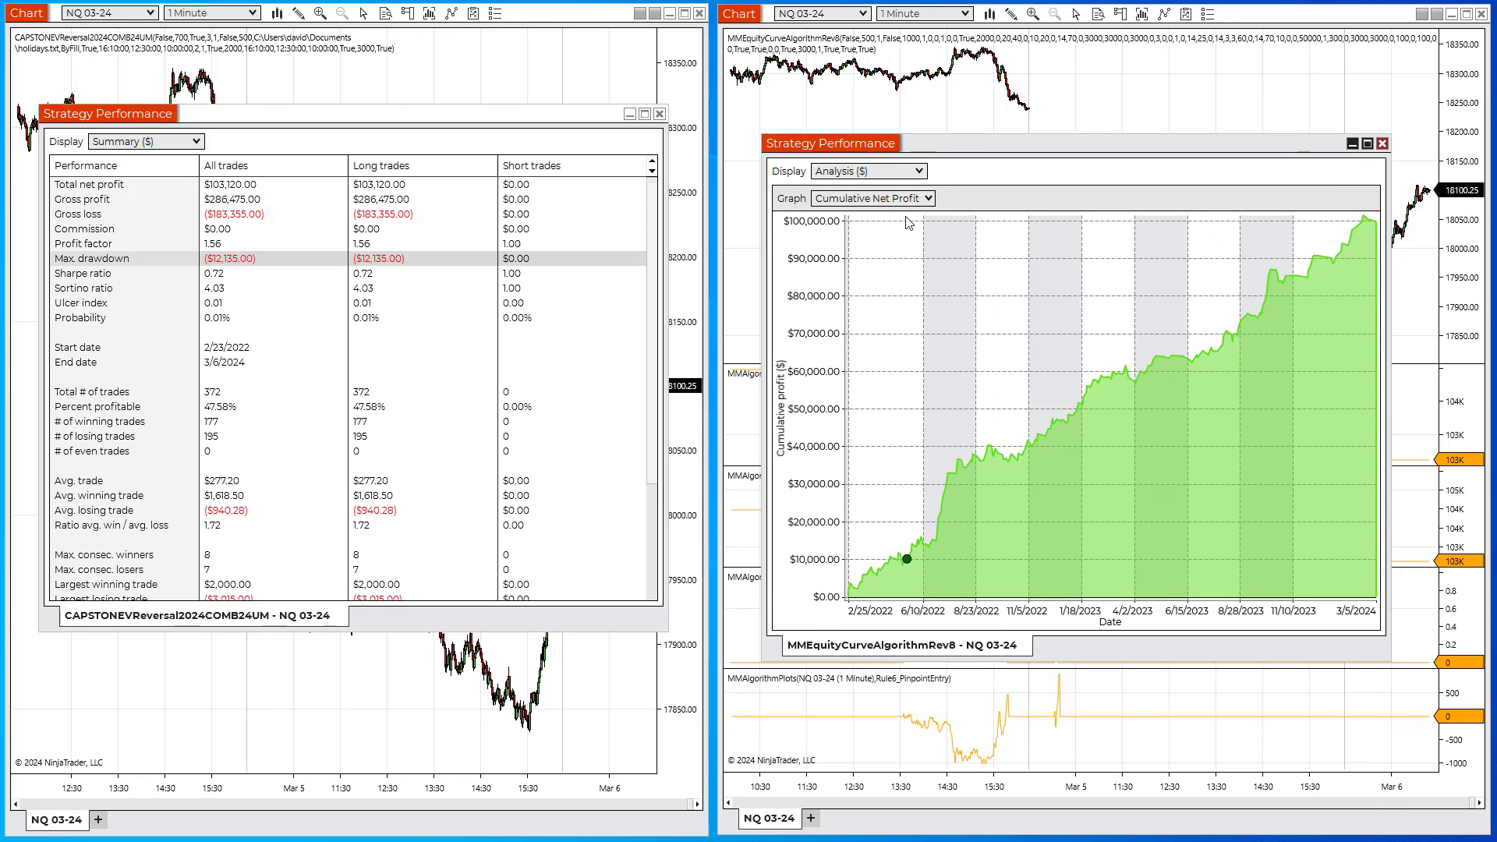
# Show the algorithm's Summary ($) beside V Reversal's and highlight the total trades row.
pyautogui.click(865, 171)
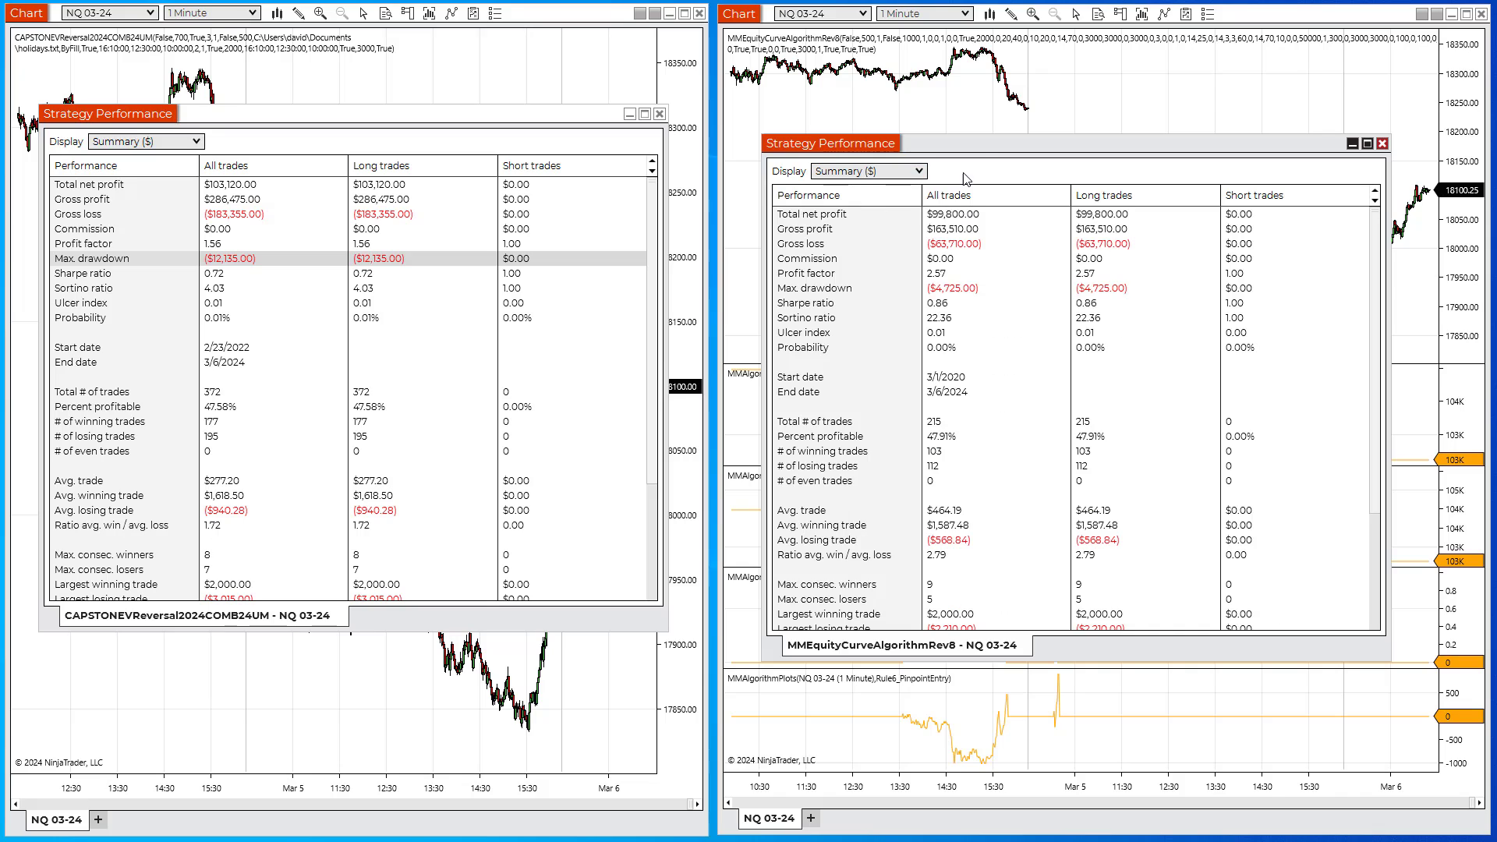
pyautogui.moveTo(860, 143); pyautogui.dragTo(864, 112)
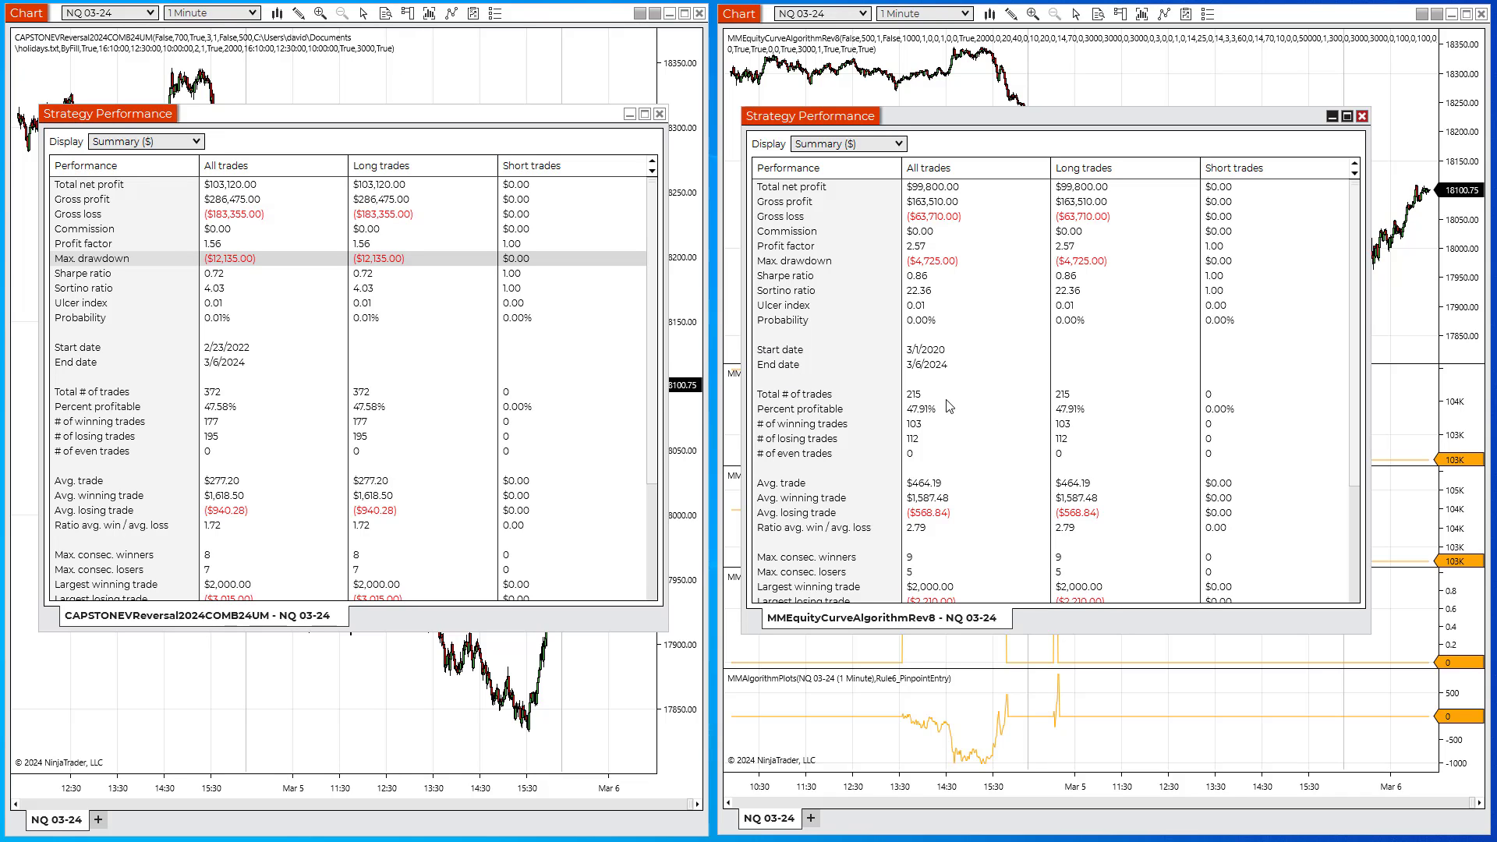
pyautogui.click(912, 393)
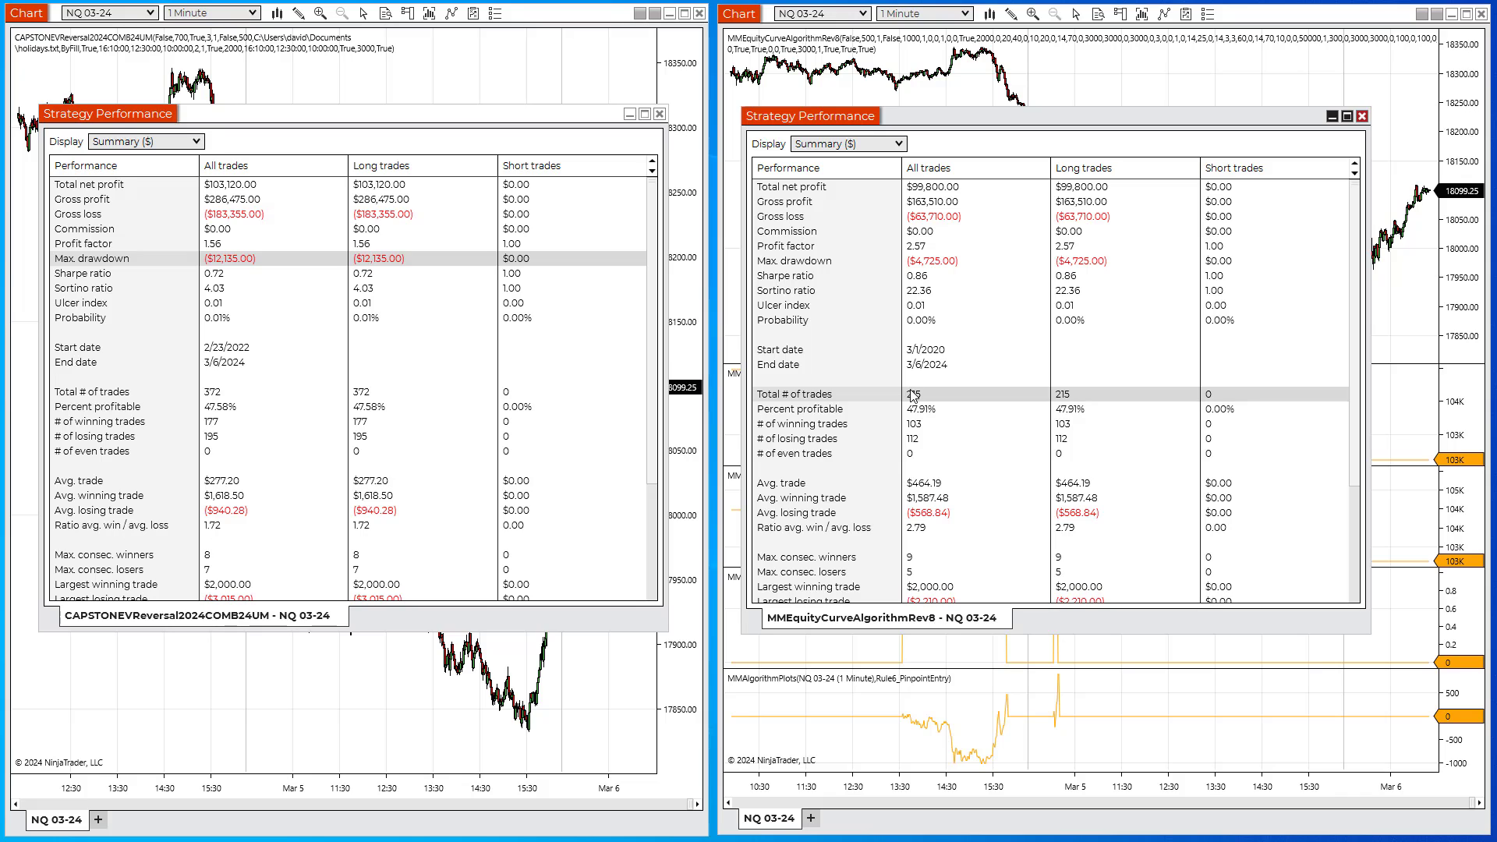
pyautogui.moveTo(958, 153)
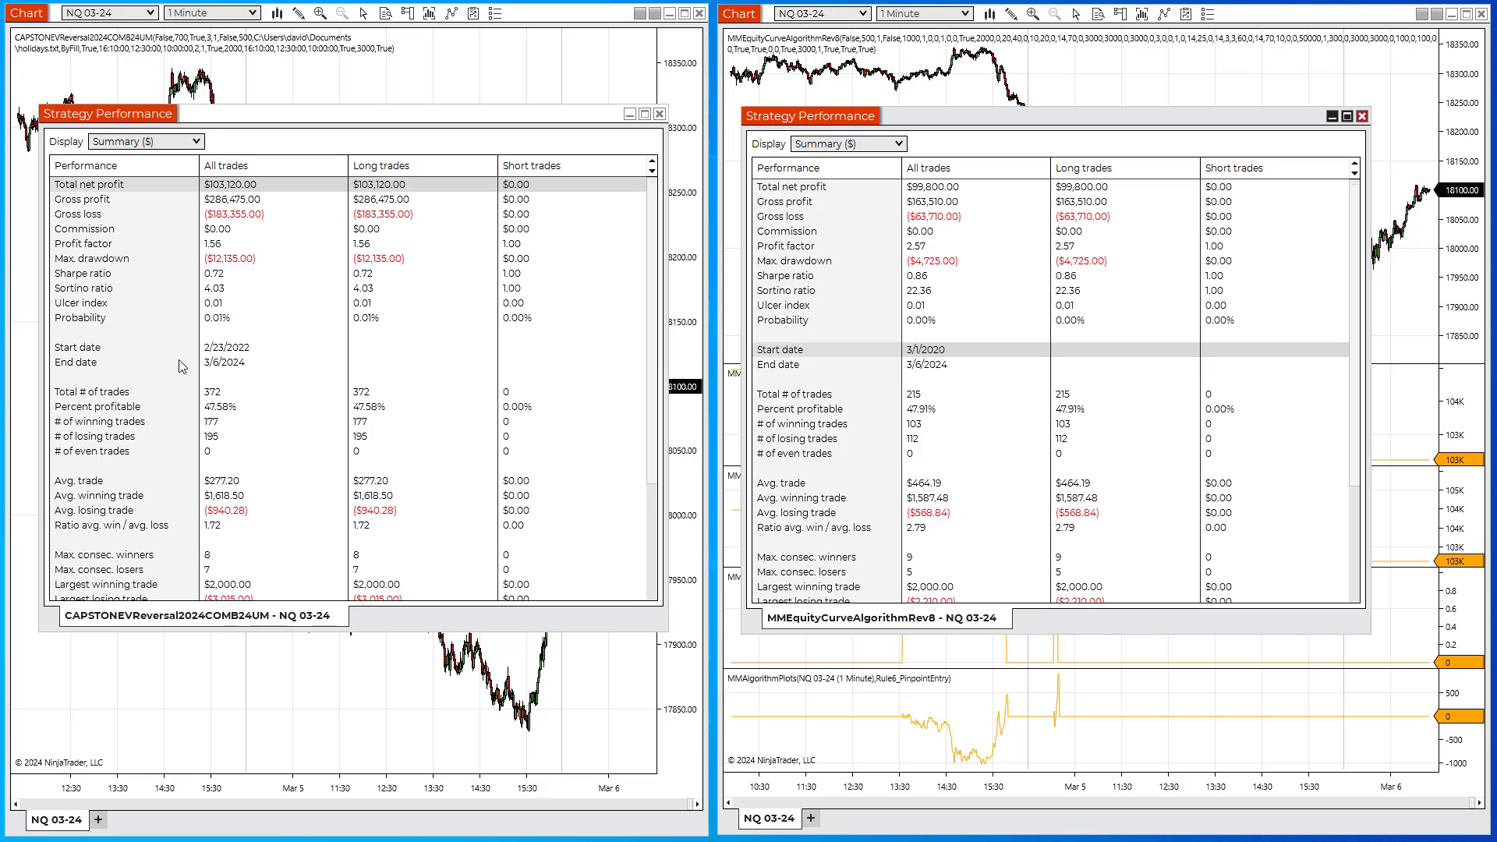
pyautogui.moveTo(988, 346)
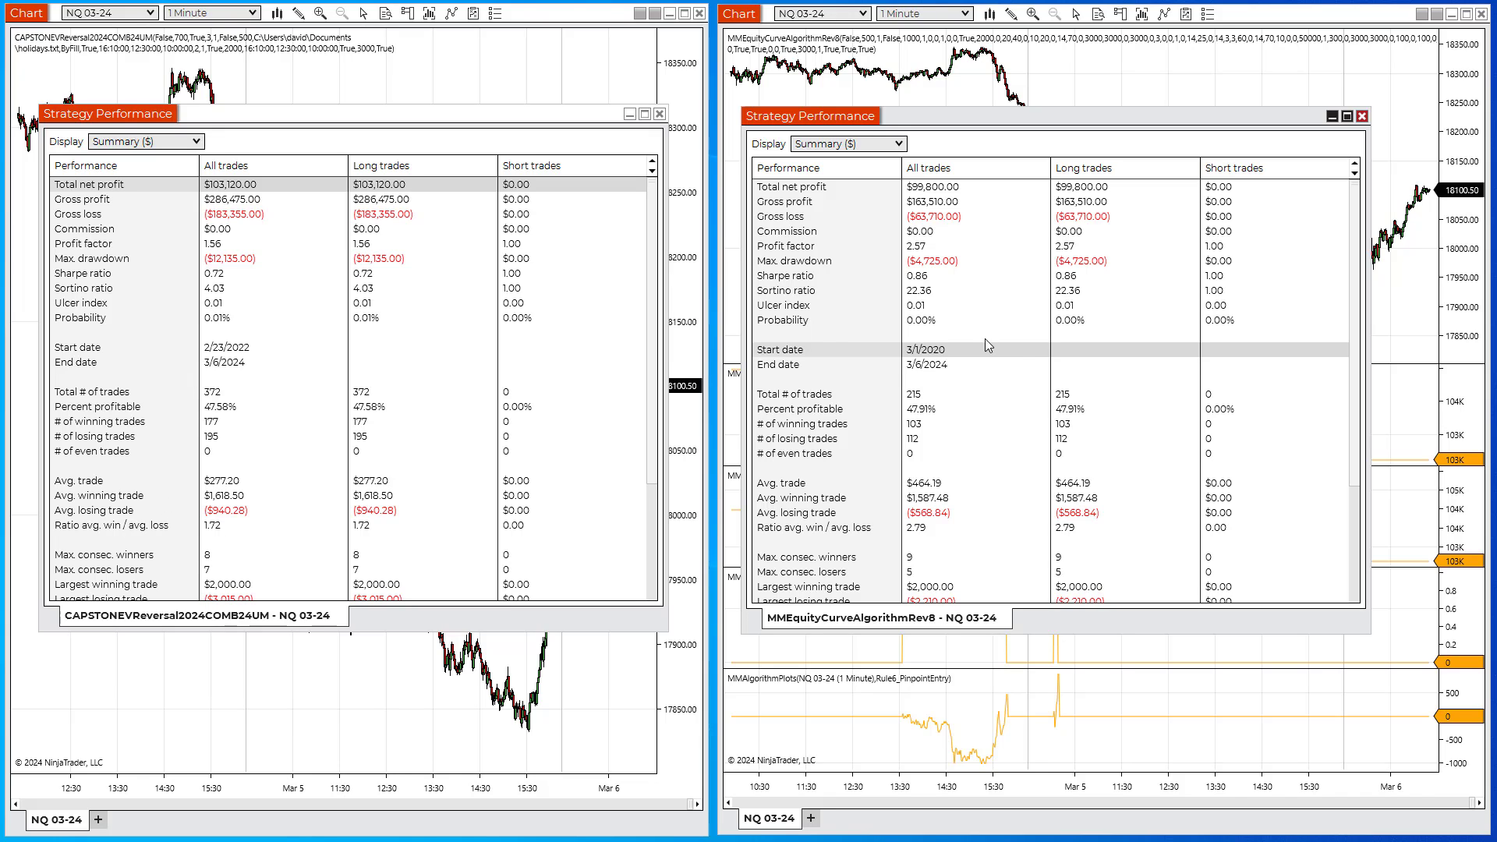
pyautogui.moveTo(334, 252)
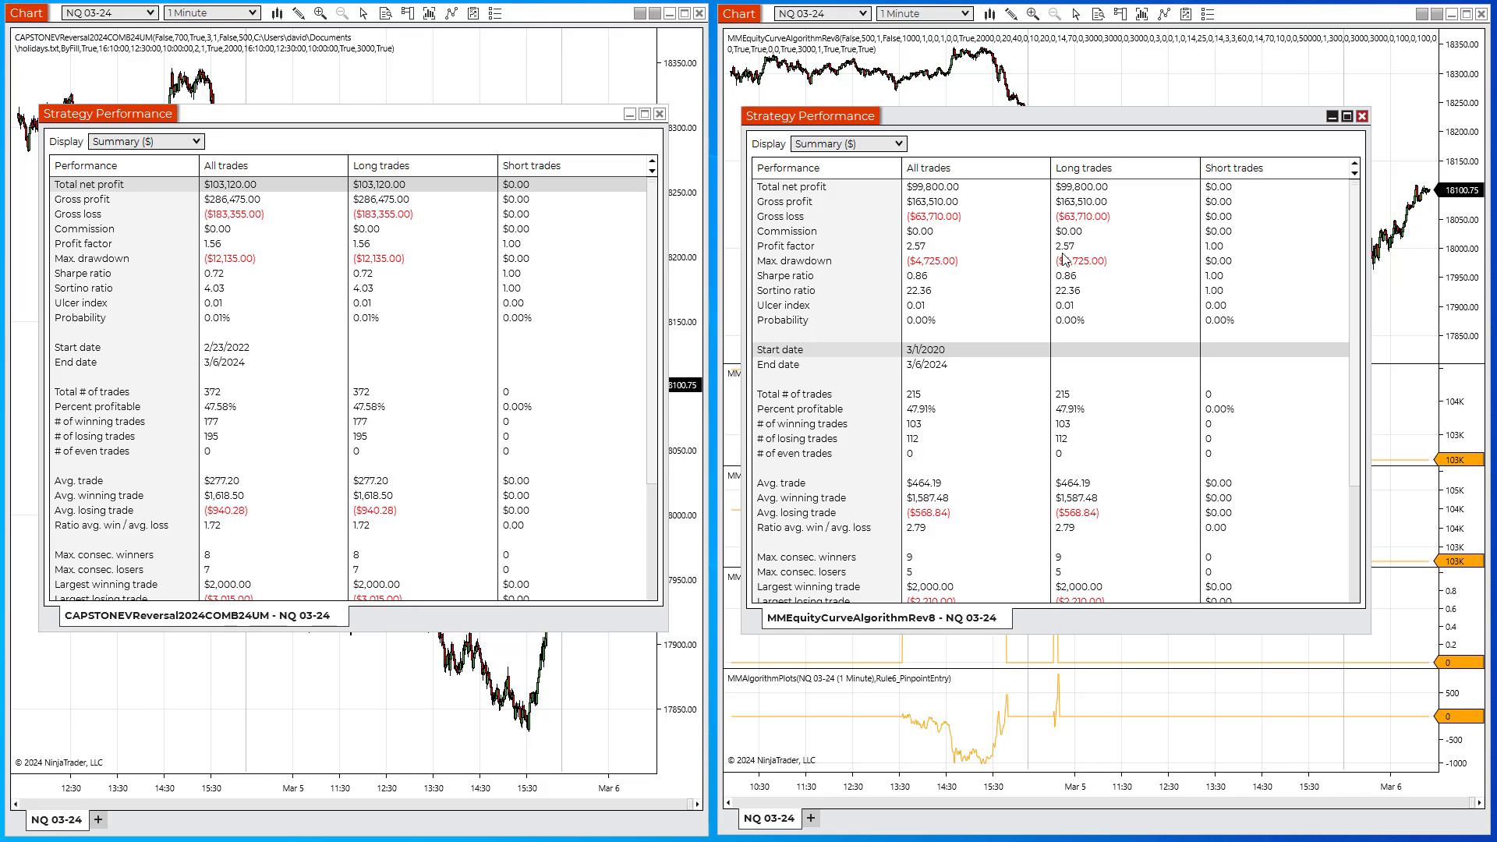
pyautogui.moveTo(1004, 307)
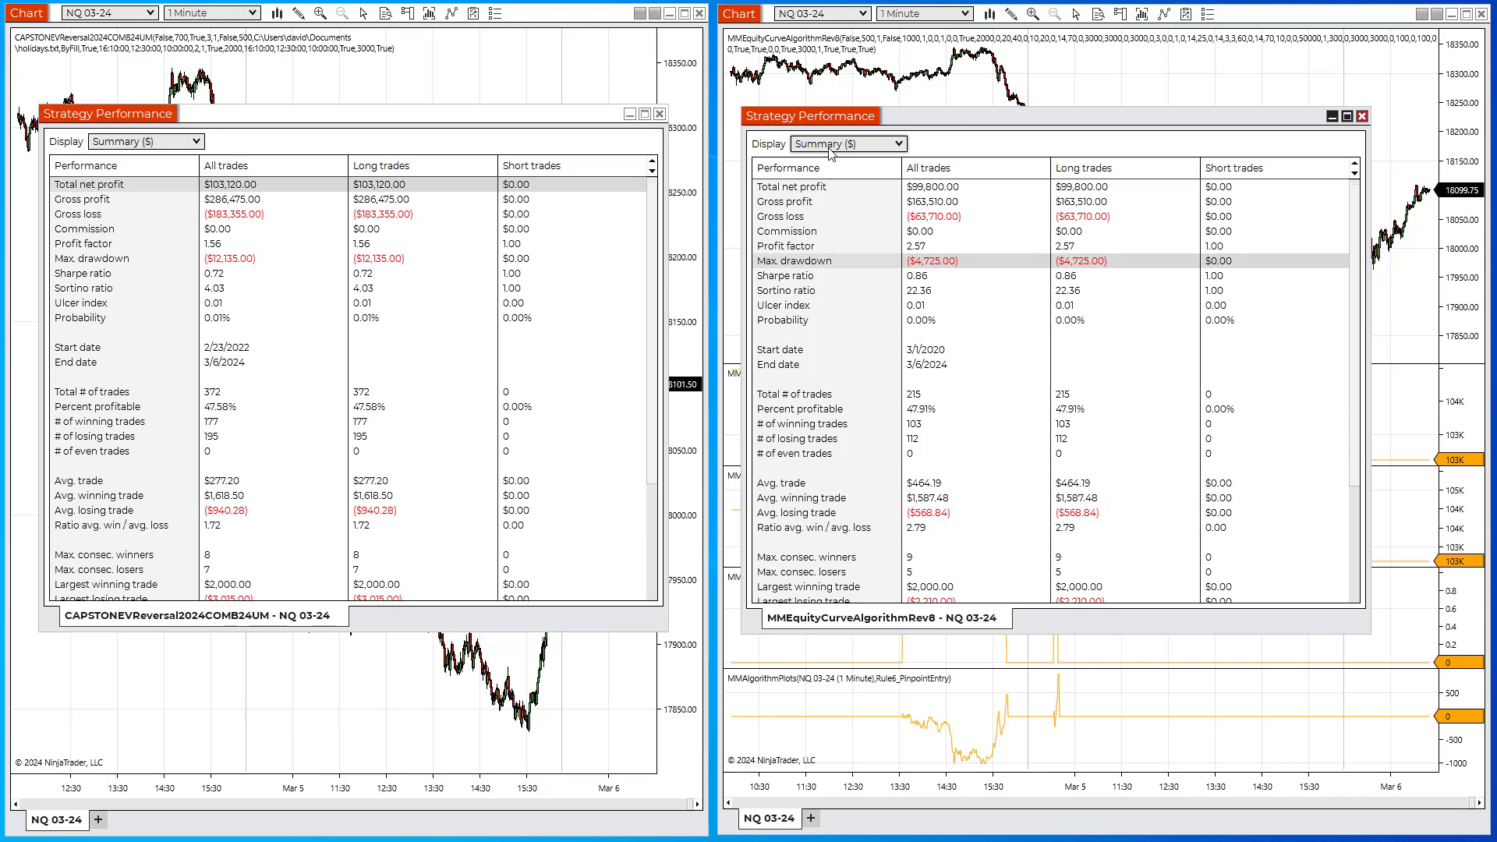
# Switch both performance windows to the Analysis ($) cumulative net profit curve.
pyautogui.click(846, 143)
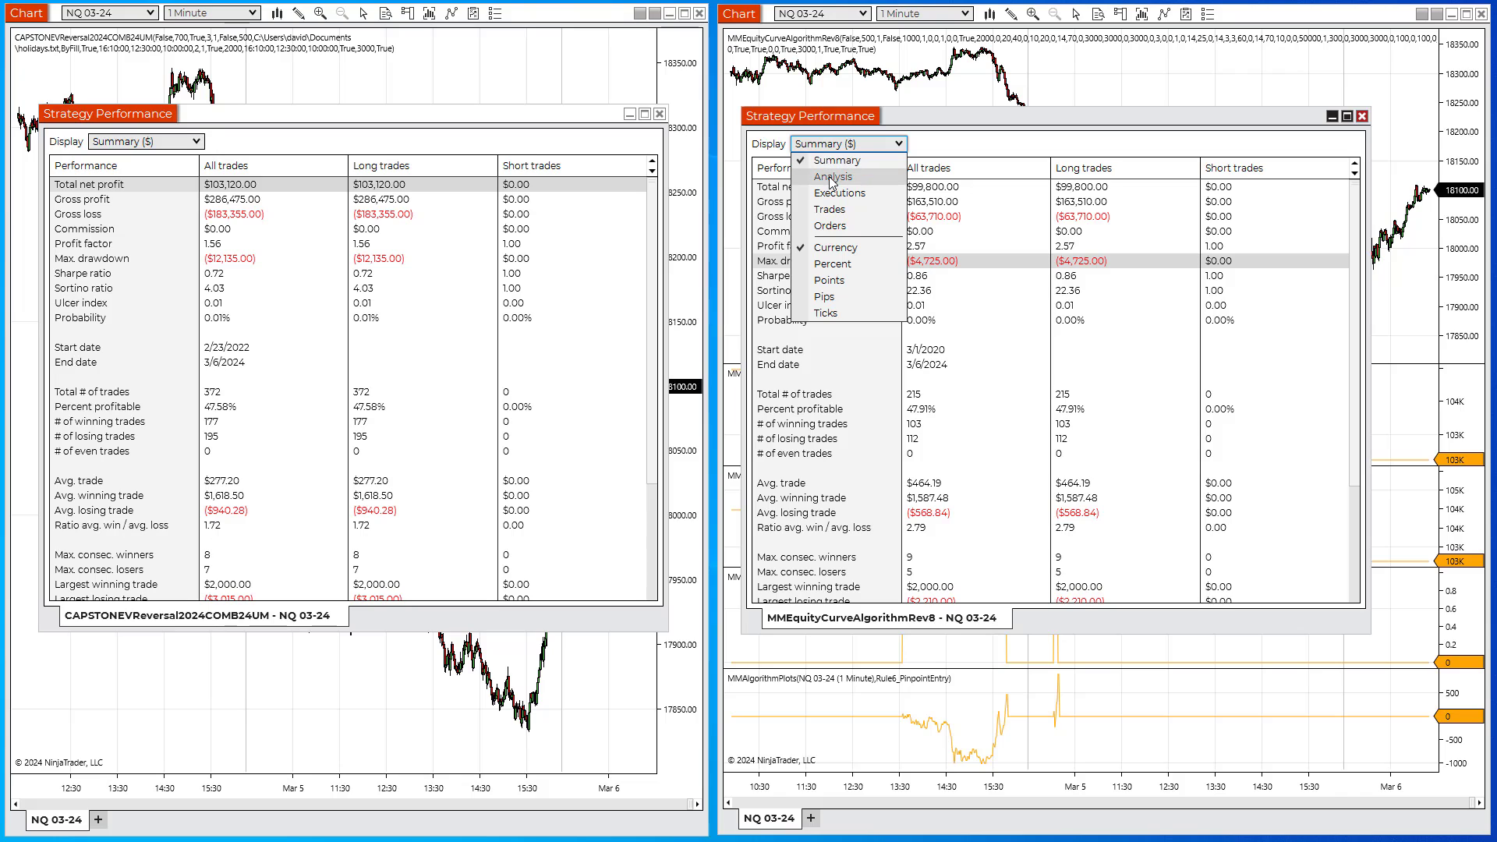
pyautogui.click(833, 177)
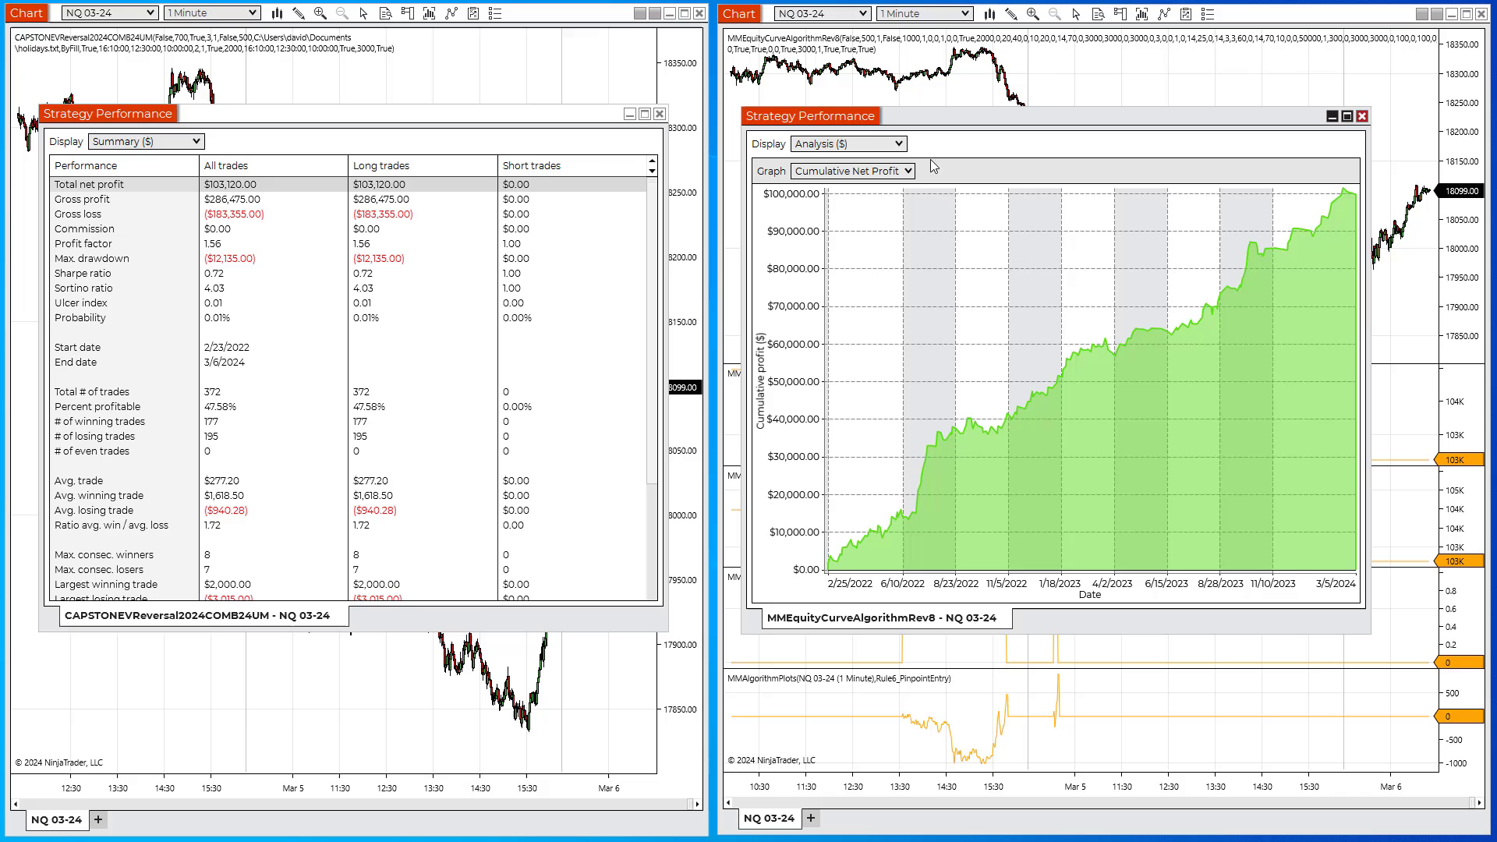
pyautogui.moveTo(1265, 278)
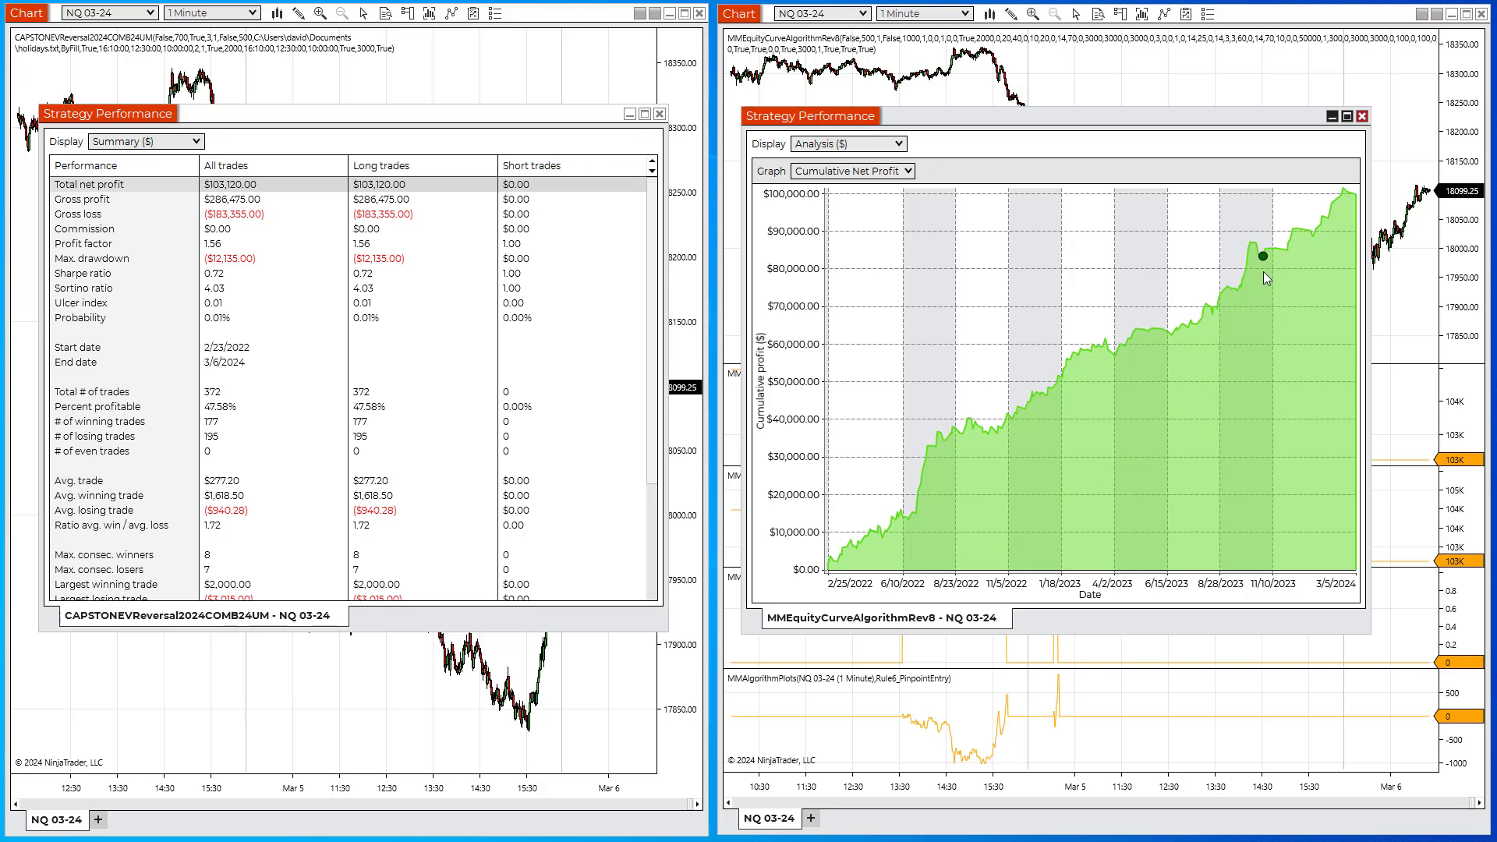
pyautogui.moveTo(1422, 206)
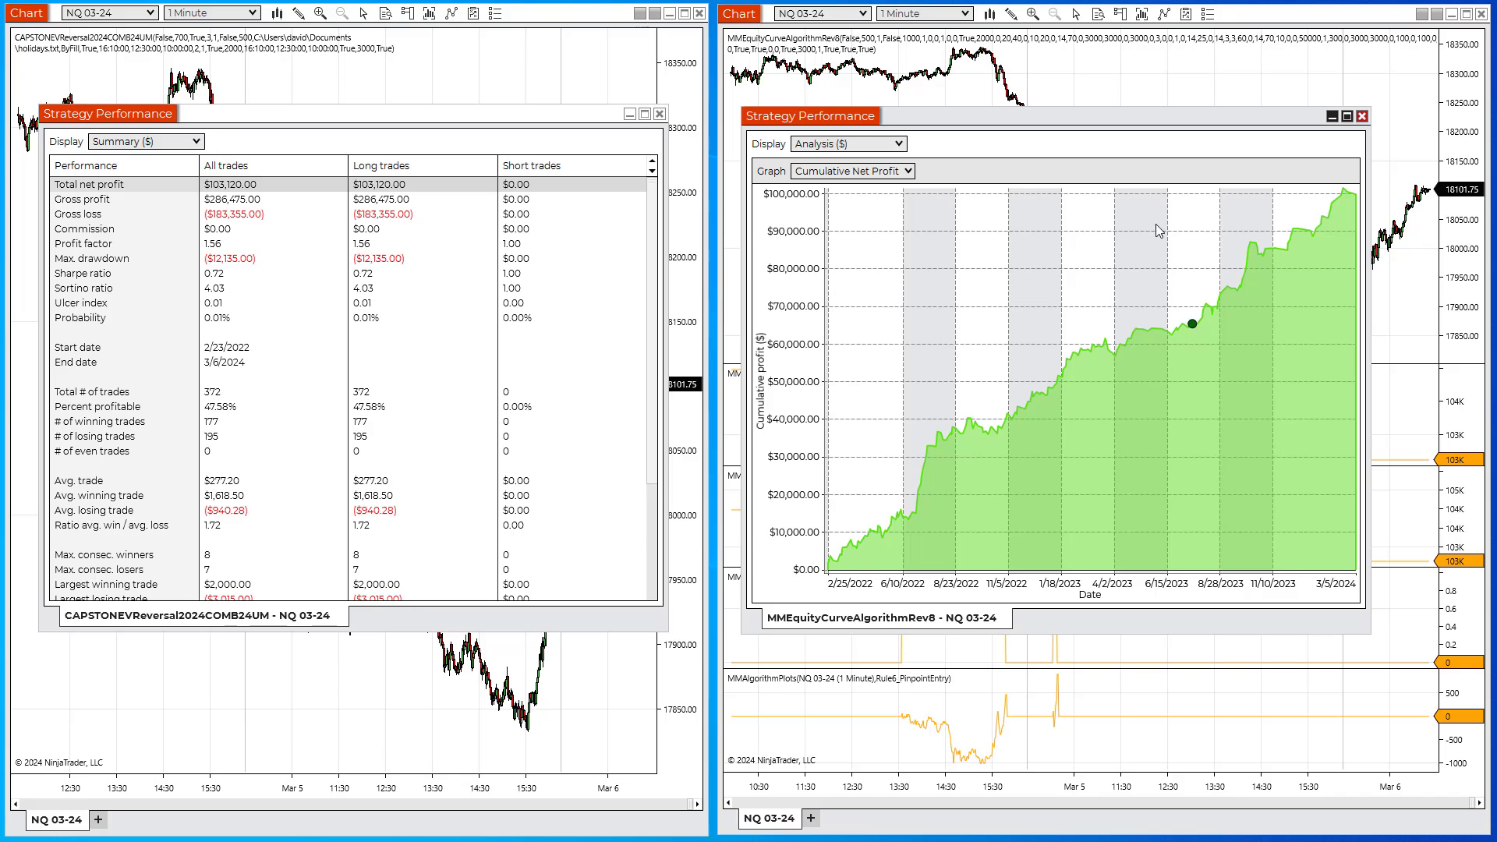
pyautogui.click(145, 141)
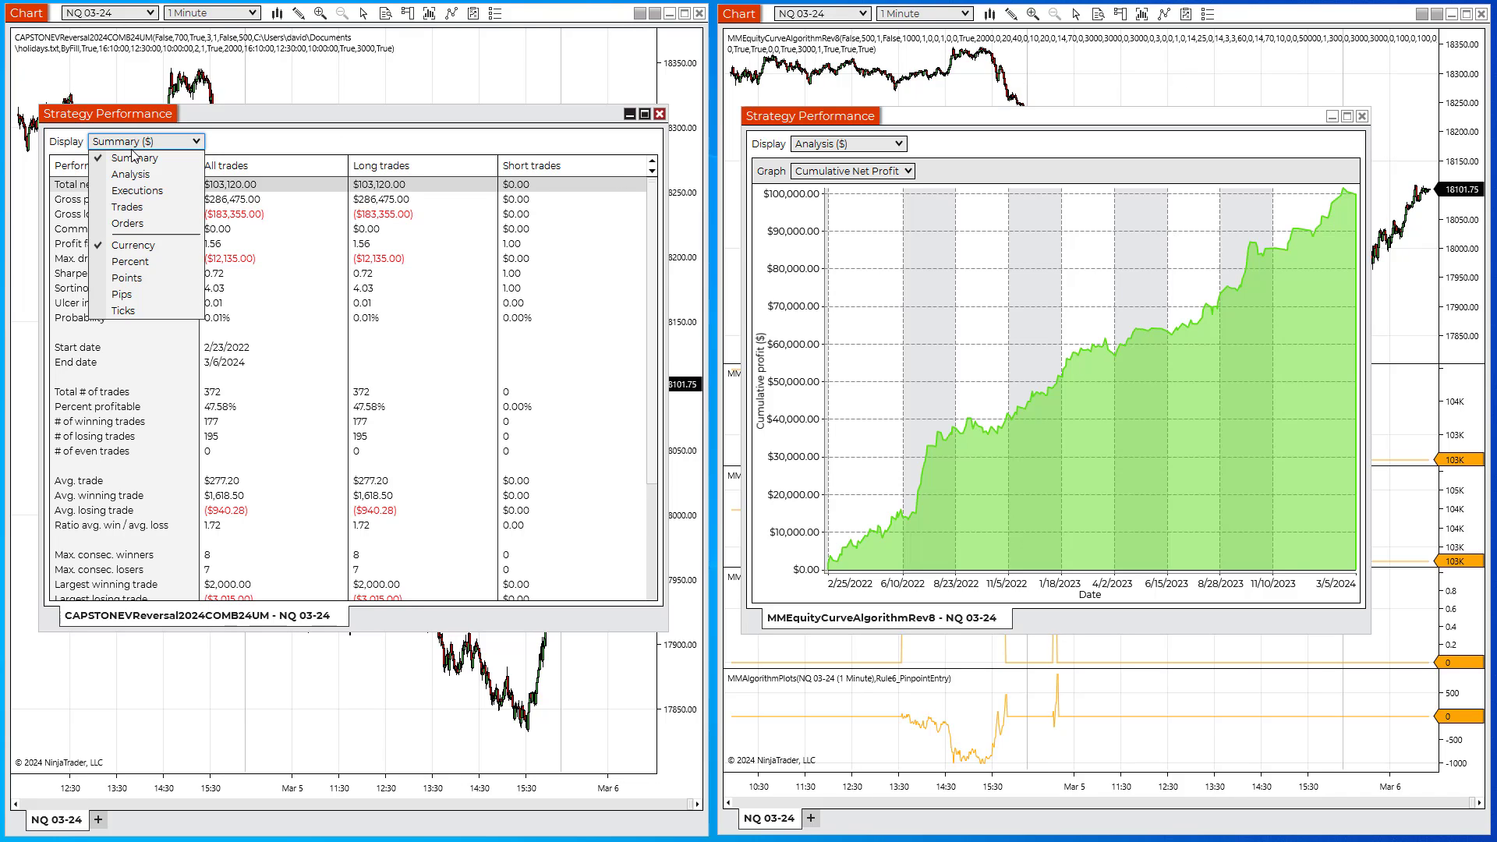
pyautogui.click(131, 174)
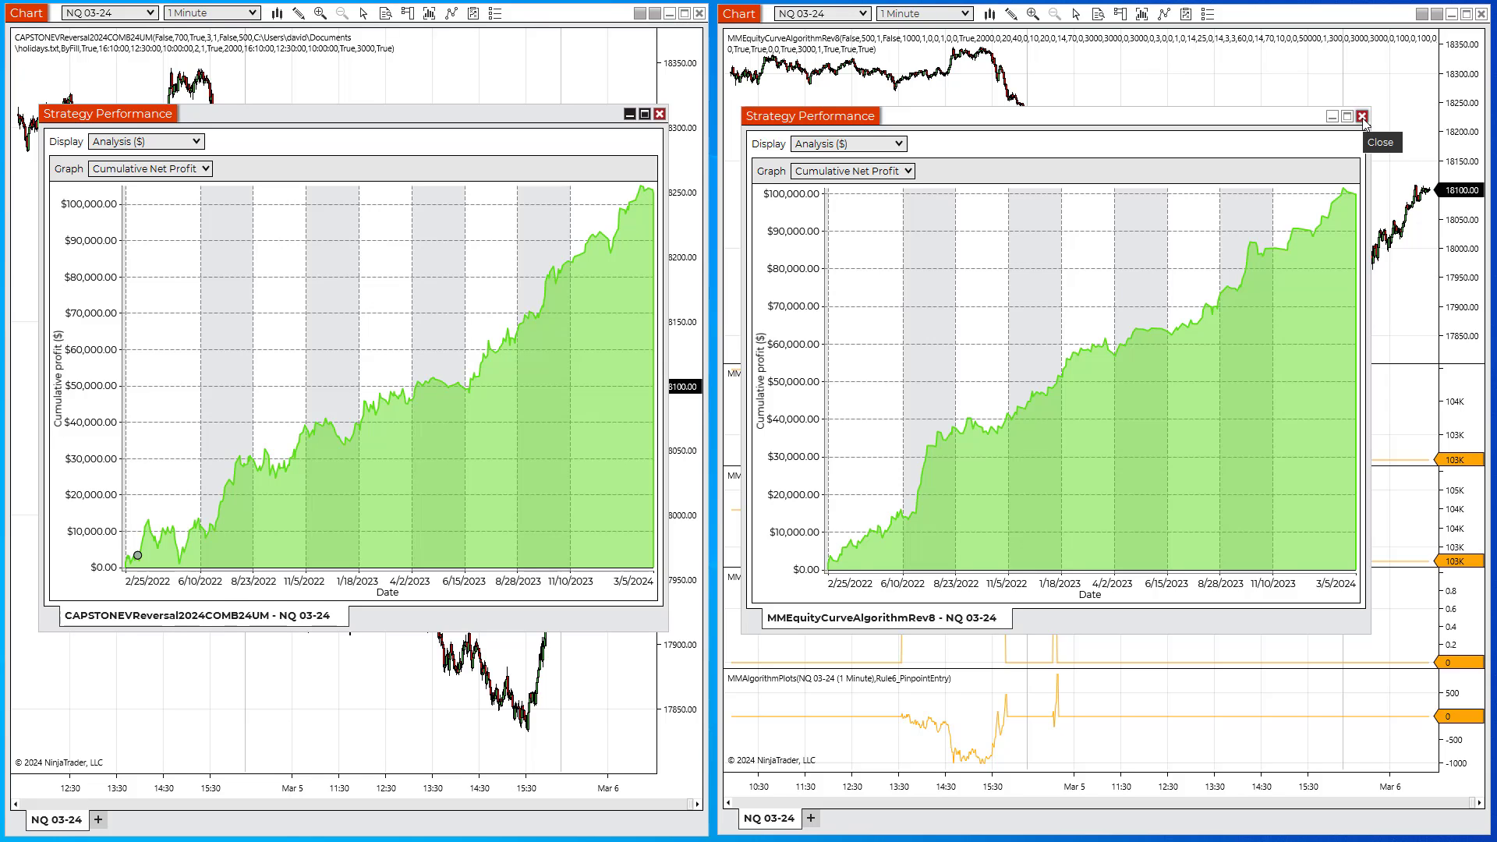
# Close both Strategy Performance windows and bring up the right chart's options.
pyautogui.click(1363, 115)
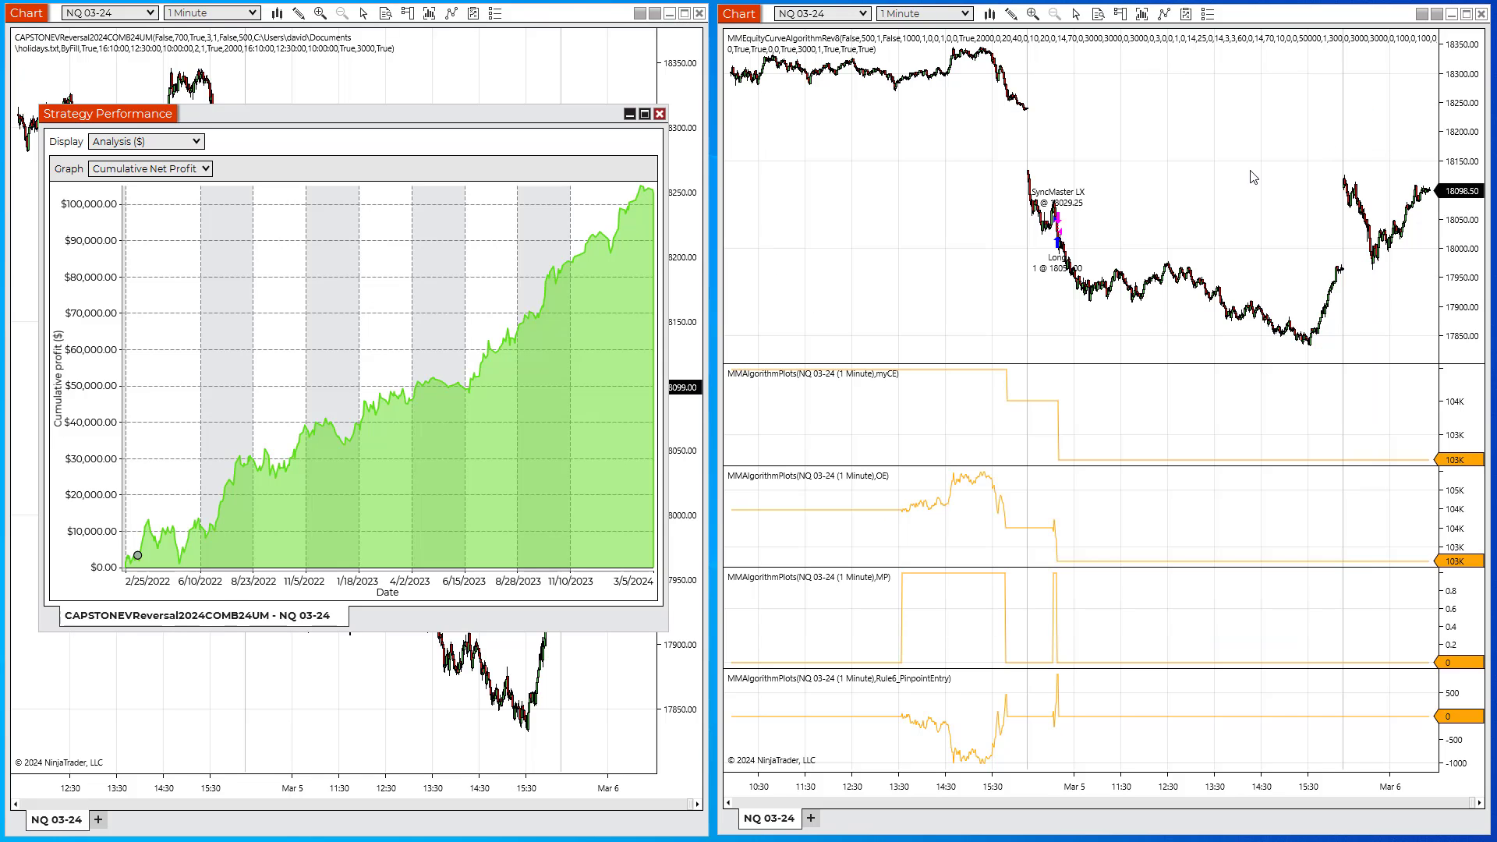
pyautogui.click(660, 113)
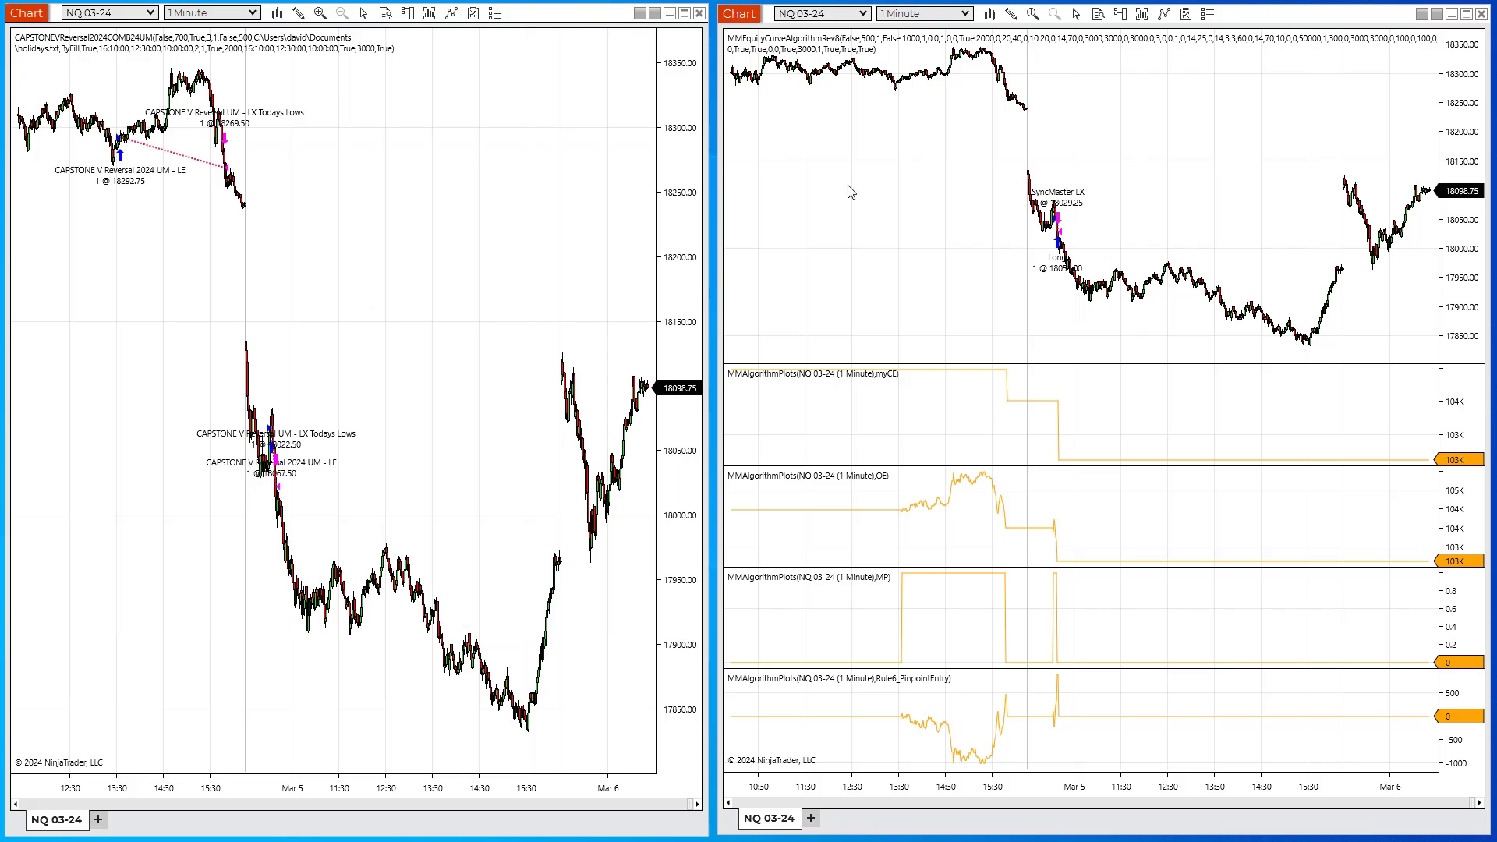
pyautogui.moveTo(847, 515)
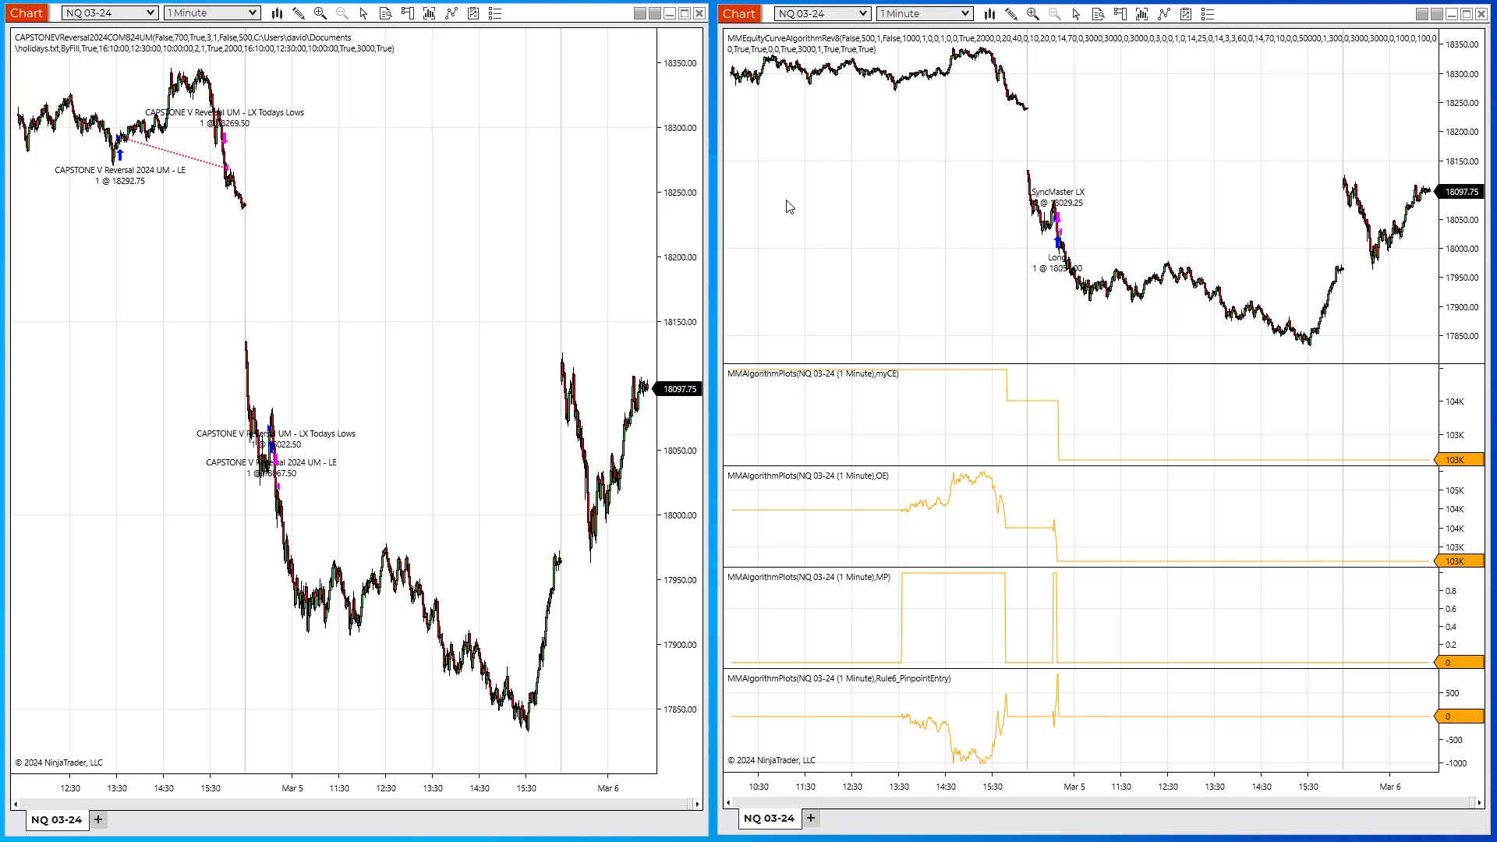
pyautogui.rightClick(788, 206)
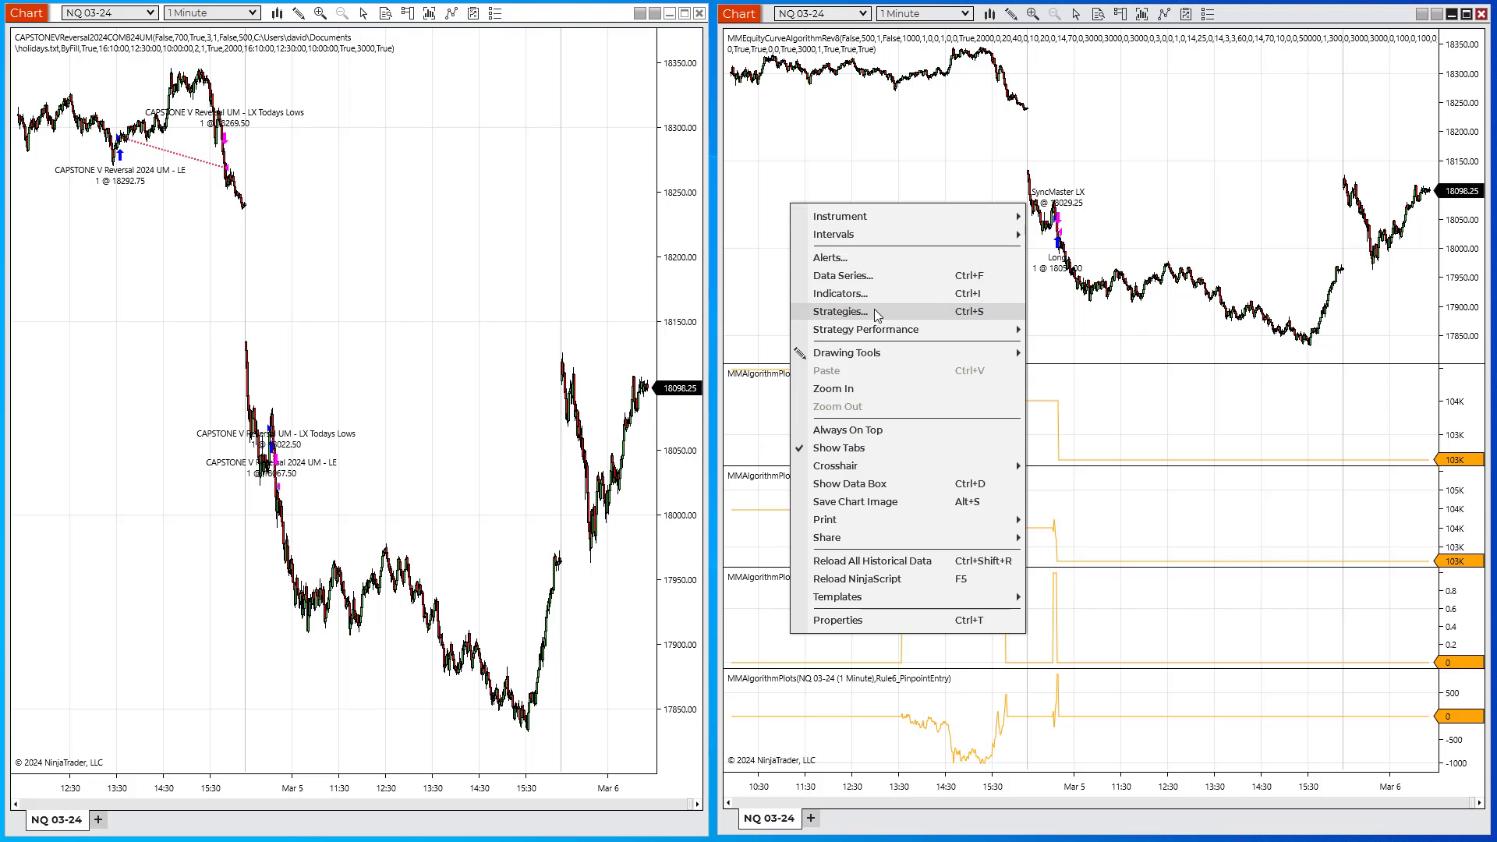
# Disable the MM Equity Curve Algorithm strategy and scroll to its master strategy settings.
pyautogui.click(839, 311)
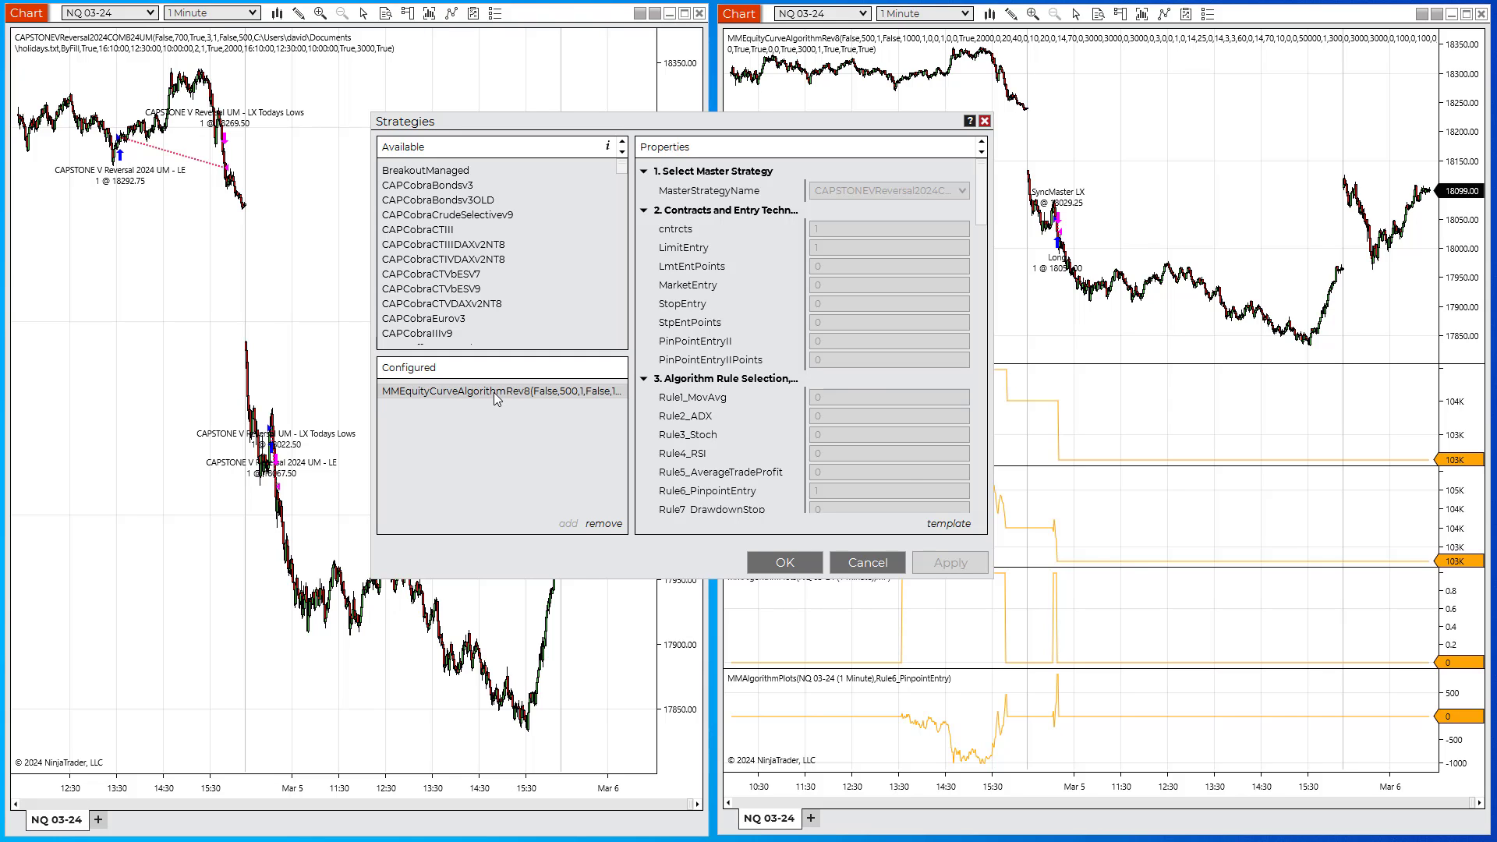
pyautogui.moveTo(982, 204)
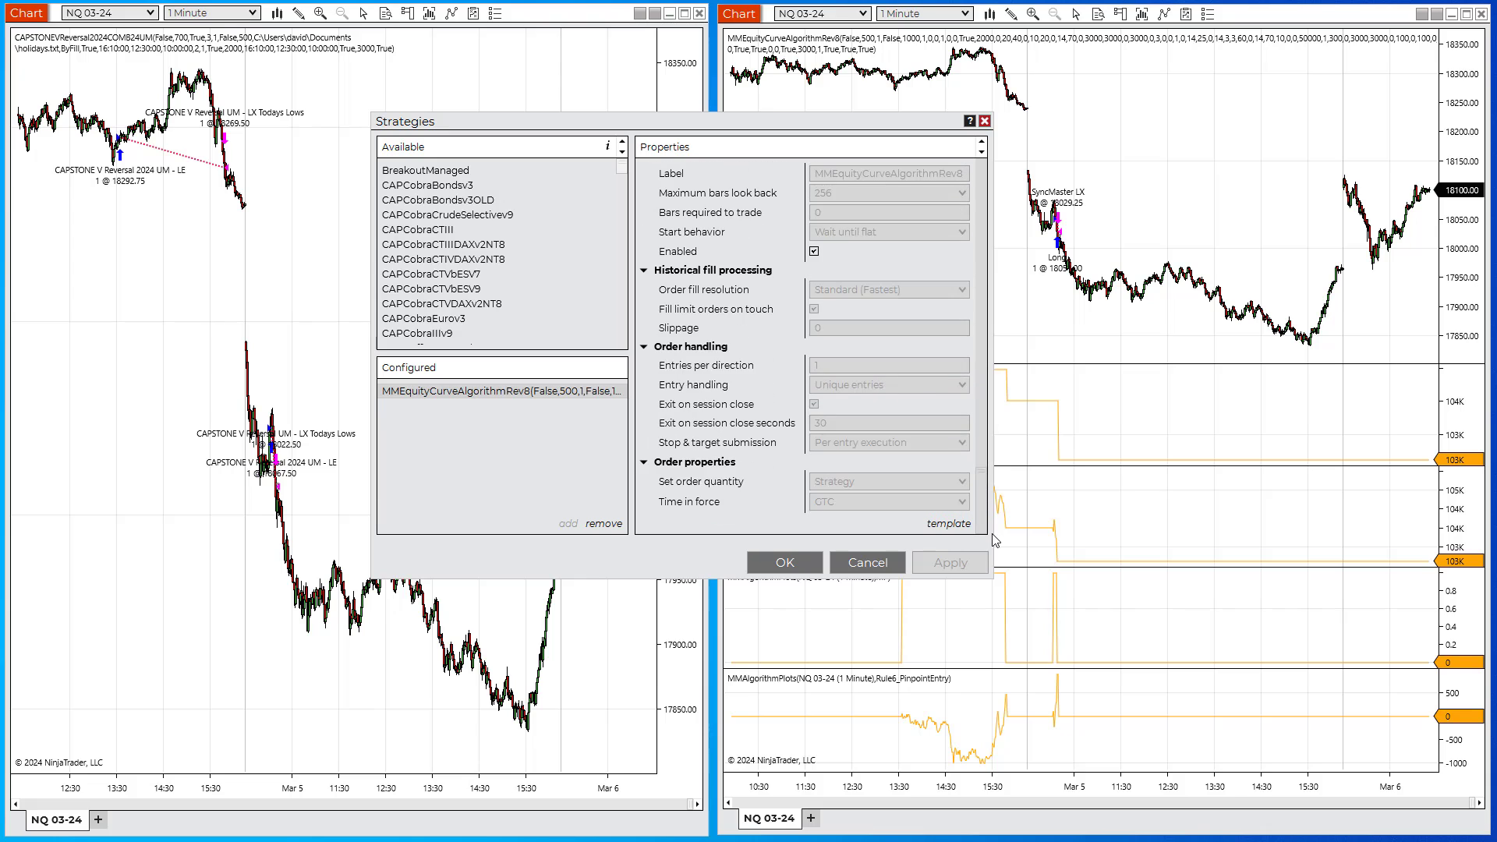
pyautogui.click(814, 251)
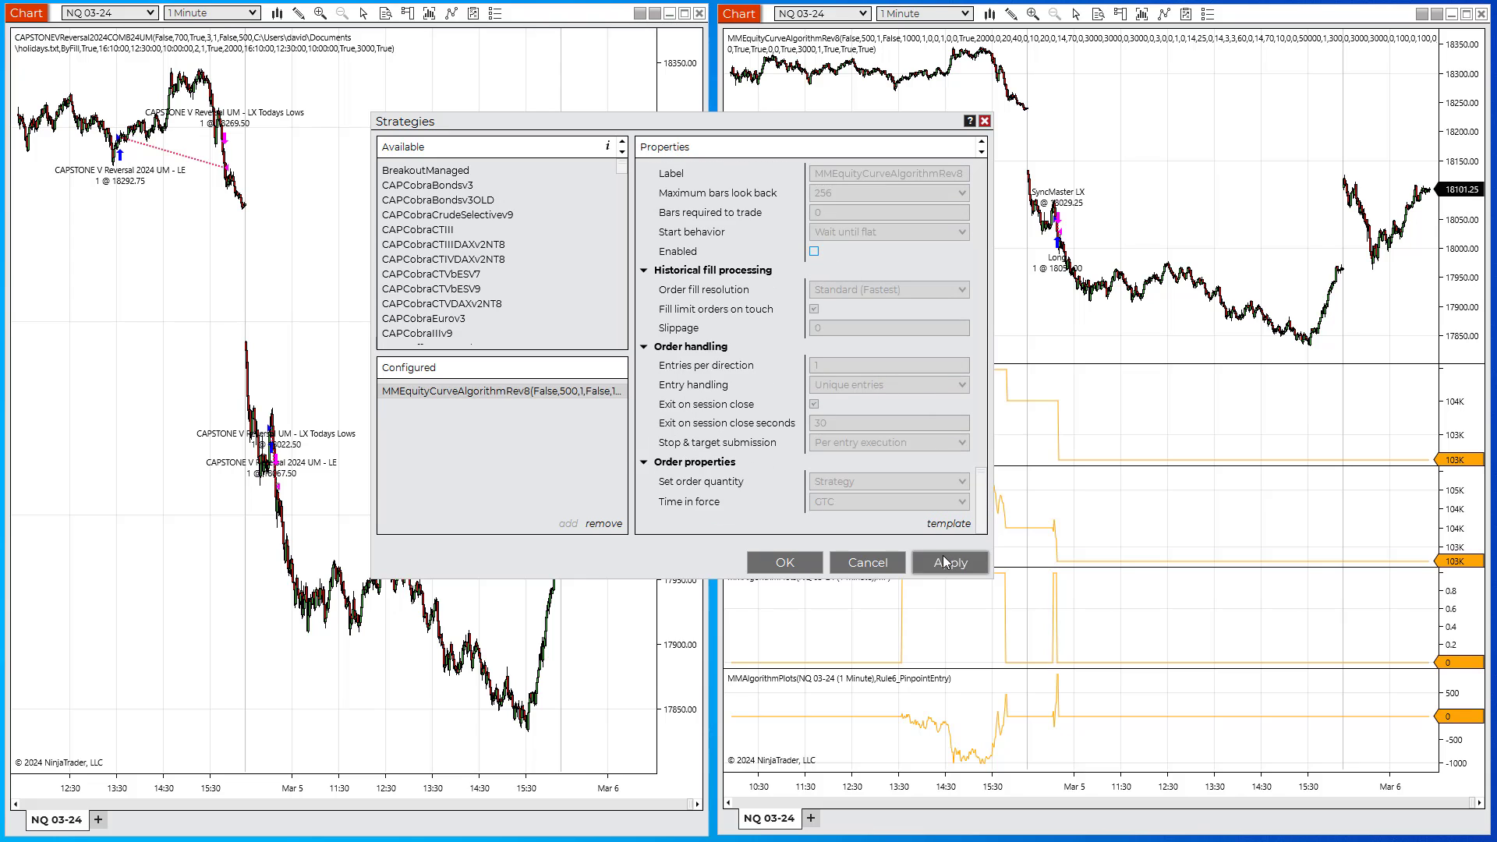
pyautogui.click(949, 561)
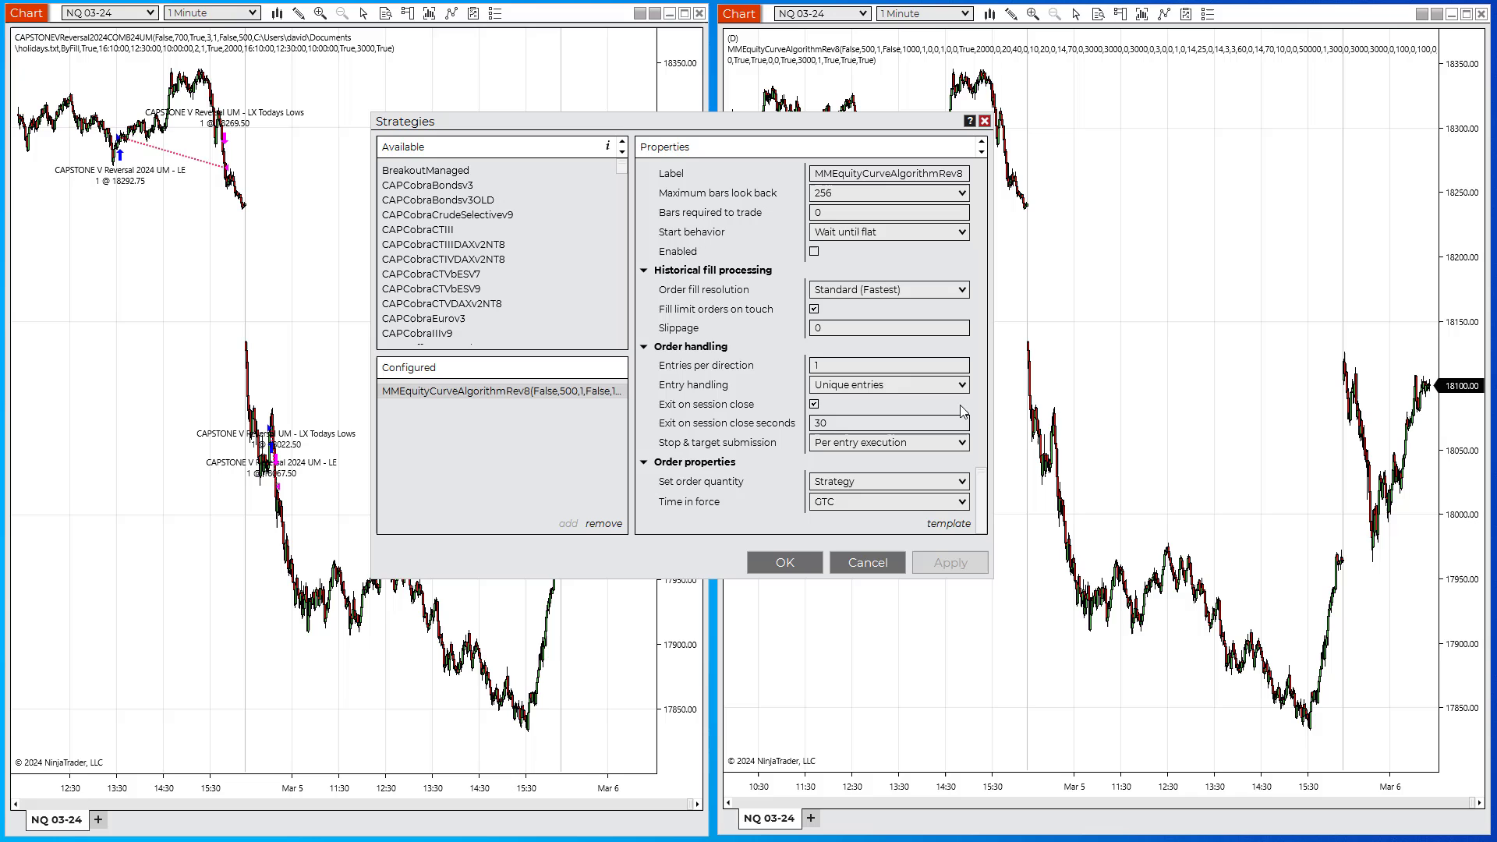
pyautogui.scroll(-3)
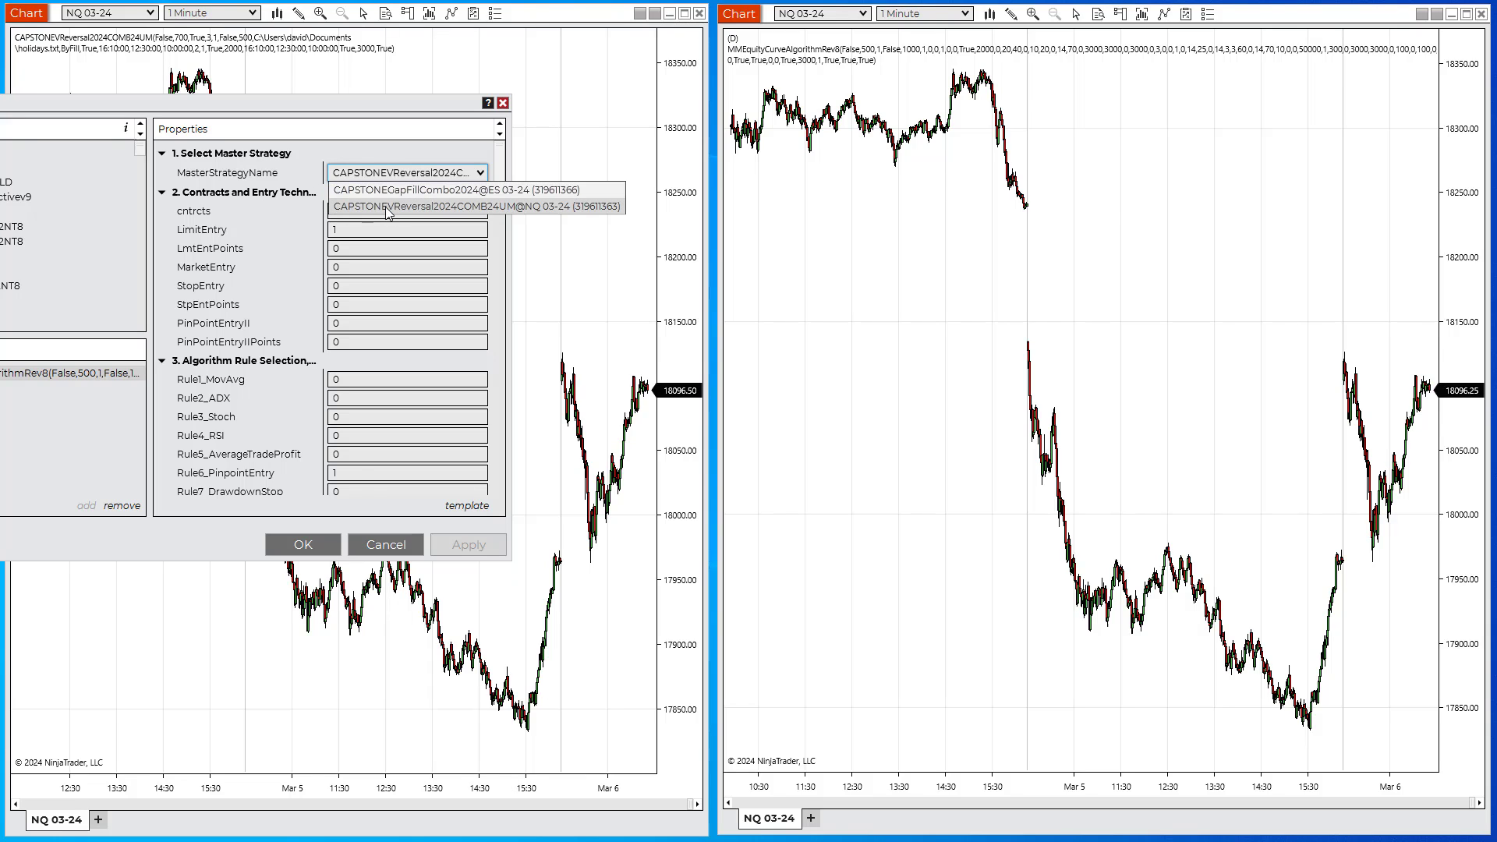
# Choose CAPSTONEVReversal2024COMB24UM@NQ 03-24 as the algorithm's master strategy.
pyautogui.click(475, 206)
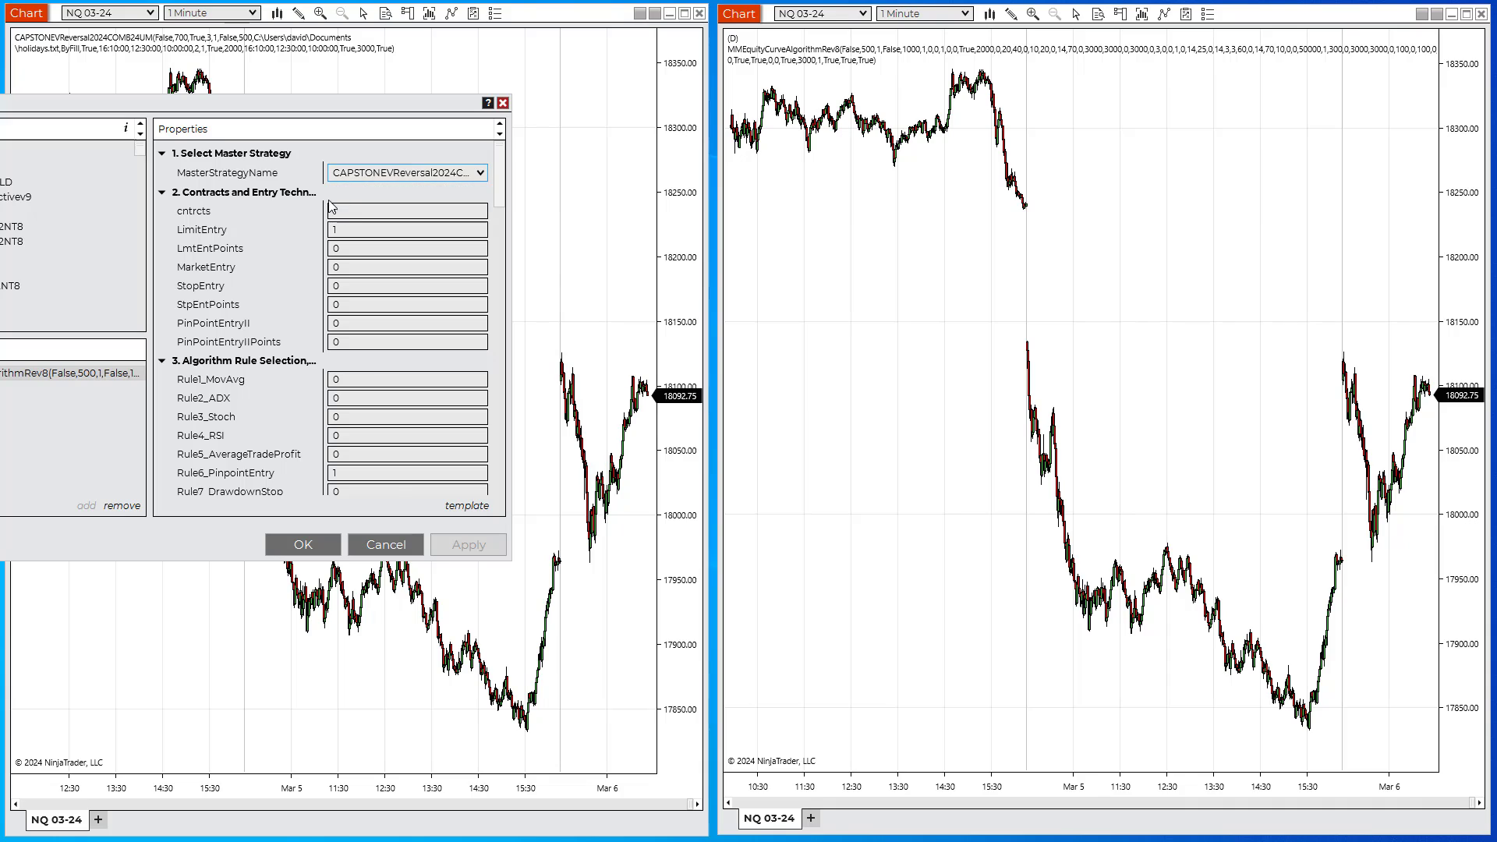
pyautogui.click(406, 209)
pyautogui.write('1')
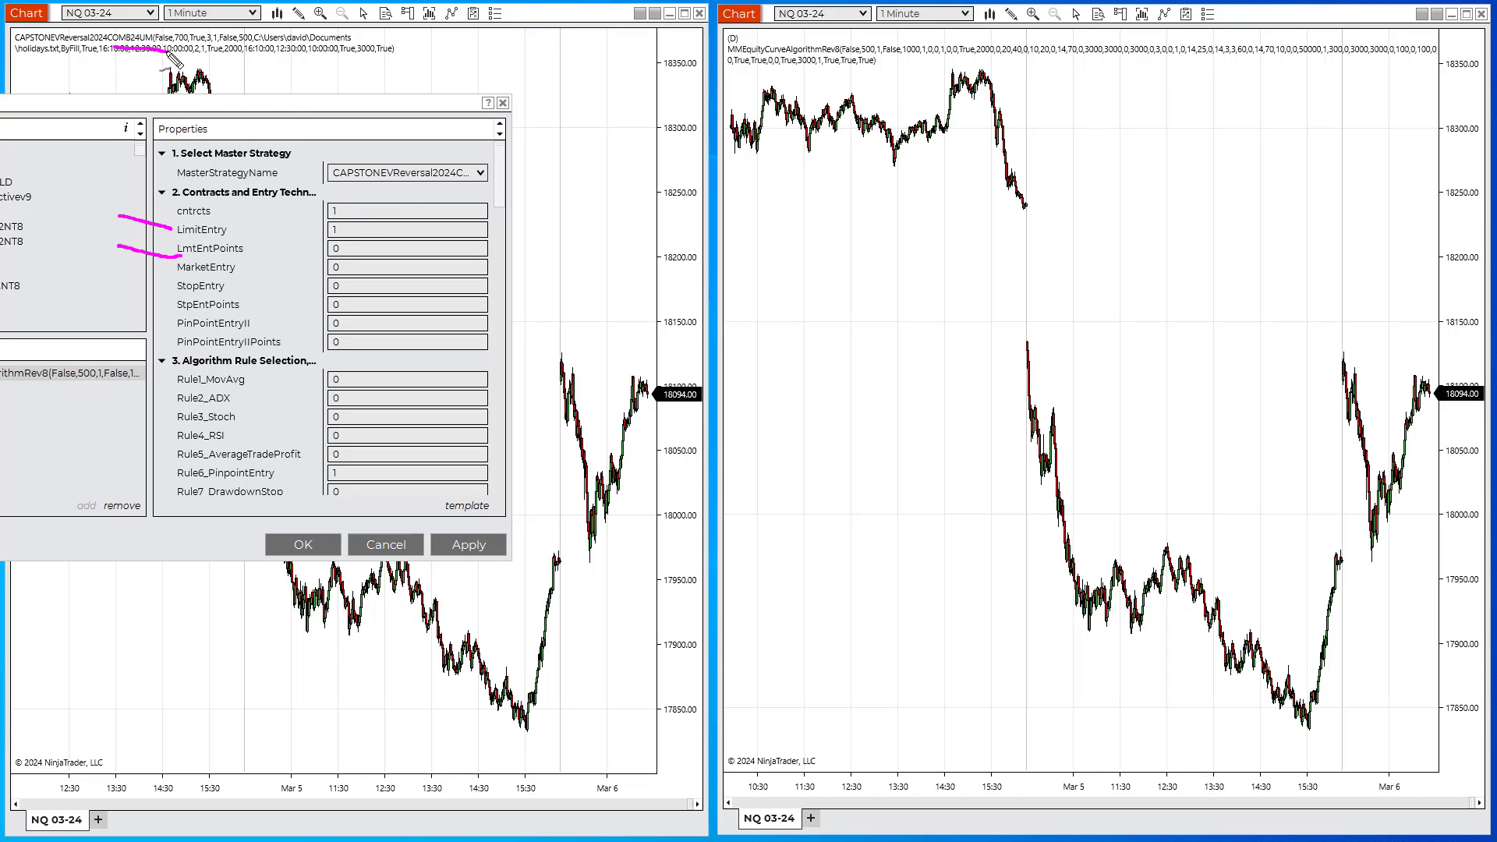
pyautogui.moveTo(172, 303)
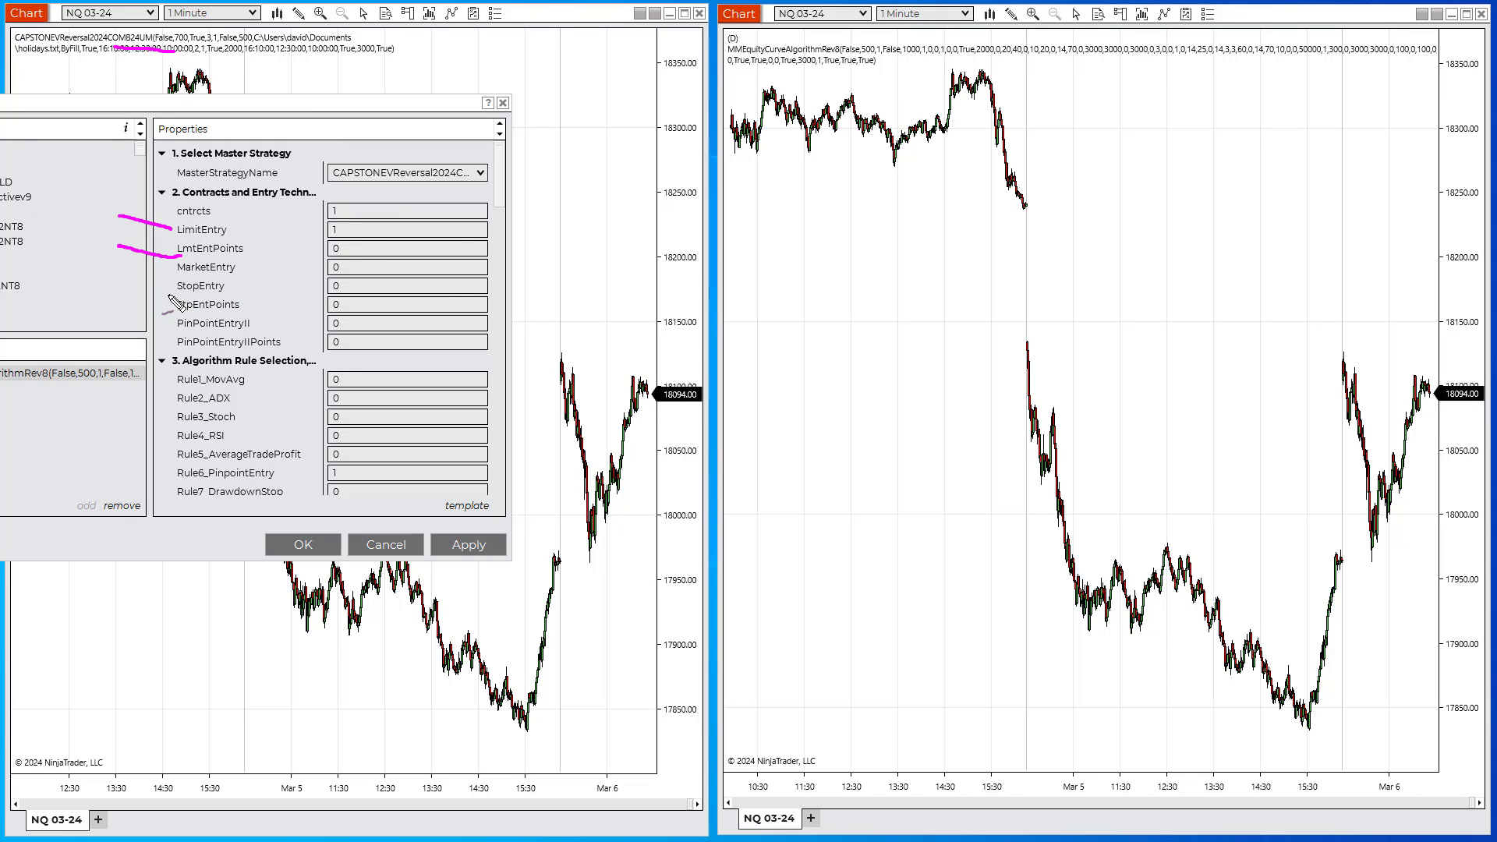
pyautogui.moveTo(145, 288)
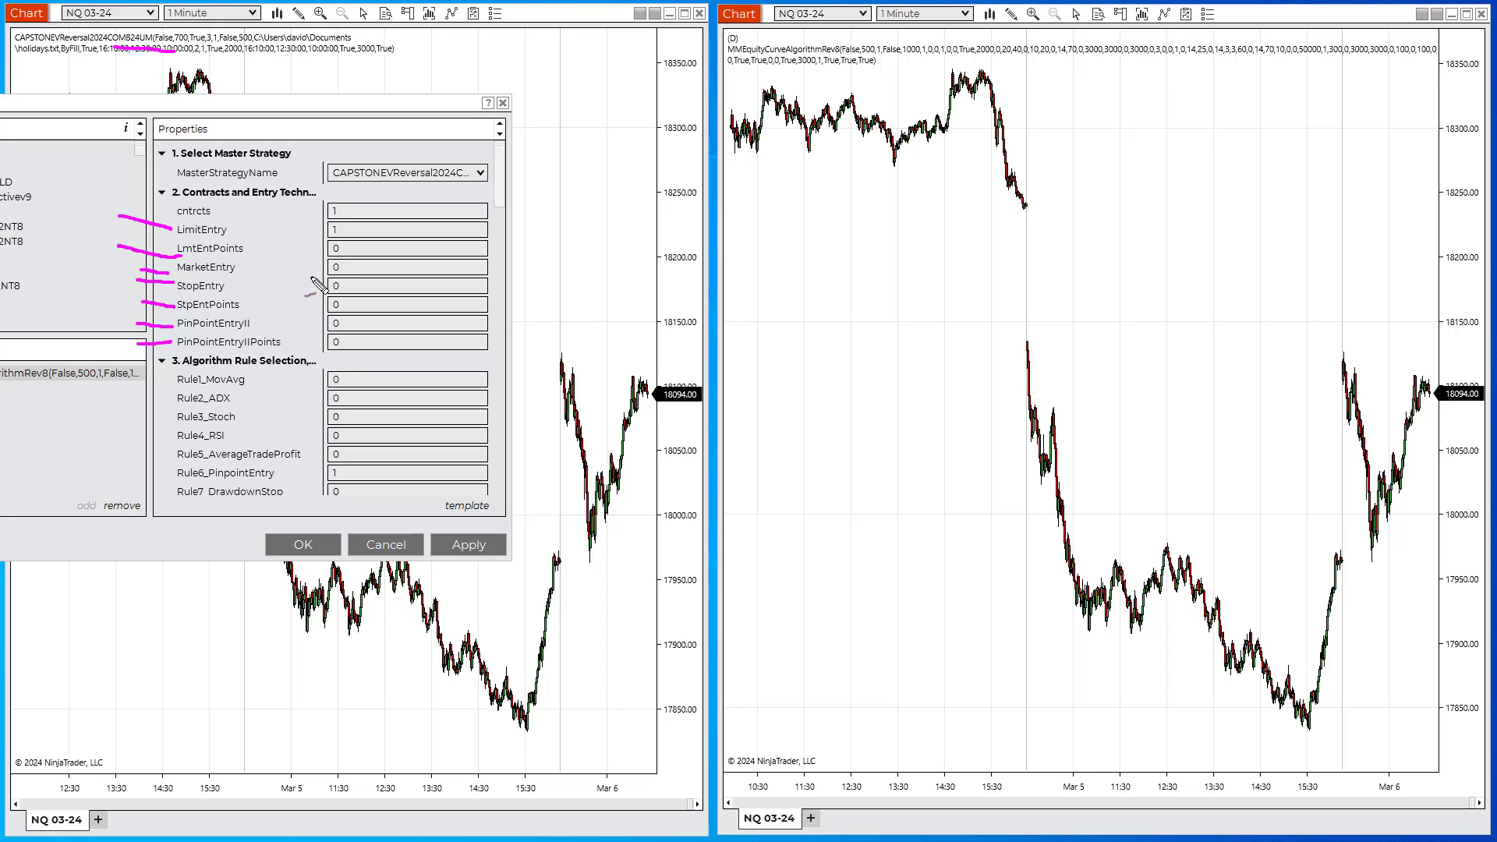
pyautogui.moveTo(253, 230)
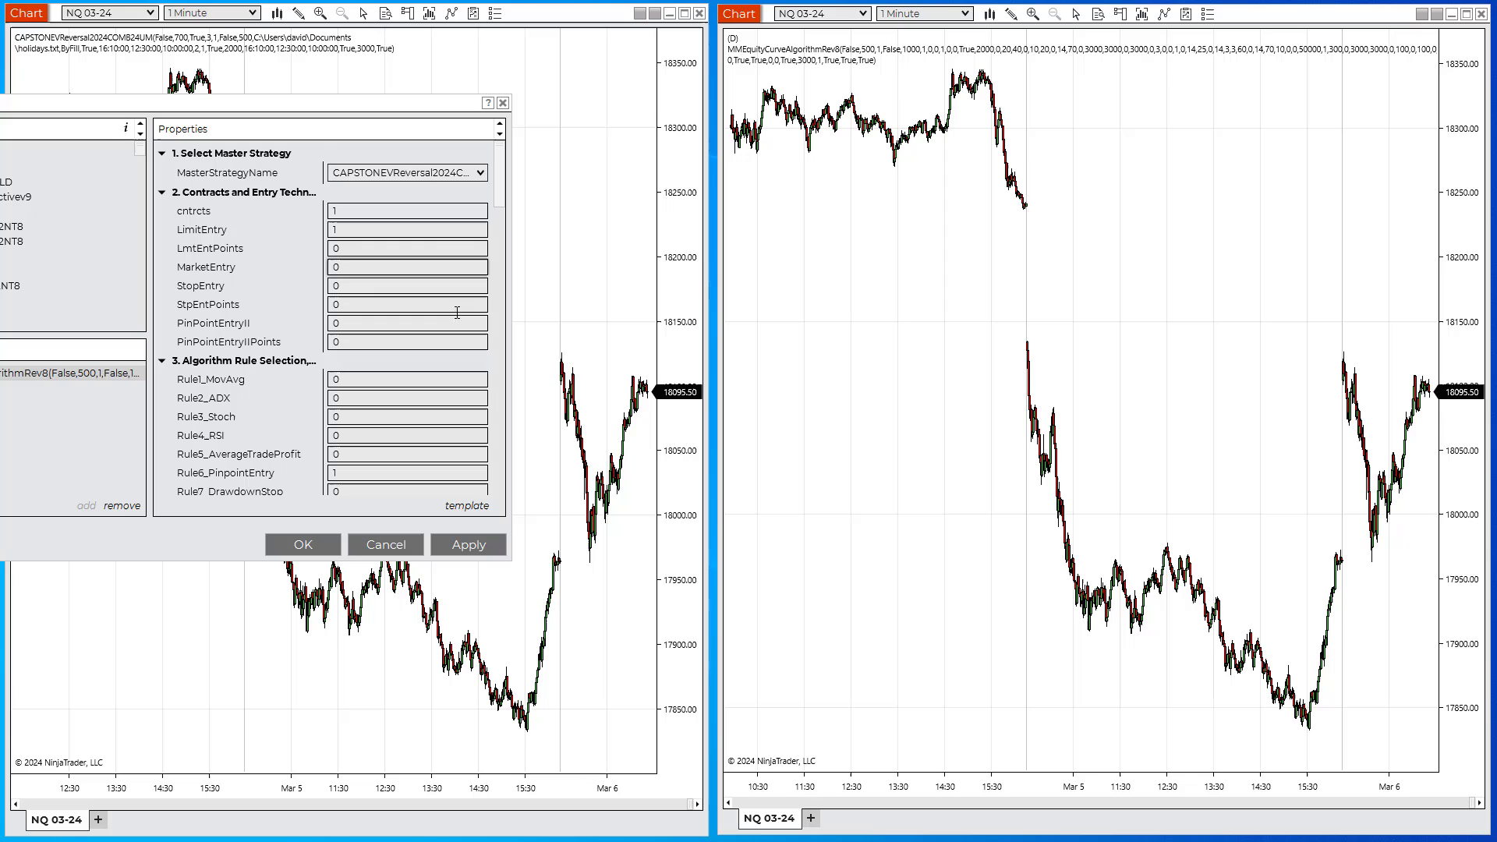
pyautogui.scroll(-3)
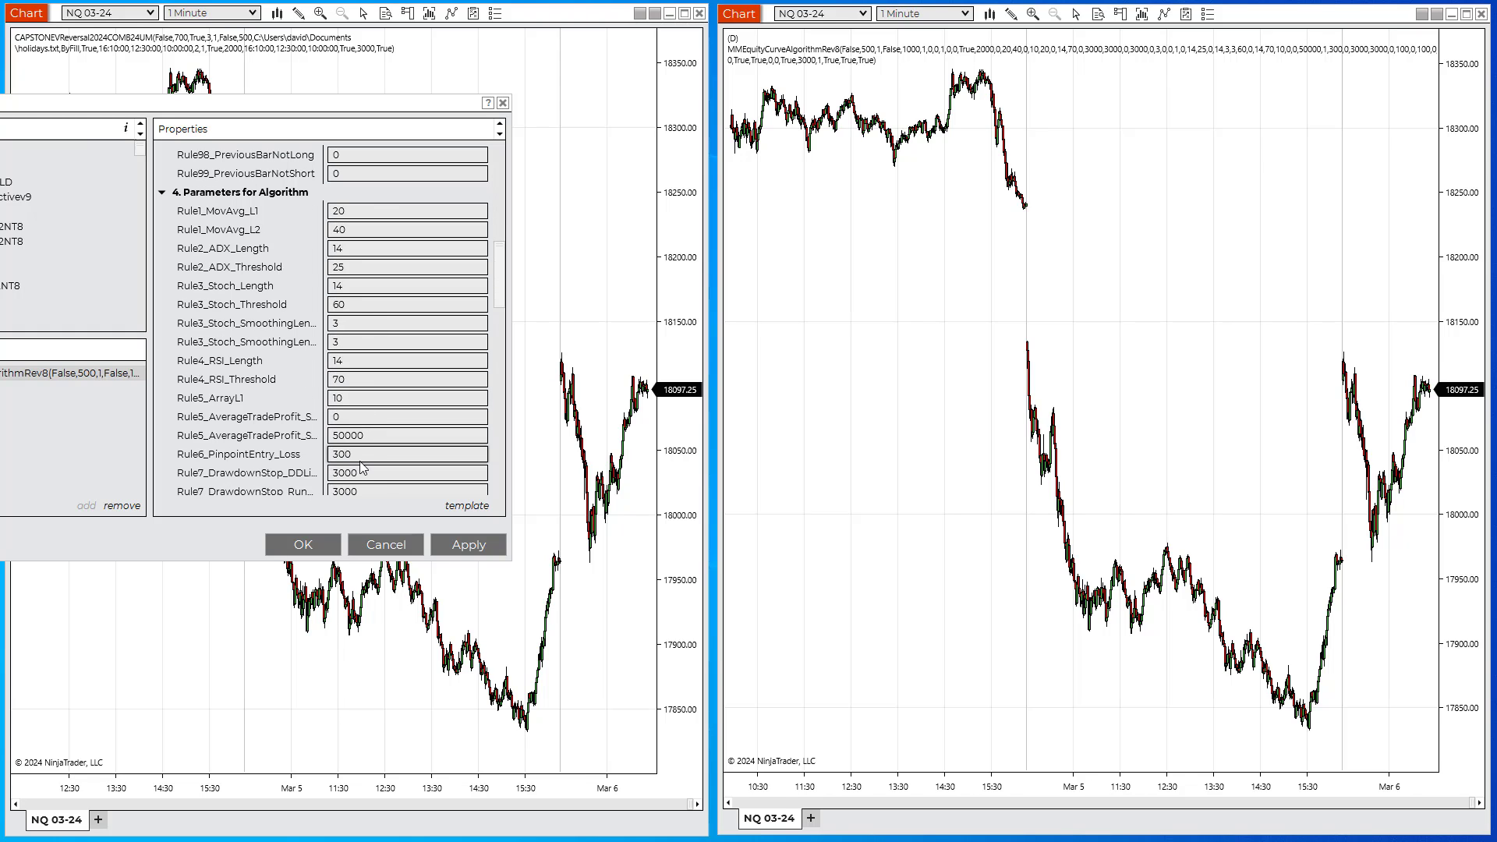
pyautogui.click(407, 454)
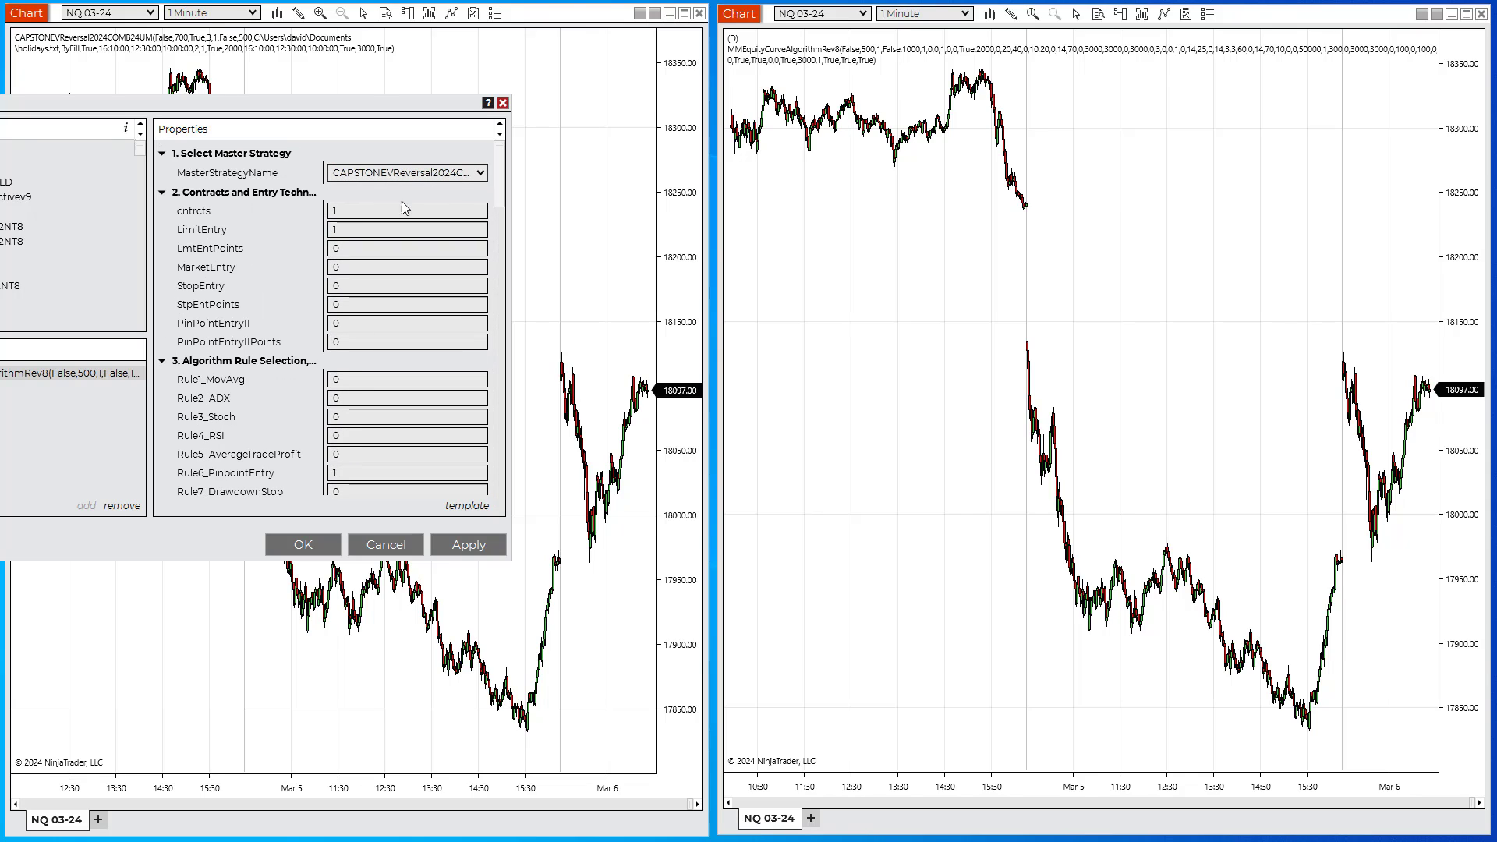
pyautogui.click(405, 248)
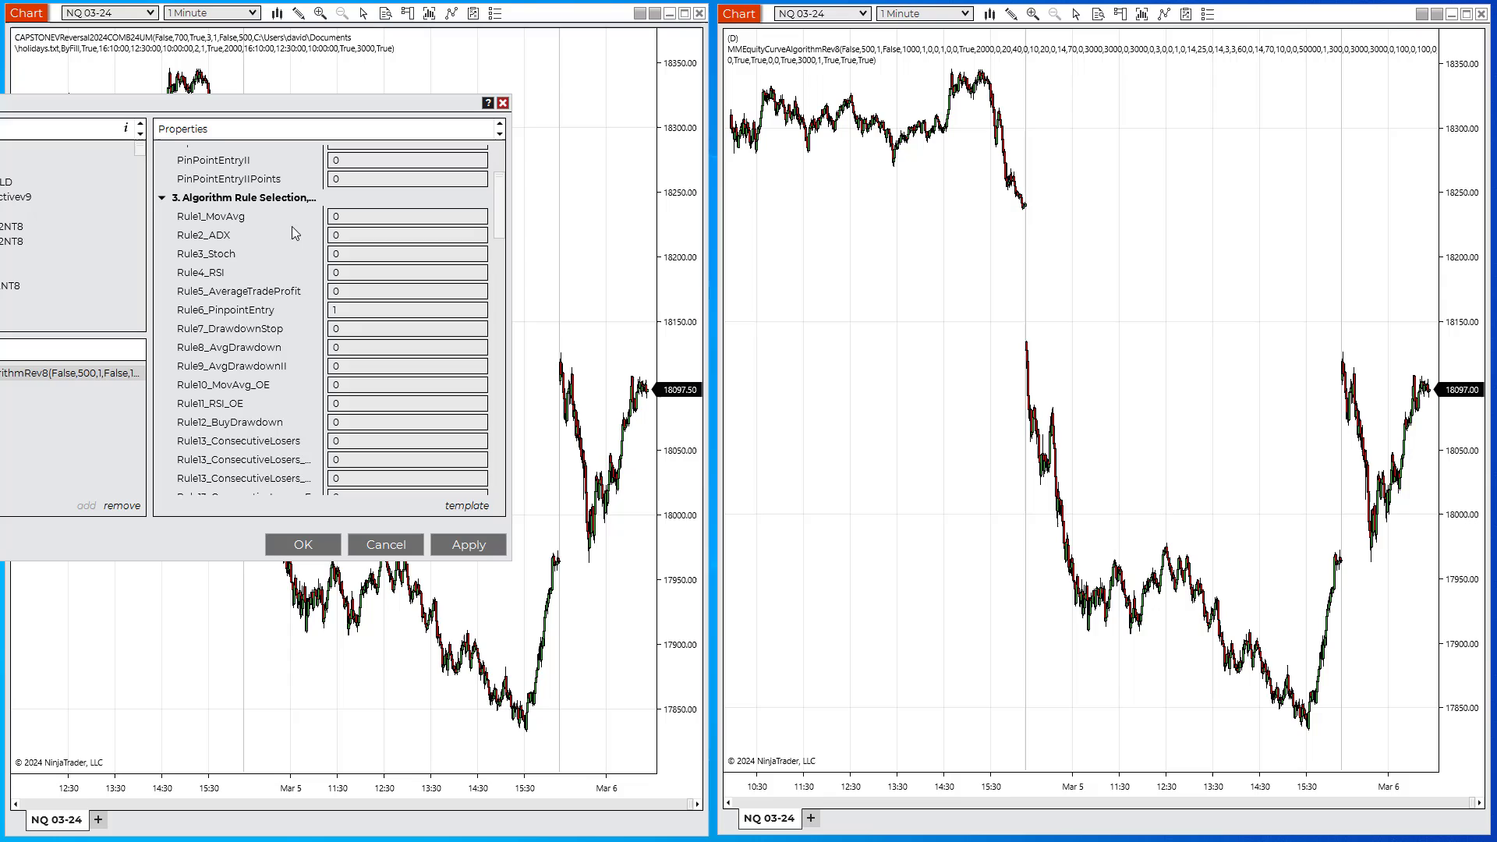
pyautogui.click(407, 216)
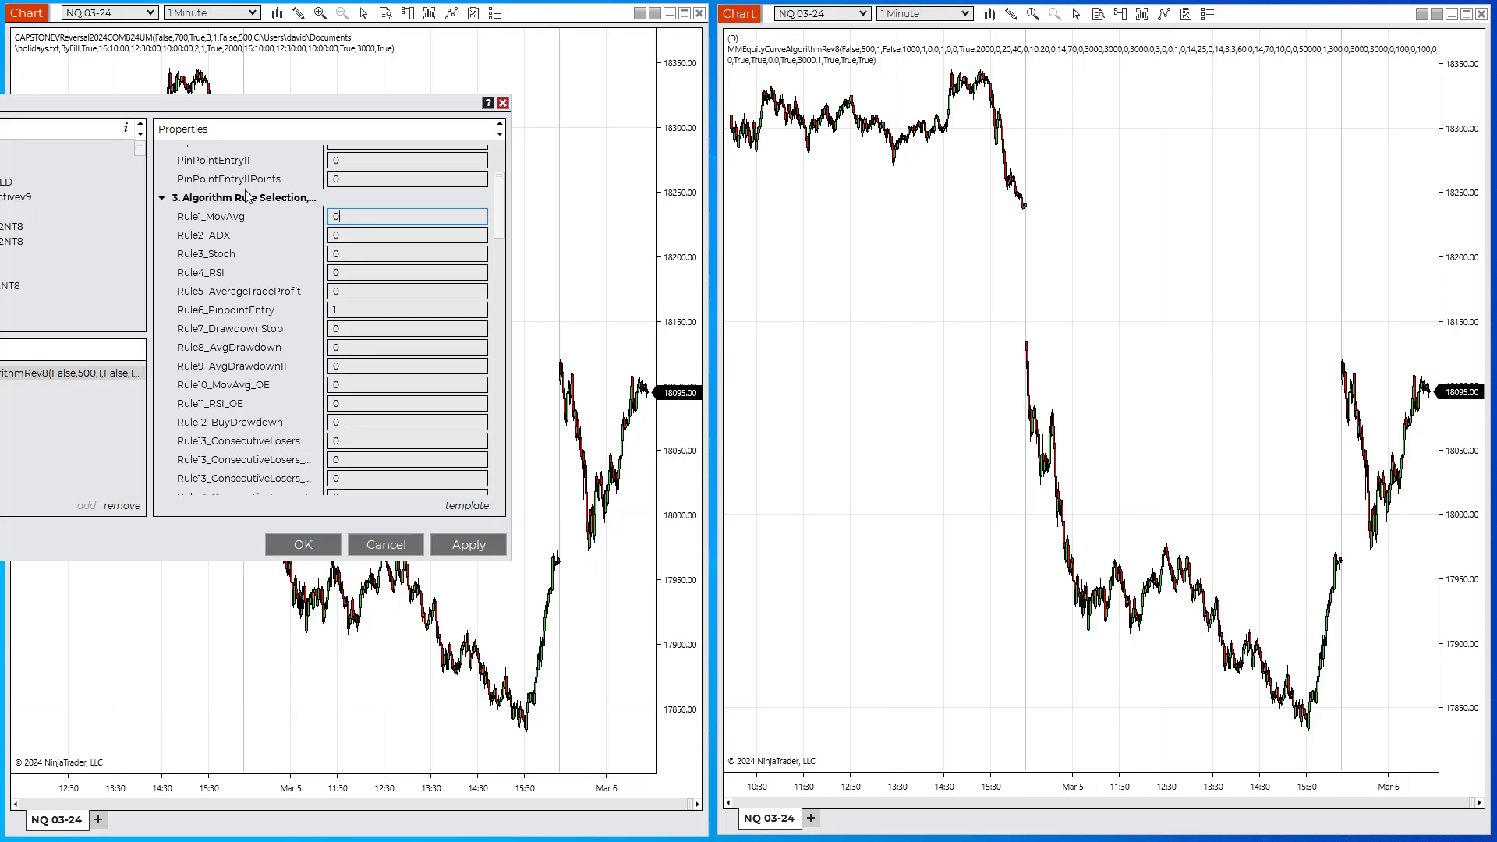
pyautogui.click(406, 310)
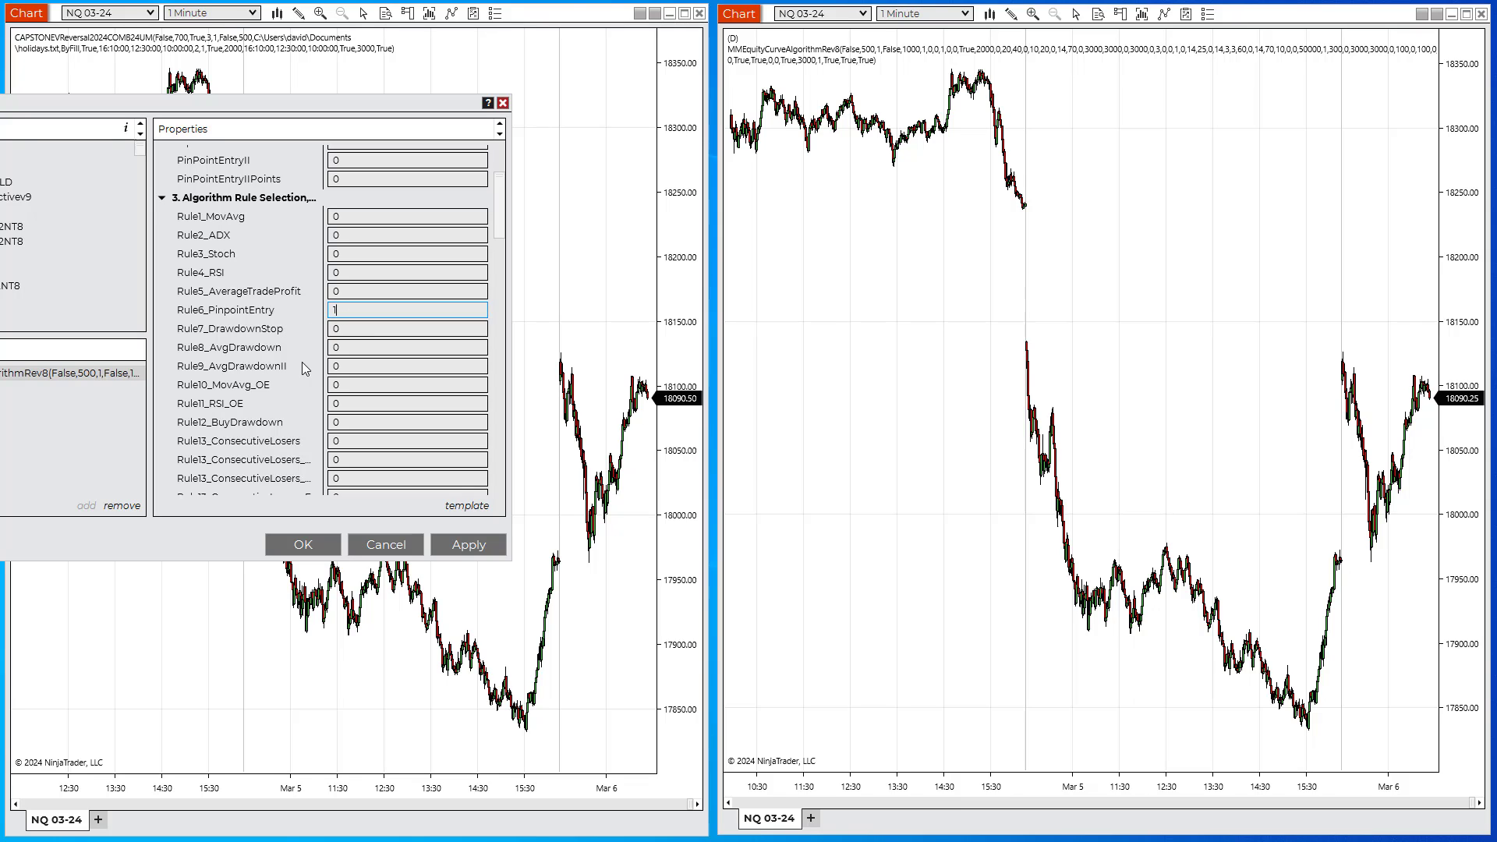
pyautogui.scroll(-3)
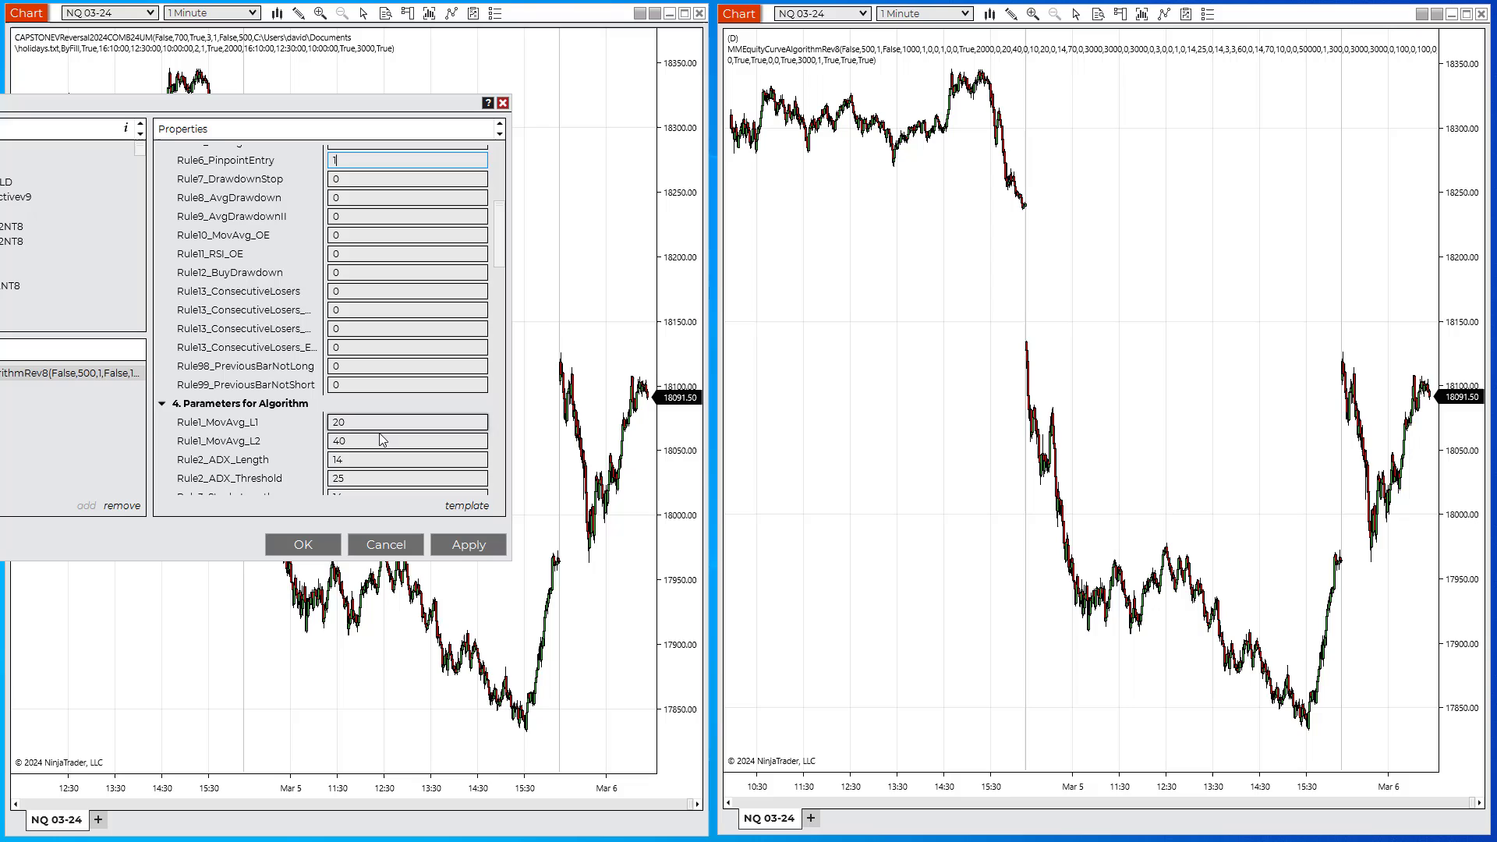
pyautogui.scroll(-3)
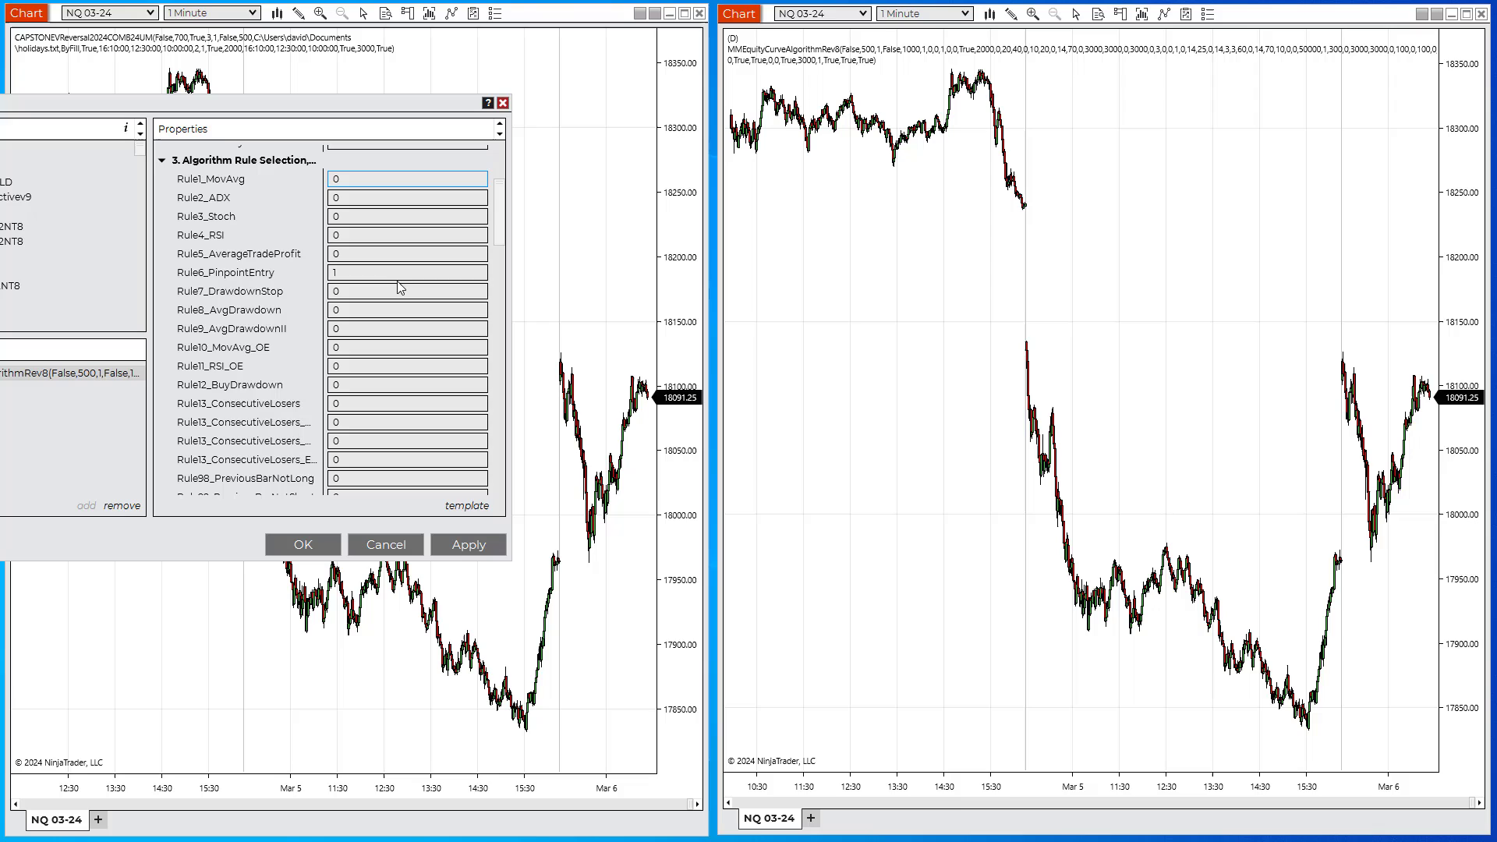
pyautogui.scroll(-3)
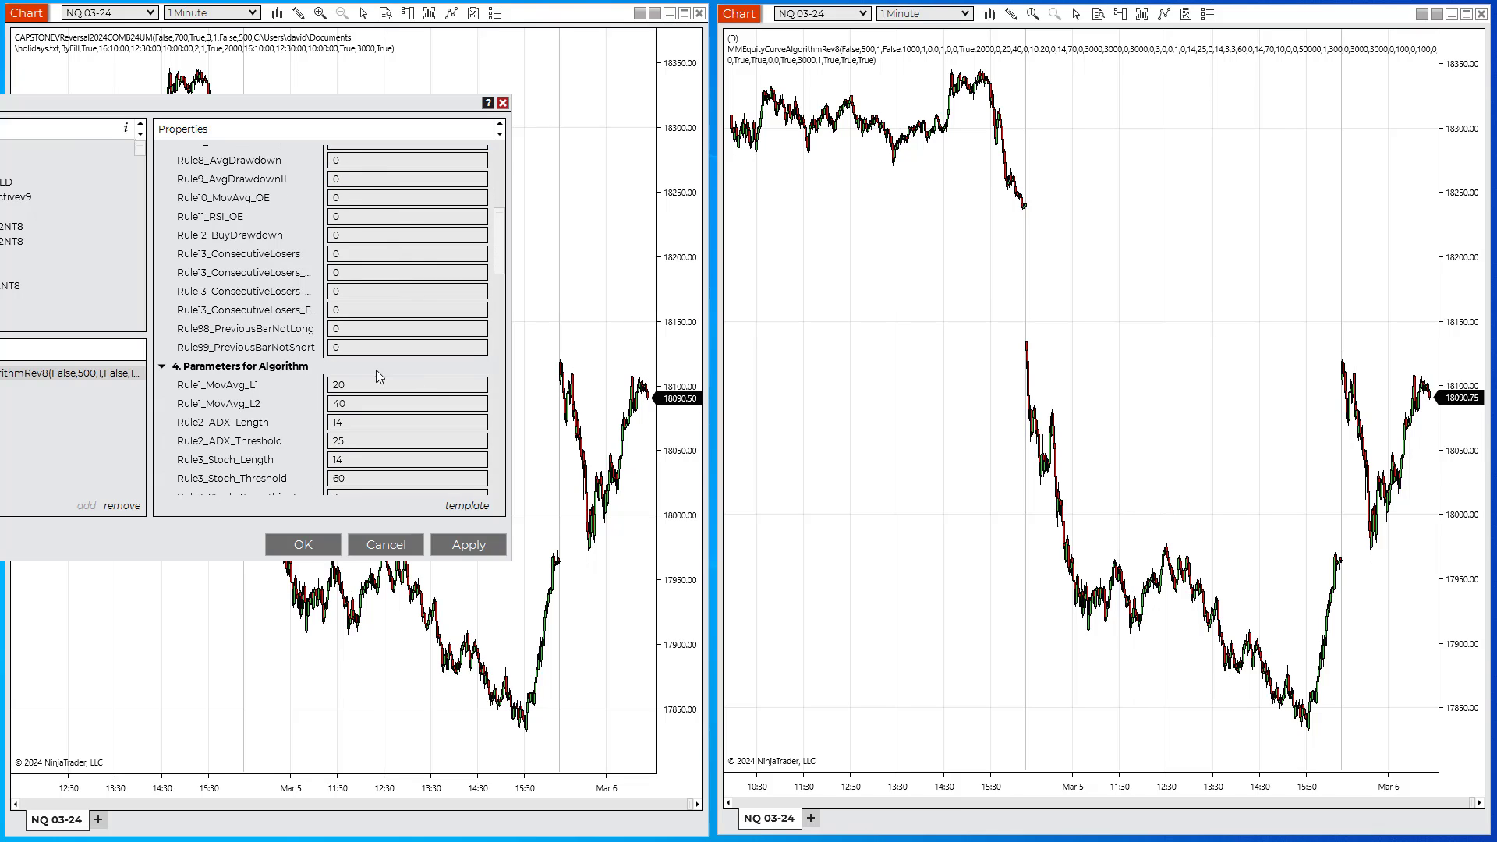
pyautogui.click(408, 403)
pyautogui.write('1')
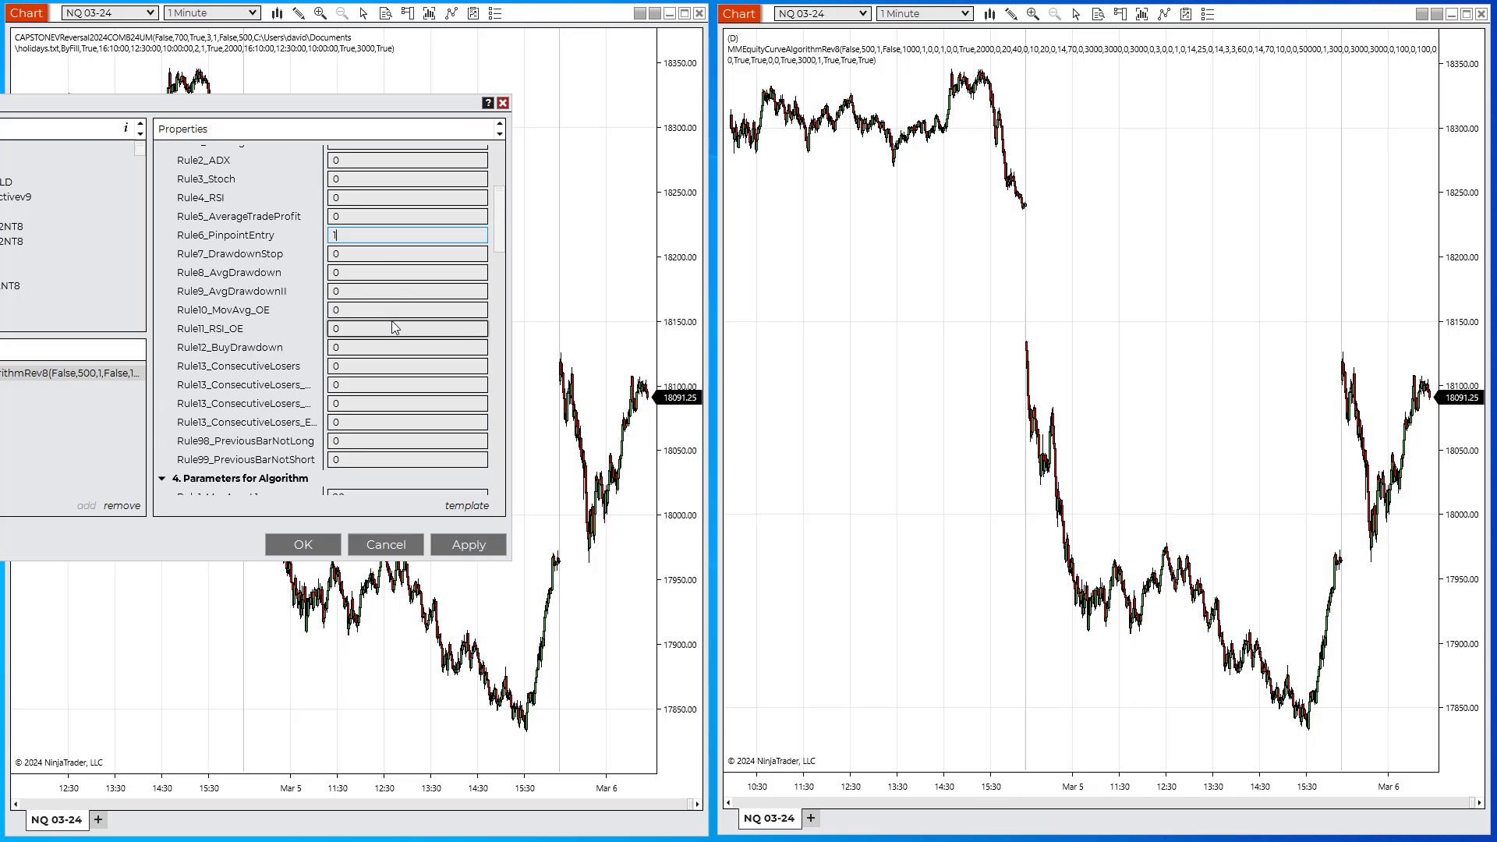
pyautogui.scroll(-3)
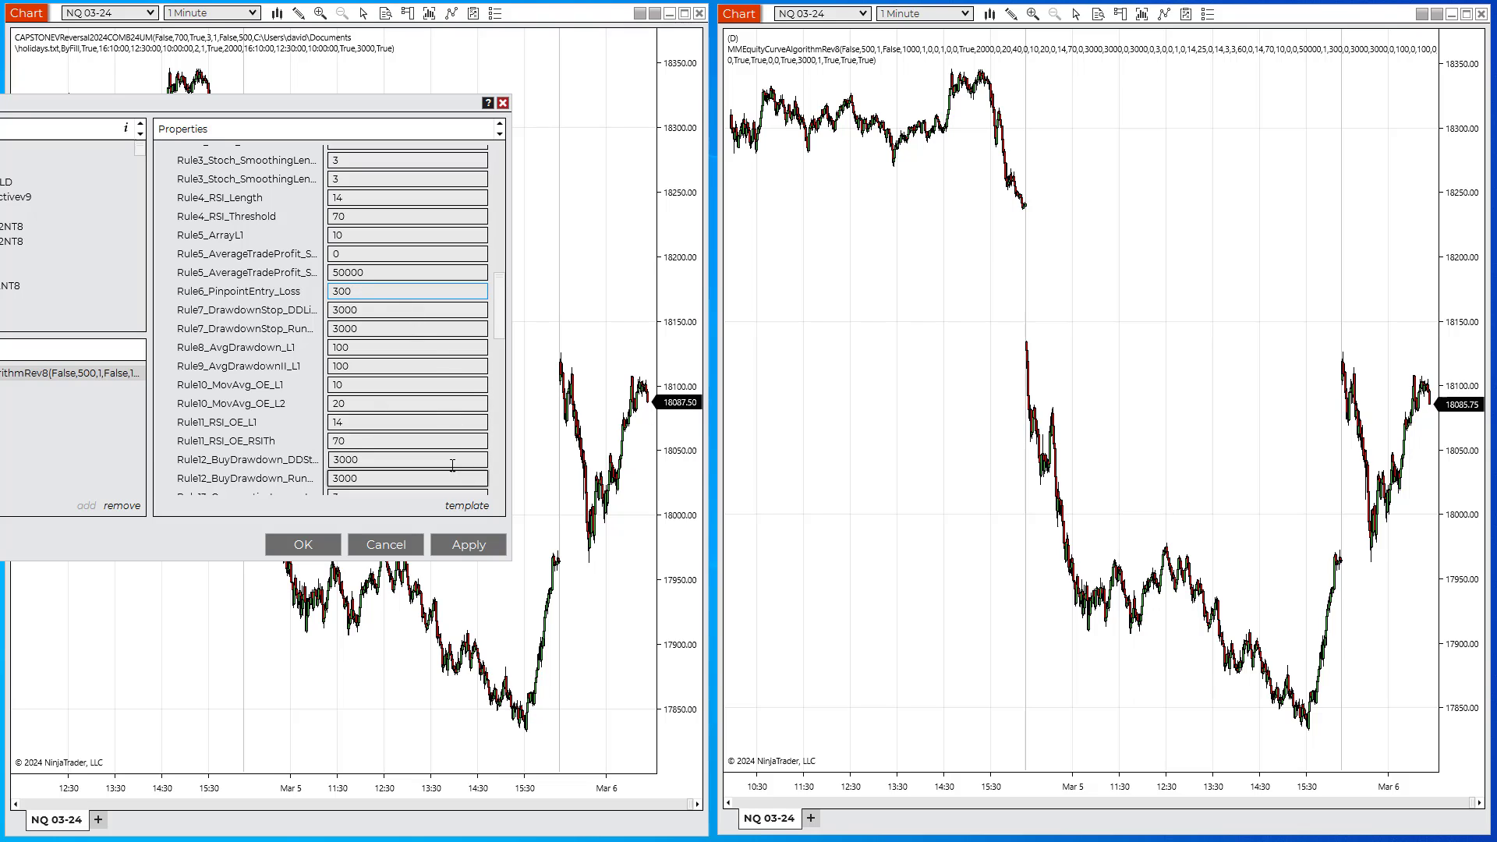
pyautogui.scroll(-3)
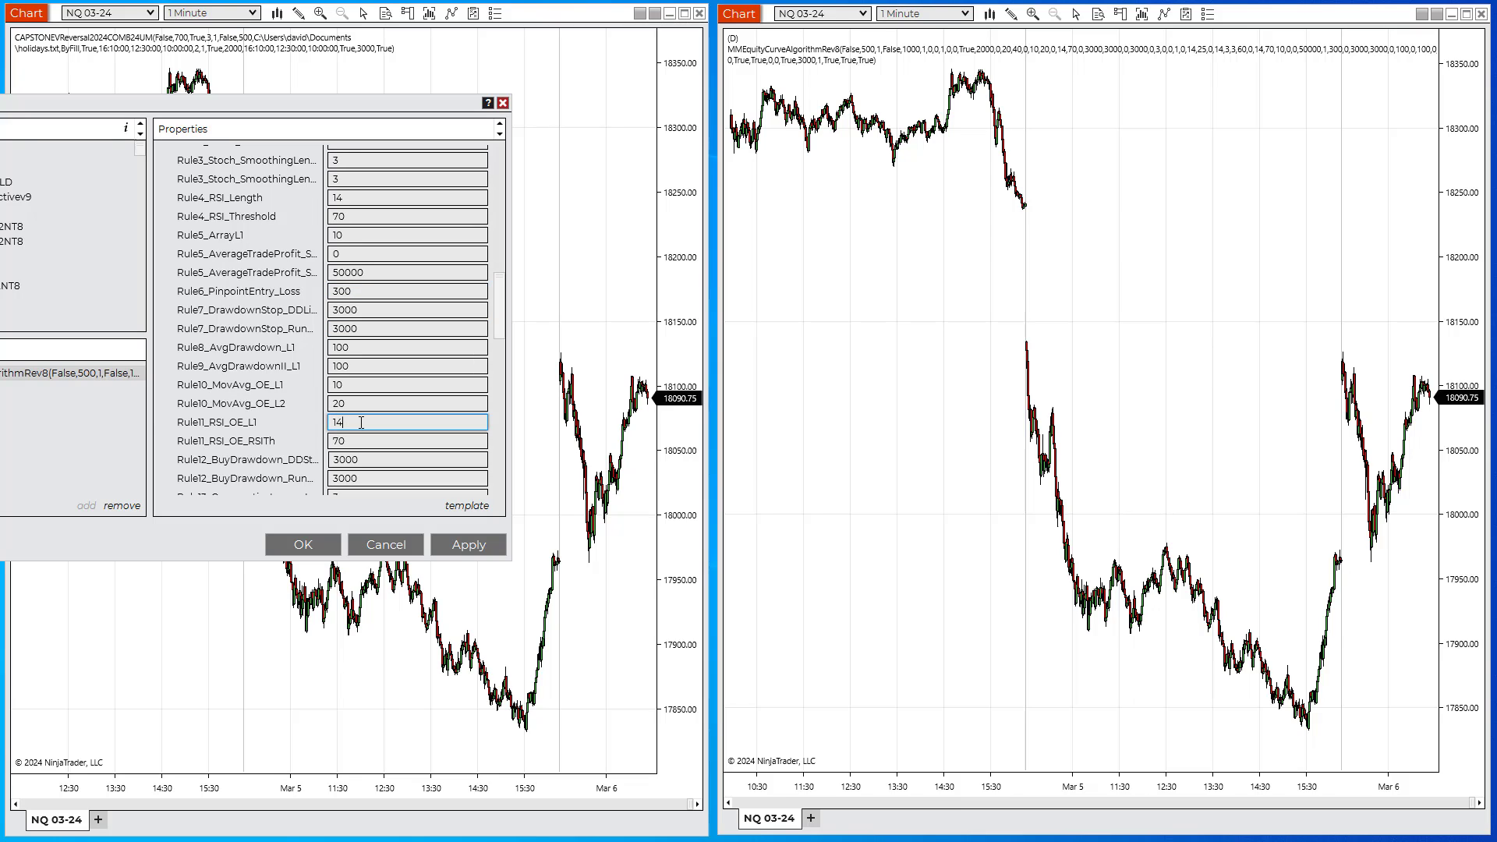
pyautogui.click(408, 440)
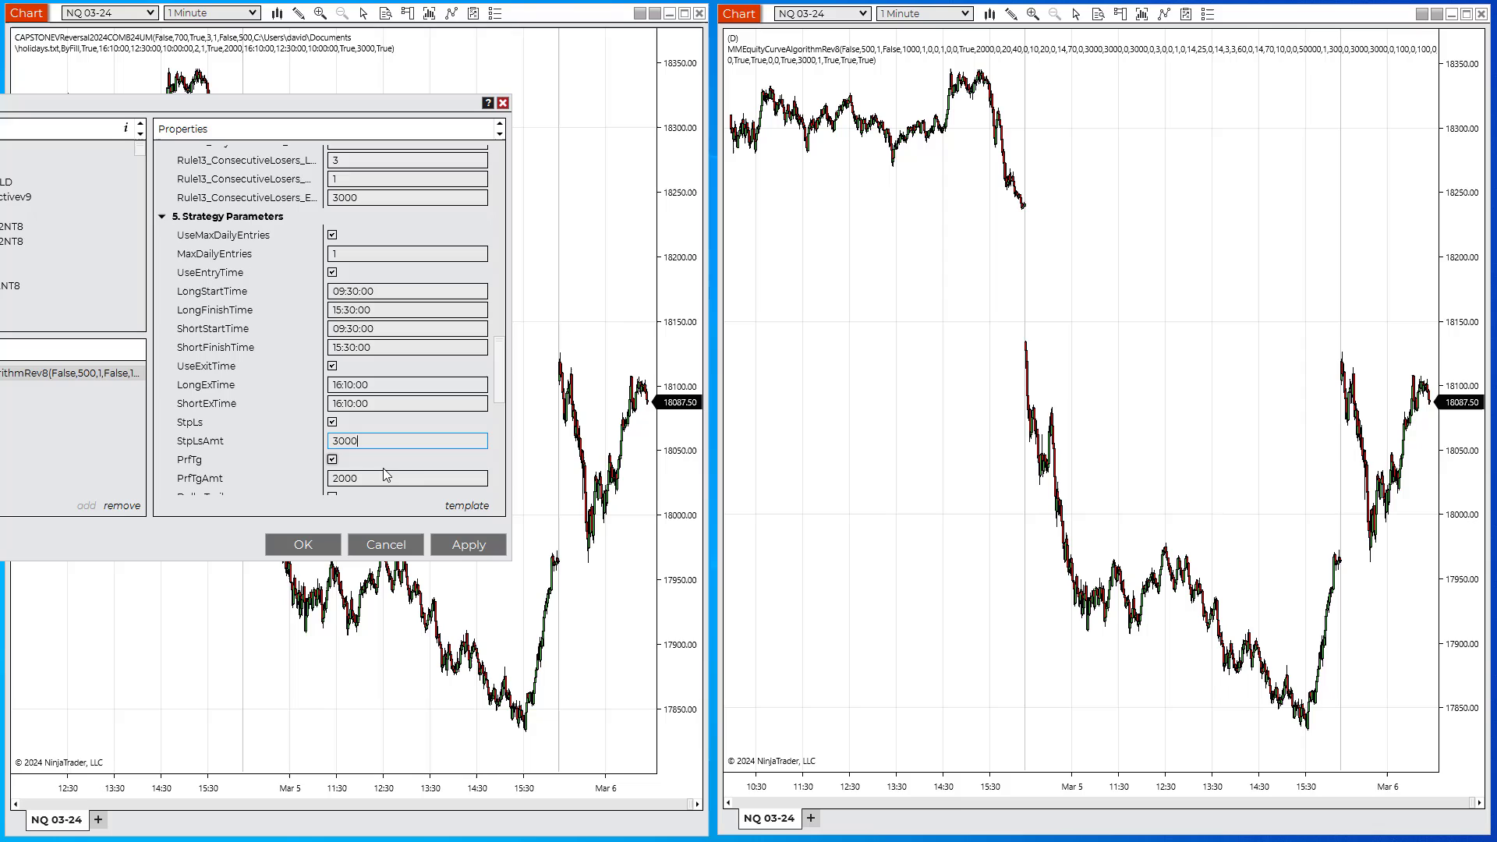
pyautogui.scroll(-3)
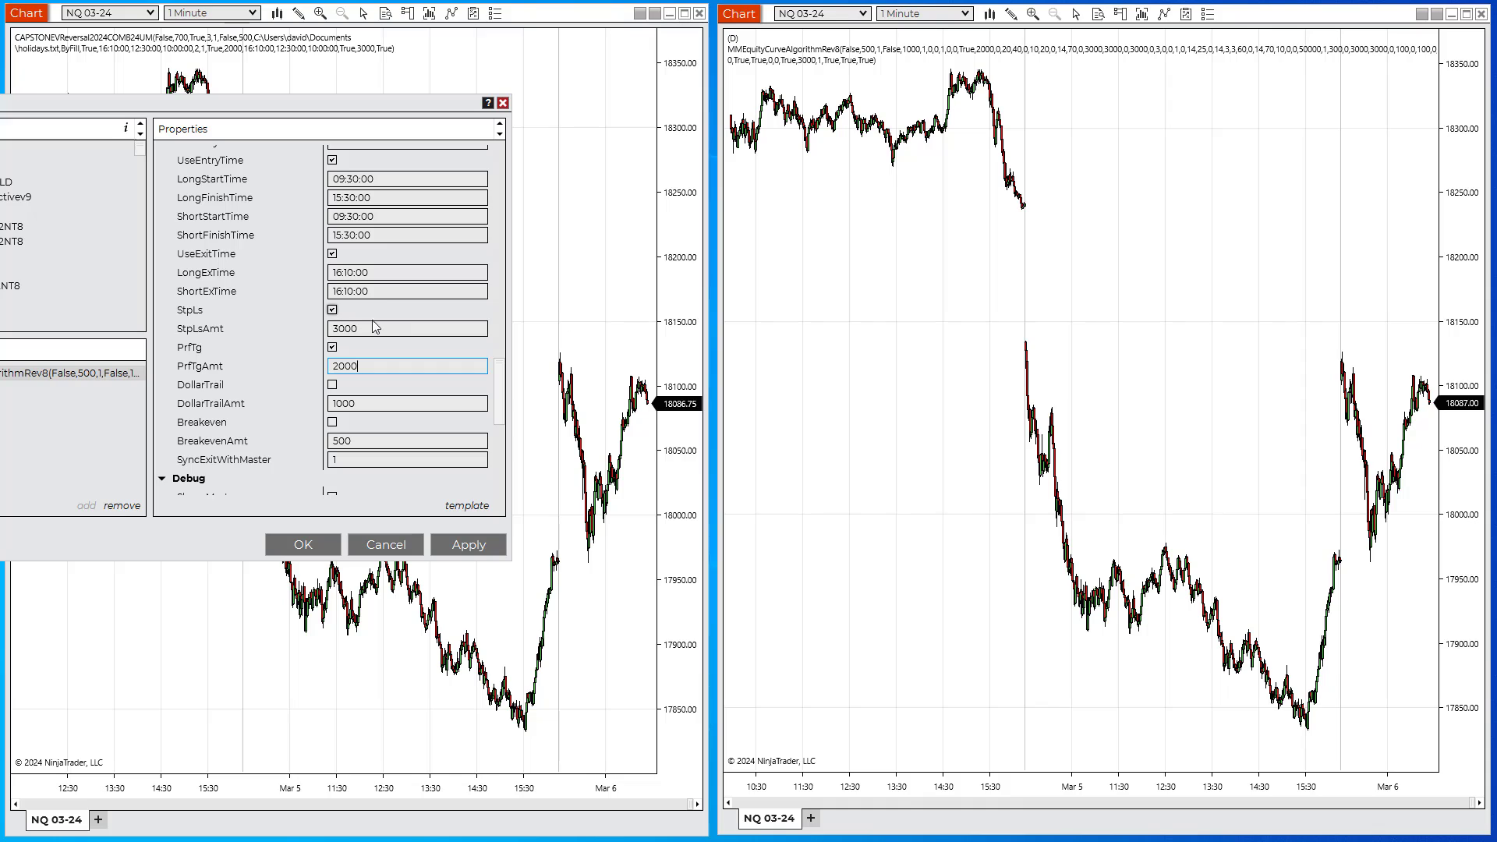
pyautogui.click(407, 459)
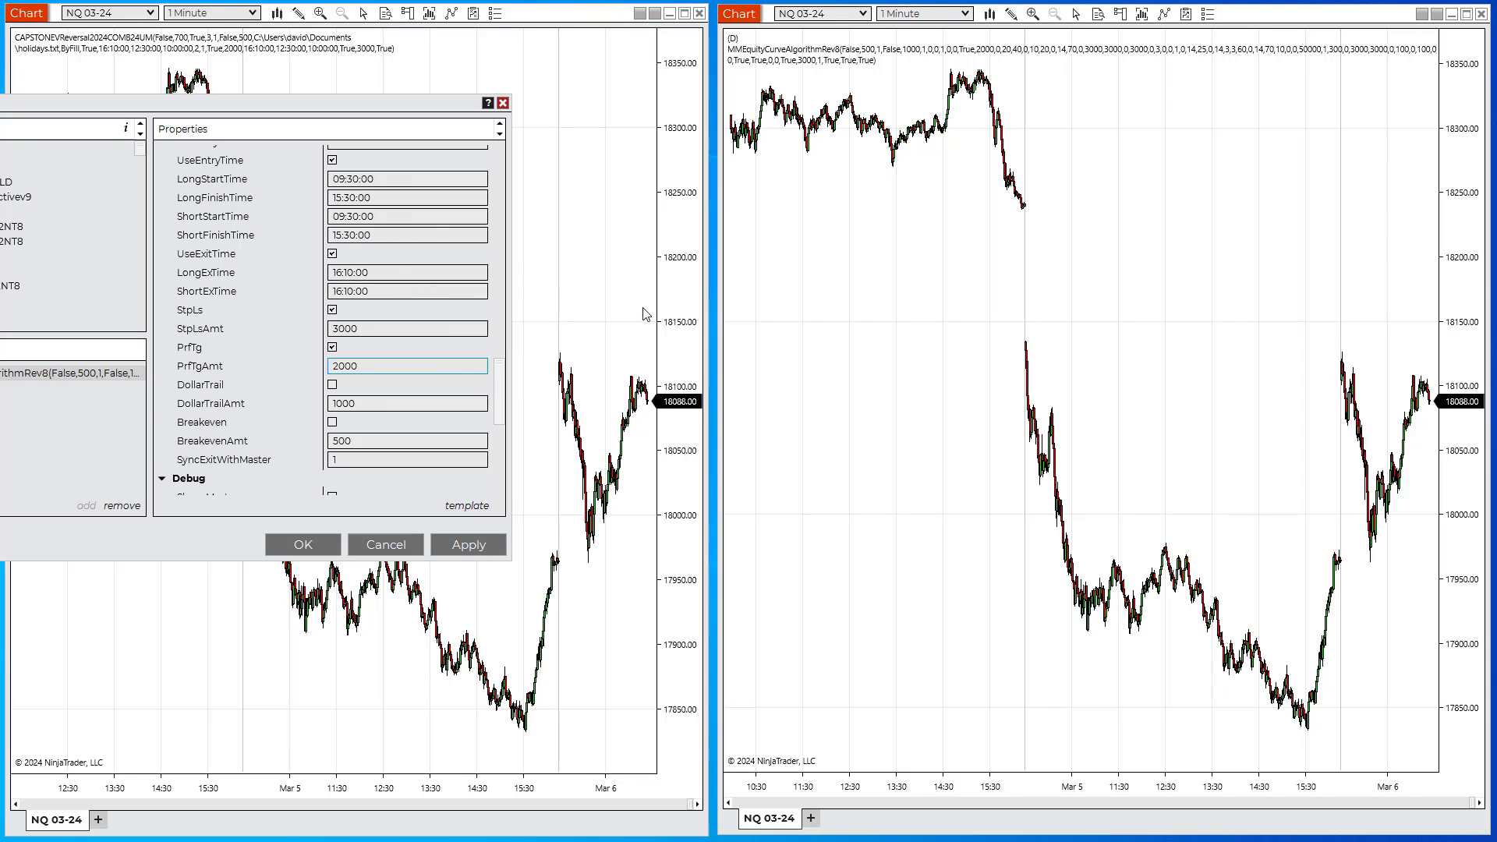
pyautogui.moveTo(401, 397)
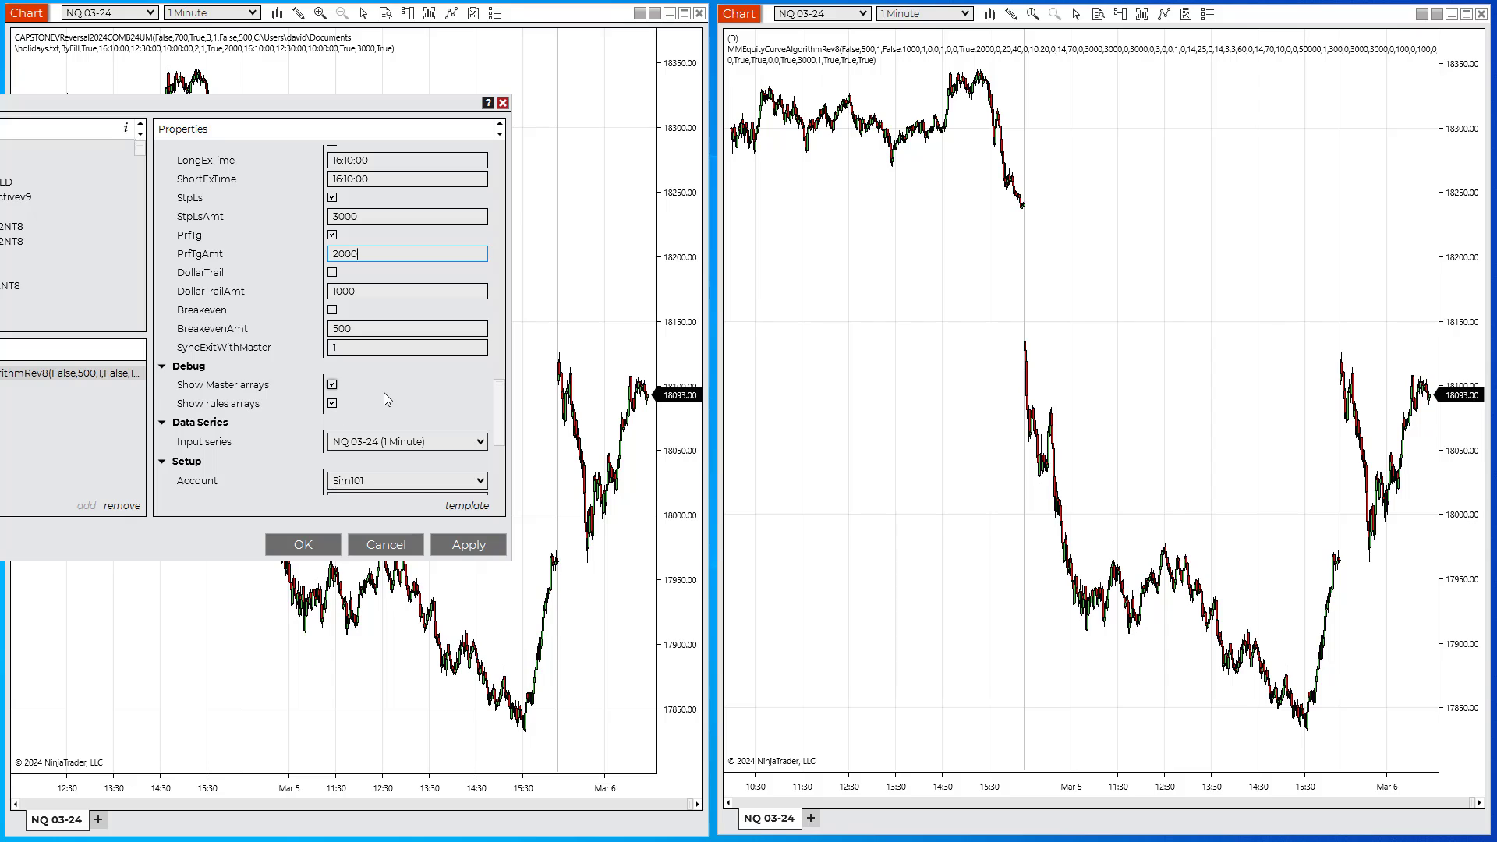
pyautogui.scroll(-3)
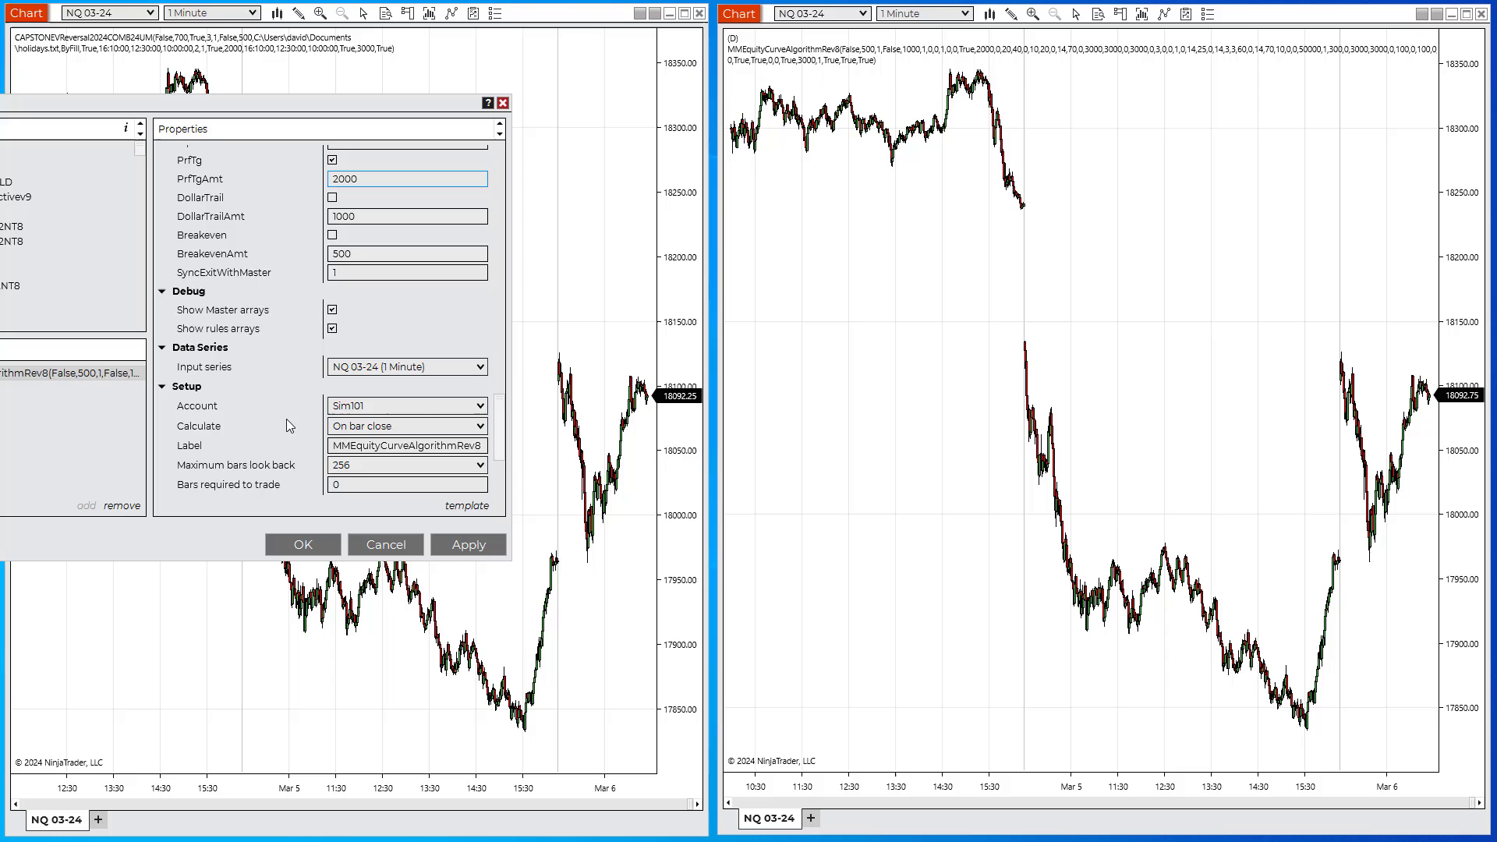
pyautogui.scroll(-3)
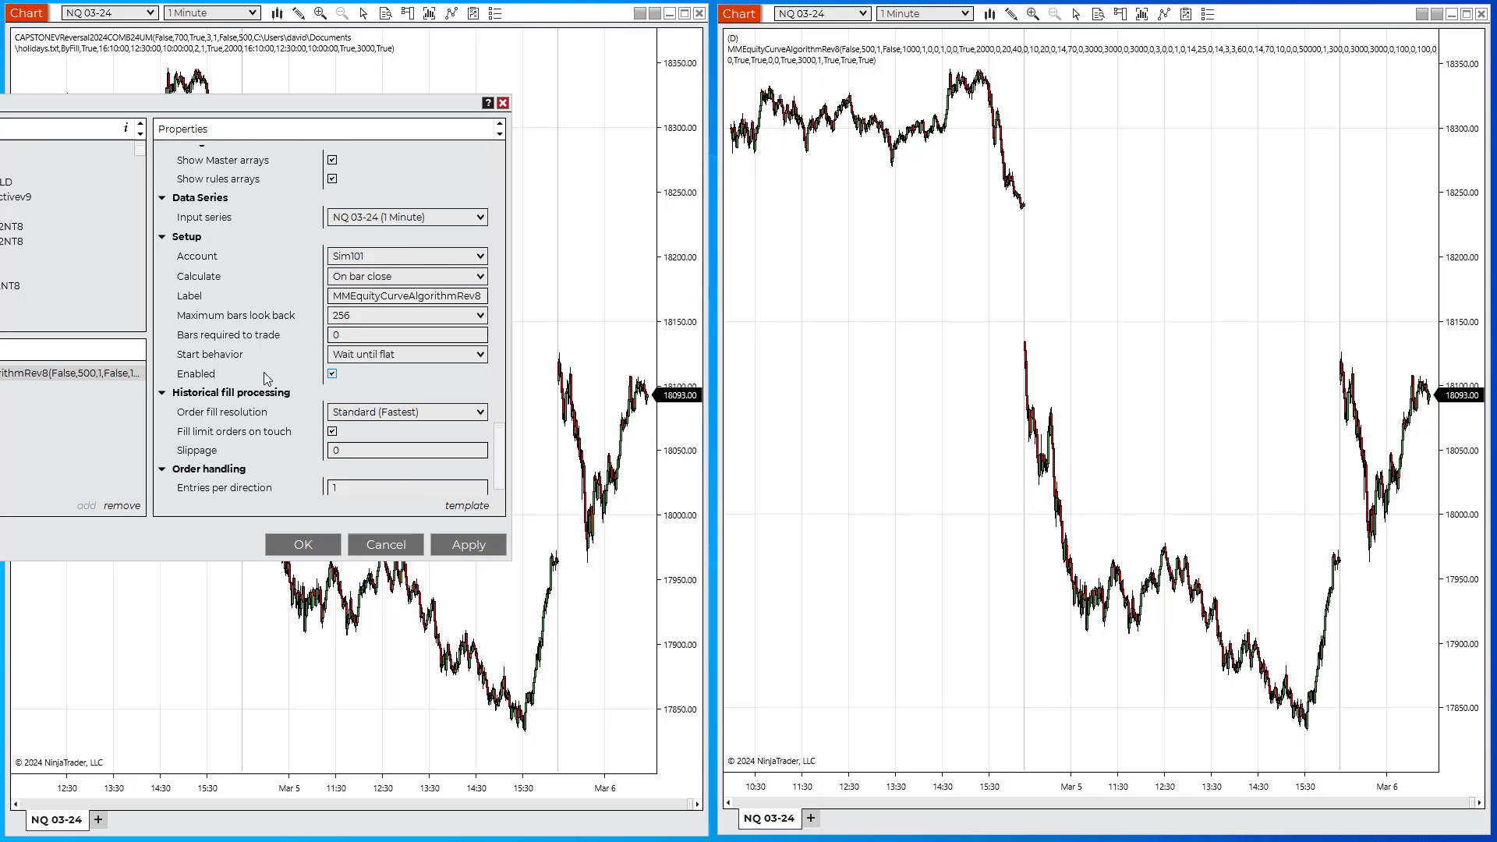
pyautogui.scroll(-3)
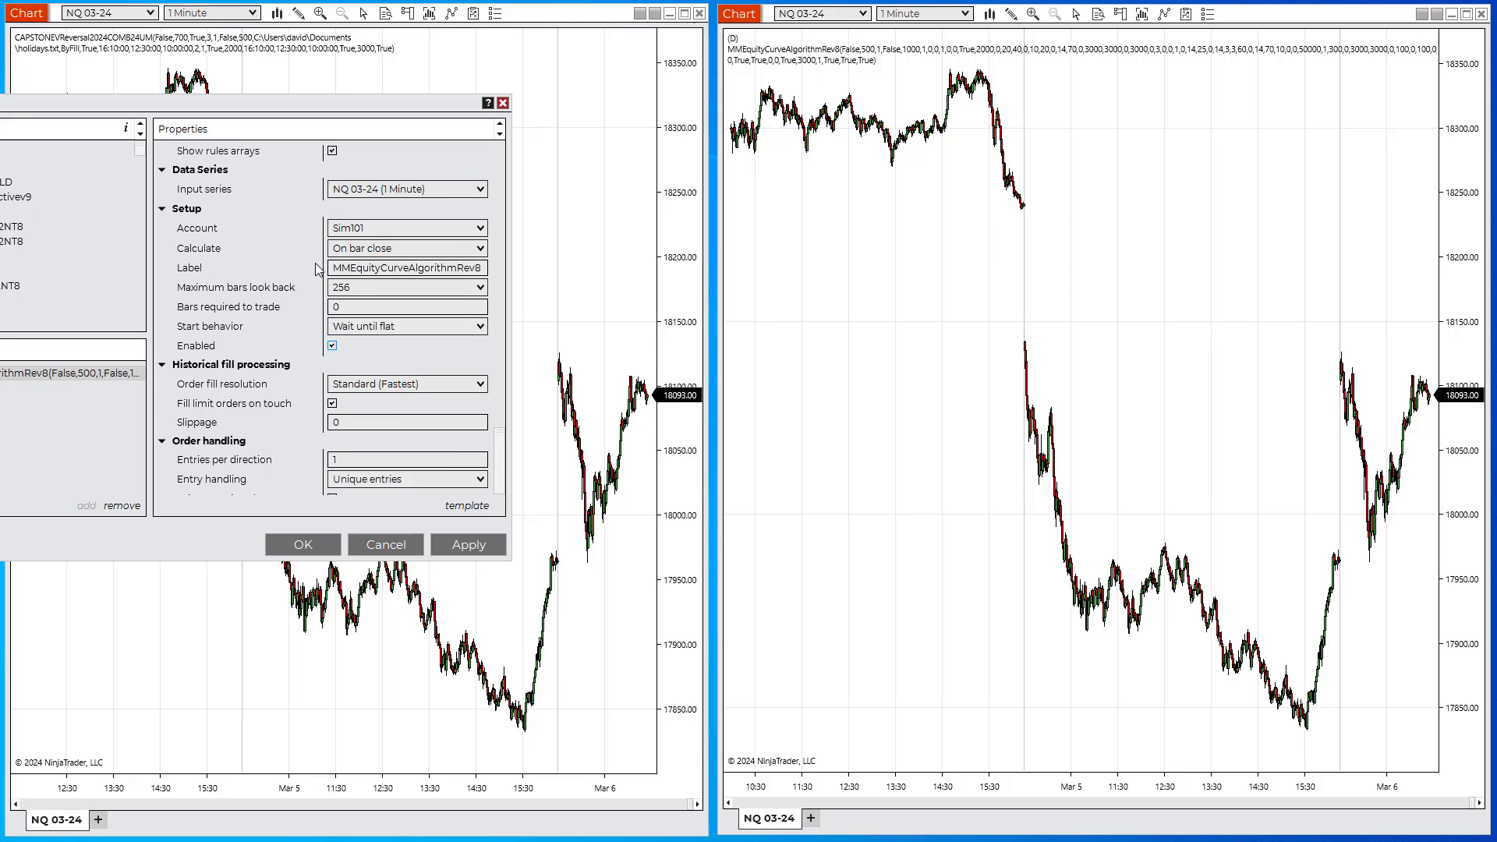
pyautogui.click(162, 150)
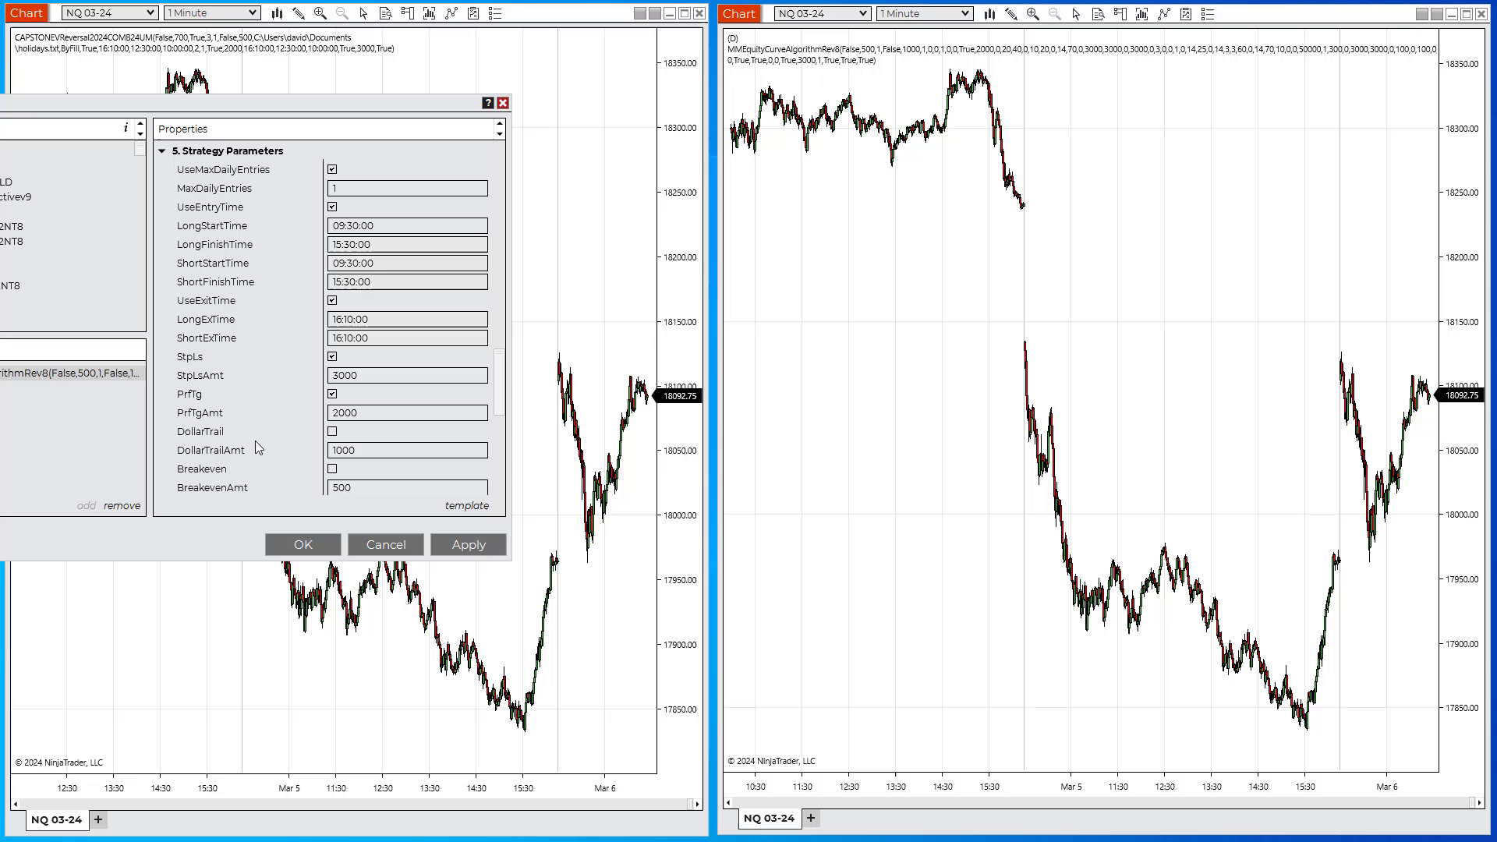
# Review the algorithm's parameters with Enabled checked and accept the settings.
pyautogui.scroll(-3)
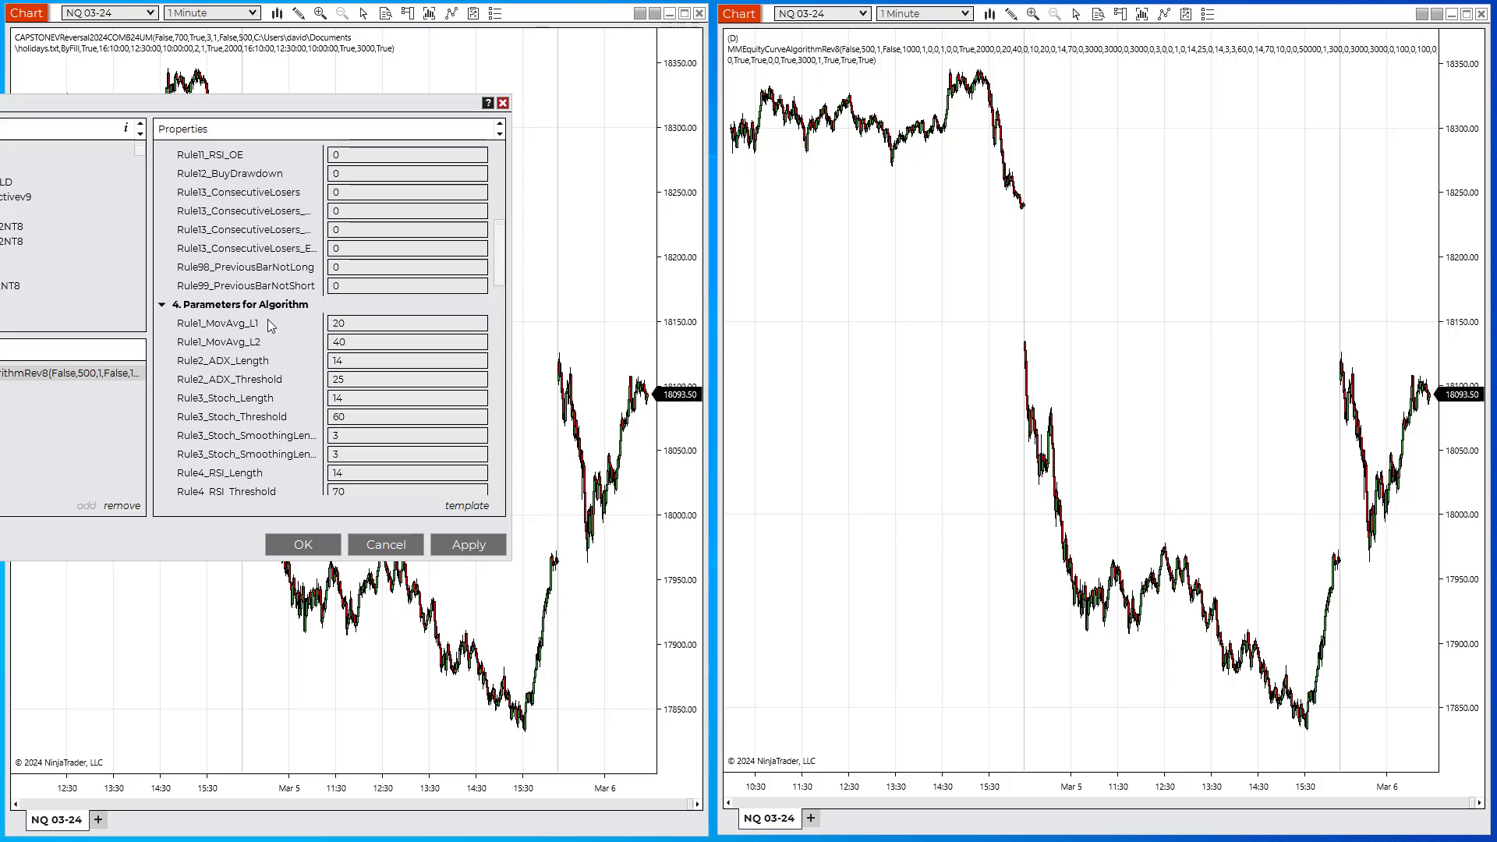
pyautogui.moveTo(252, 273)
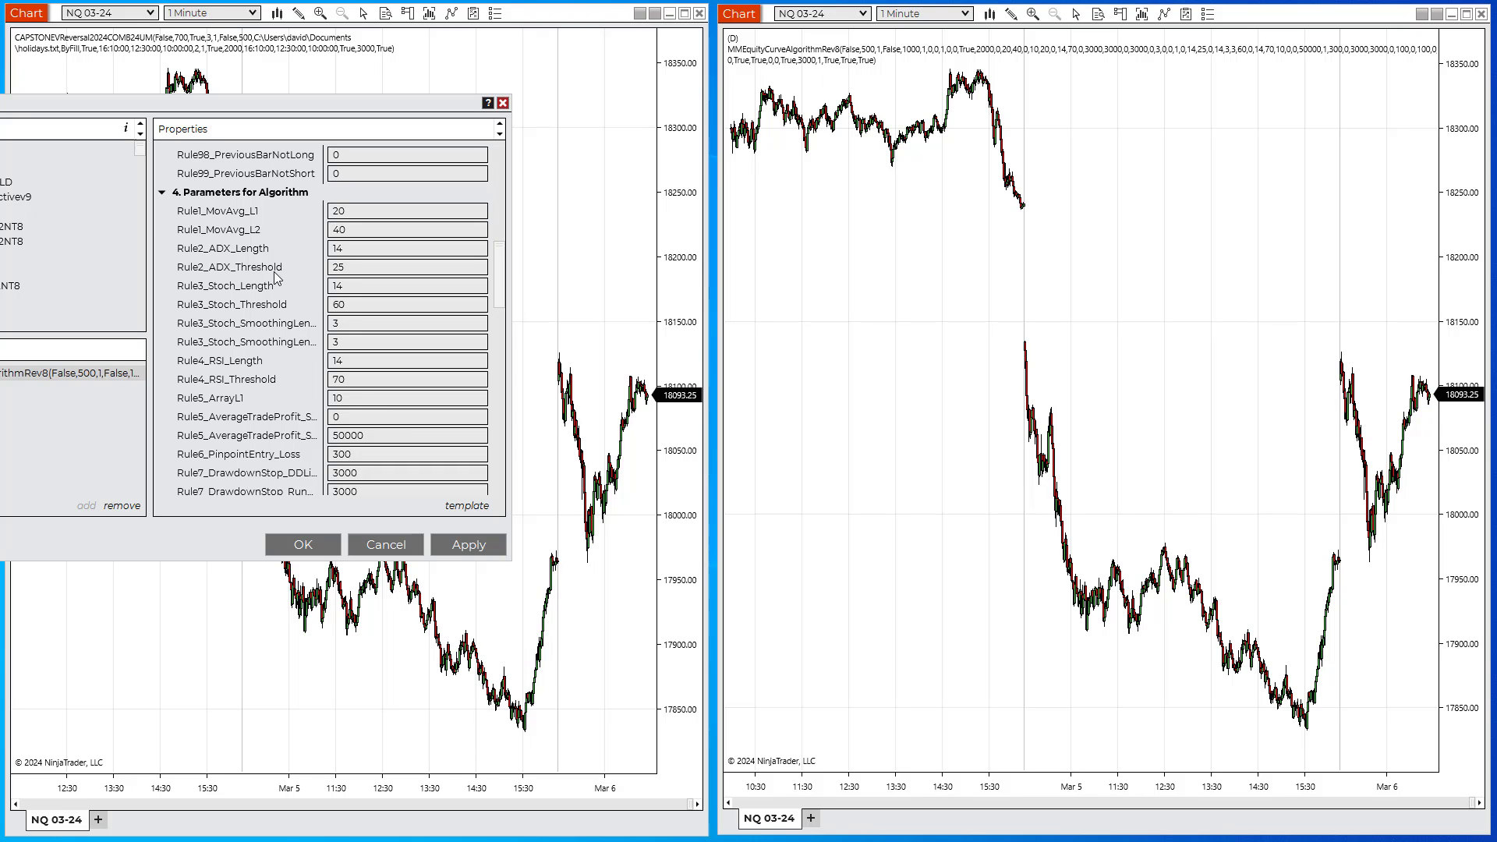
pyautogui.scroll(-3)
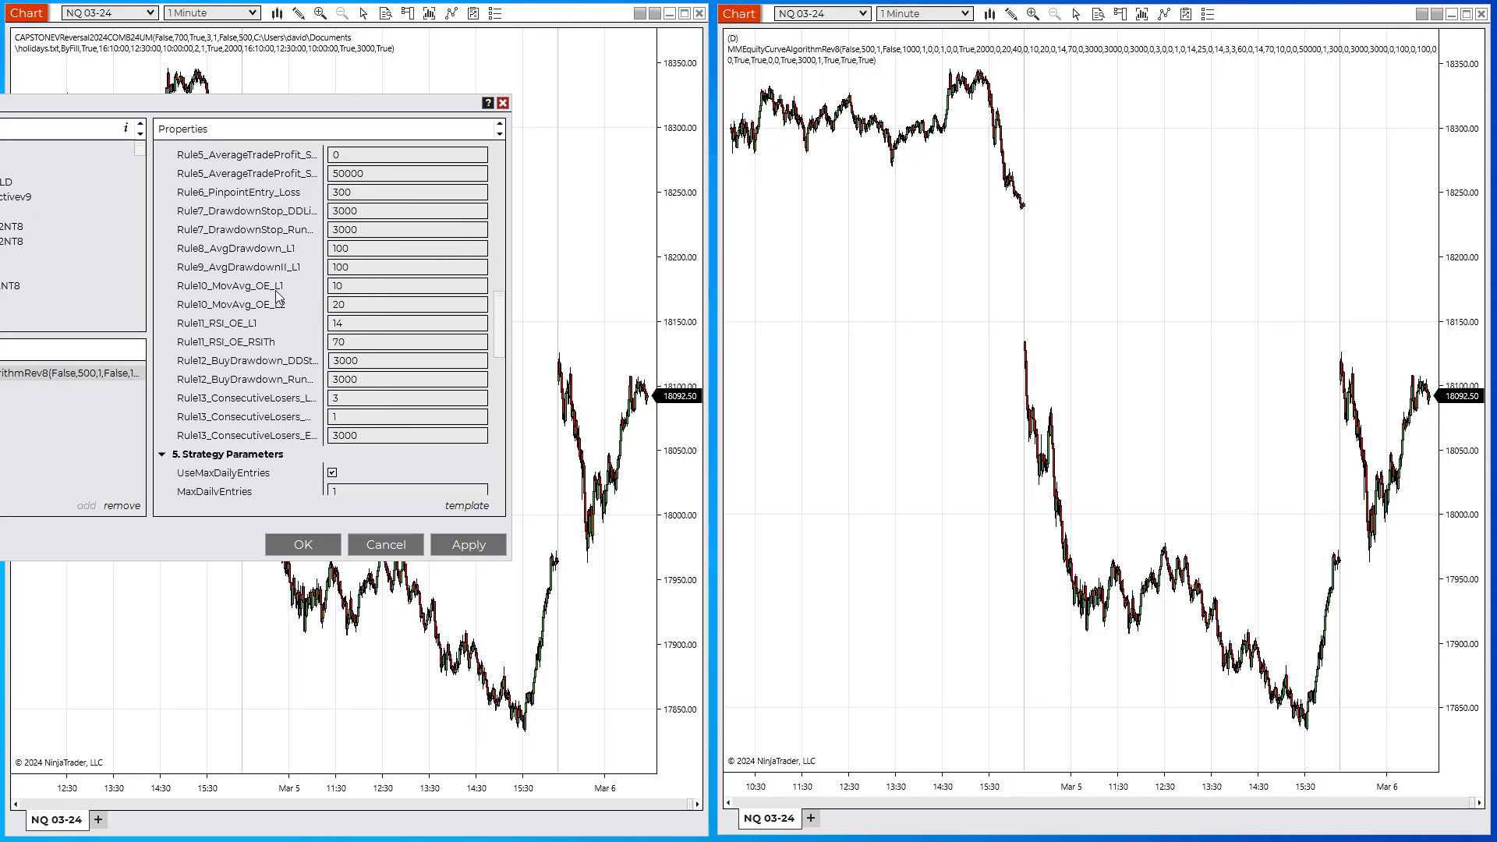
pyautogui.scroll(-3)
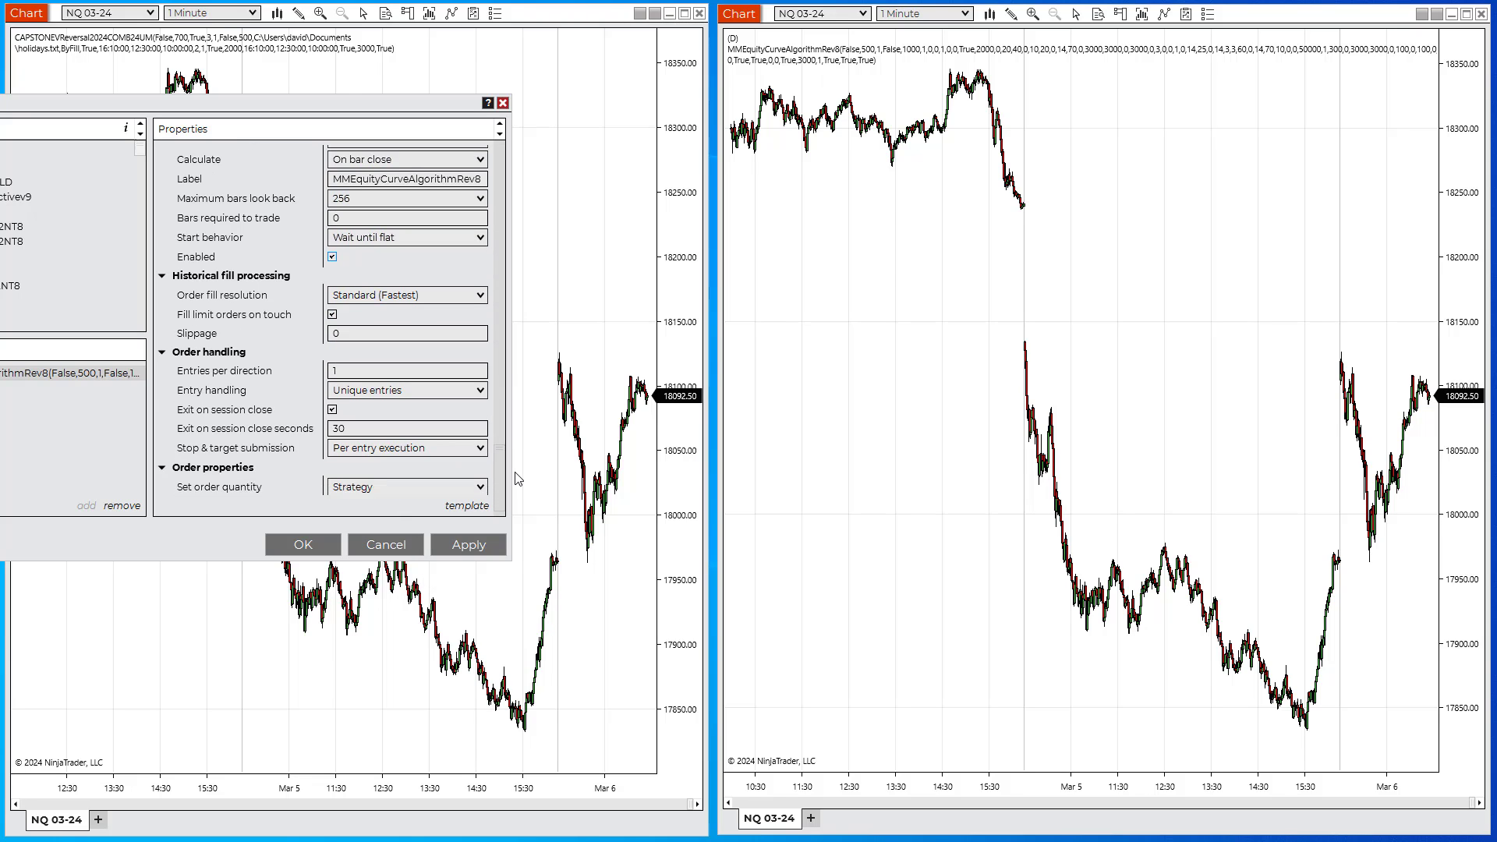
pyautogui.click(467, 544)
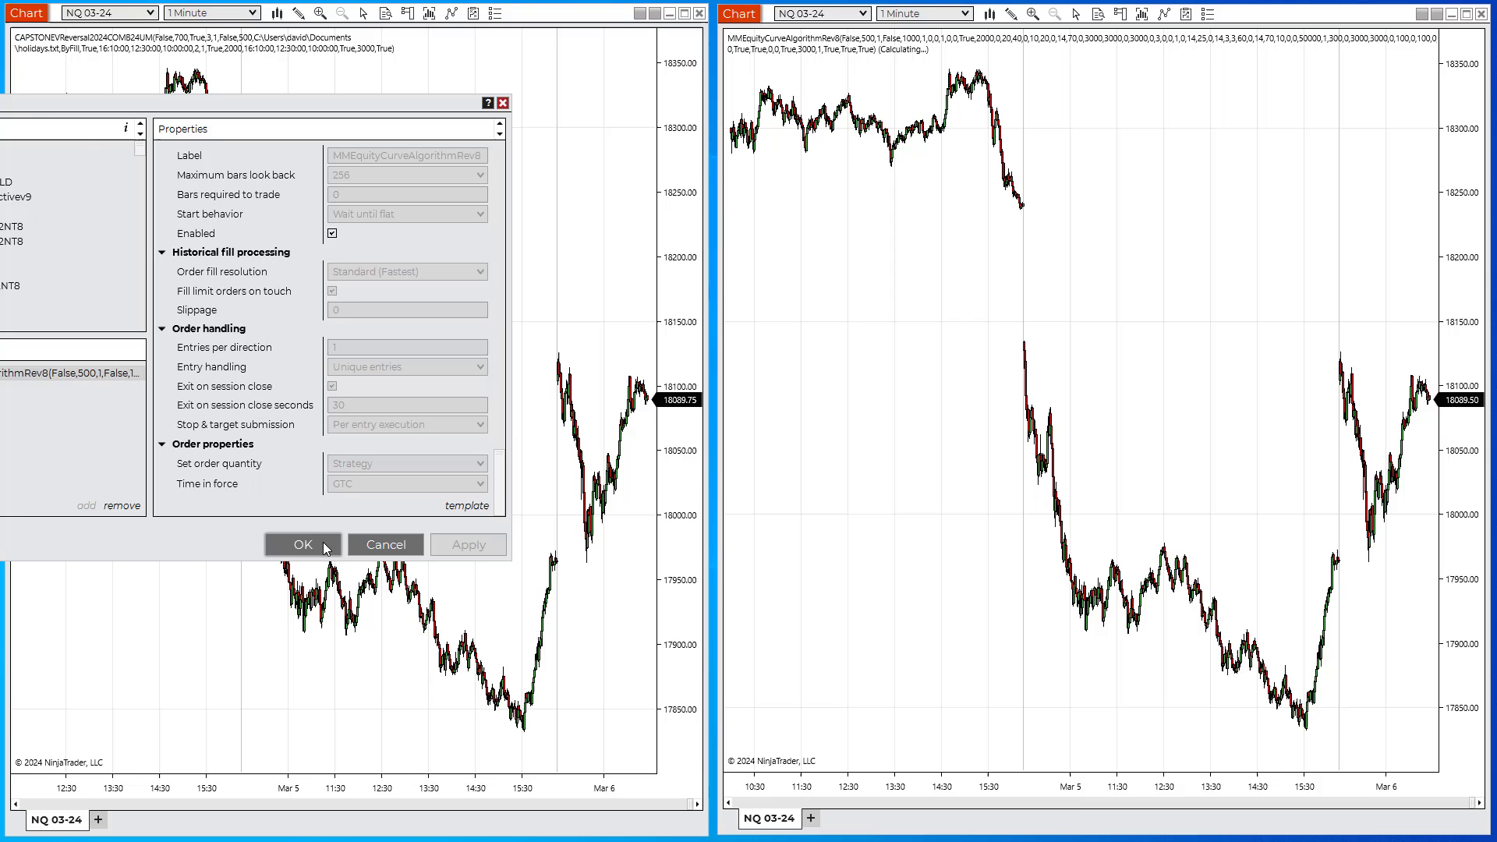
# Start the strategy calculation and draw pen lines at the left chart's long entry.
pyautogui.click(303, 544)
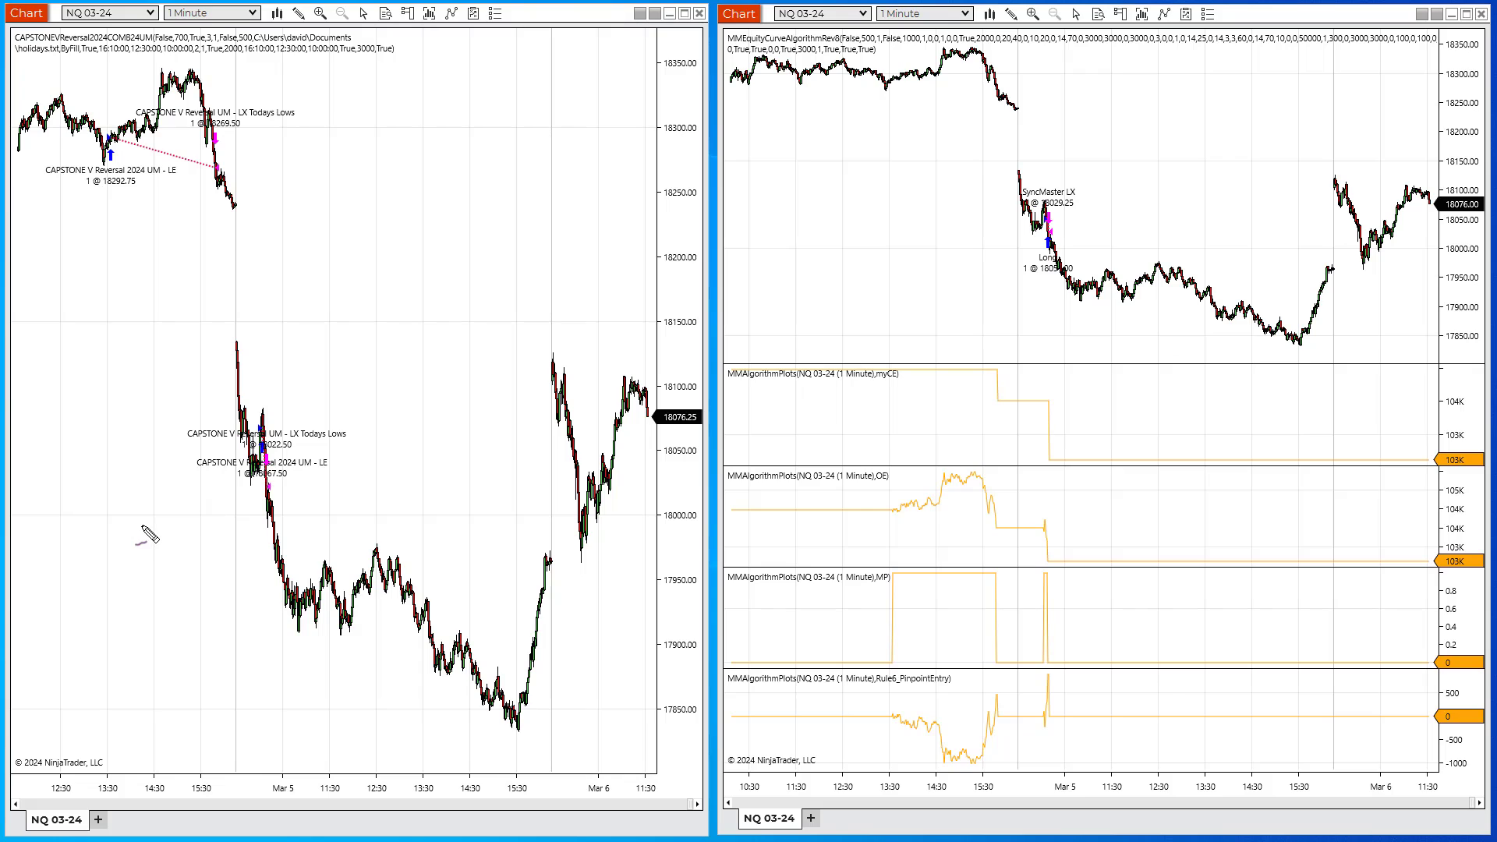
pyautogui.moveTo(141, 528); pyautogui.dragTo(261, 495)
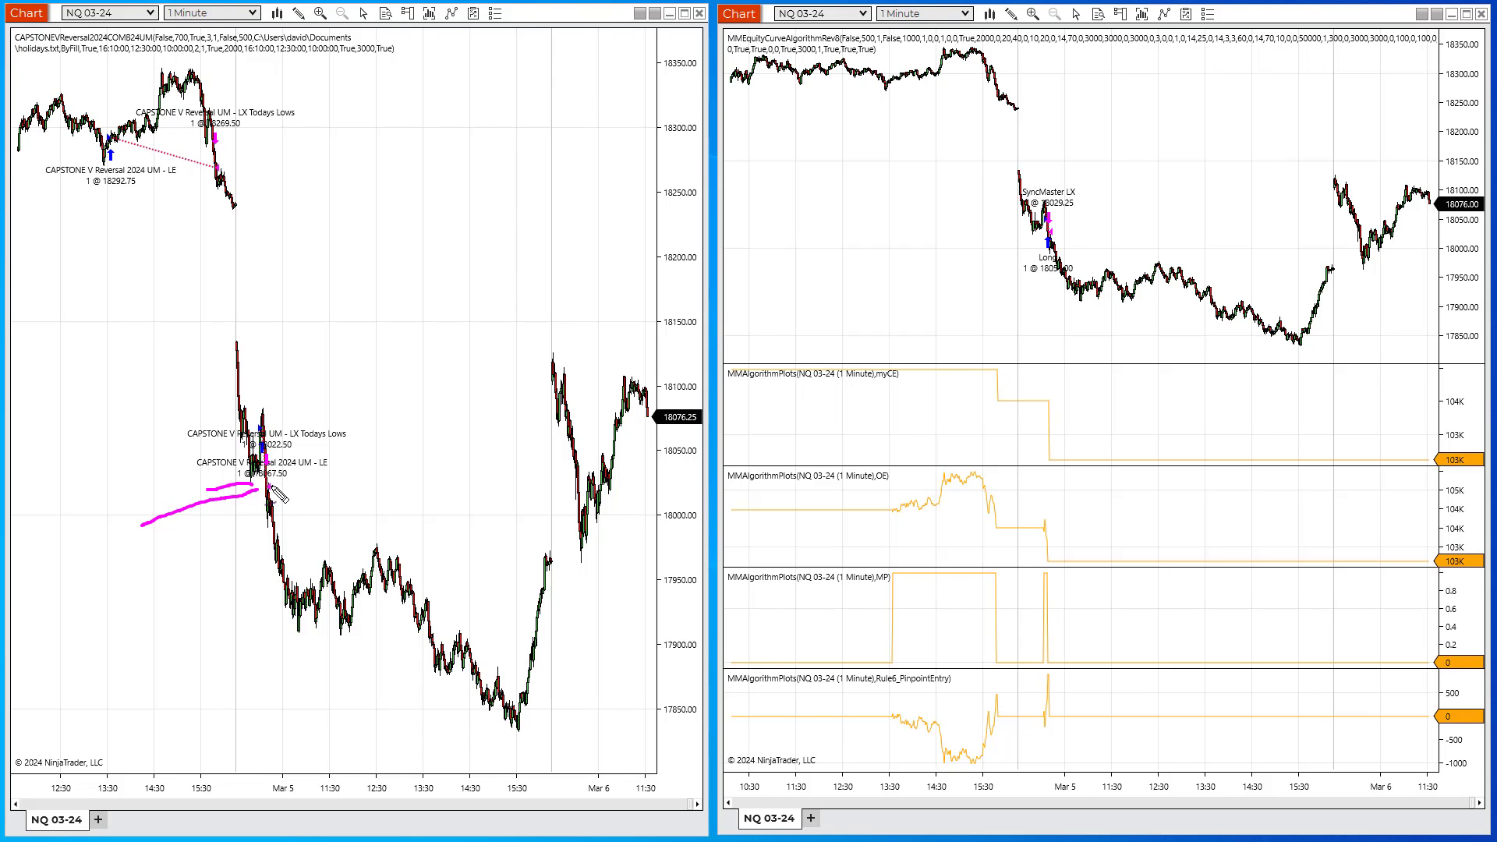
pyautogui.moveTo(1284, 133)
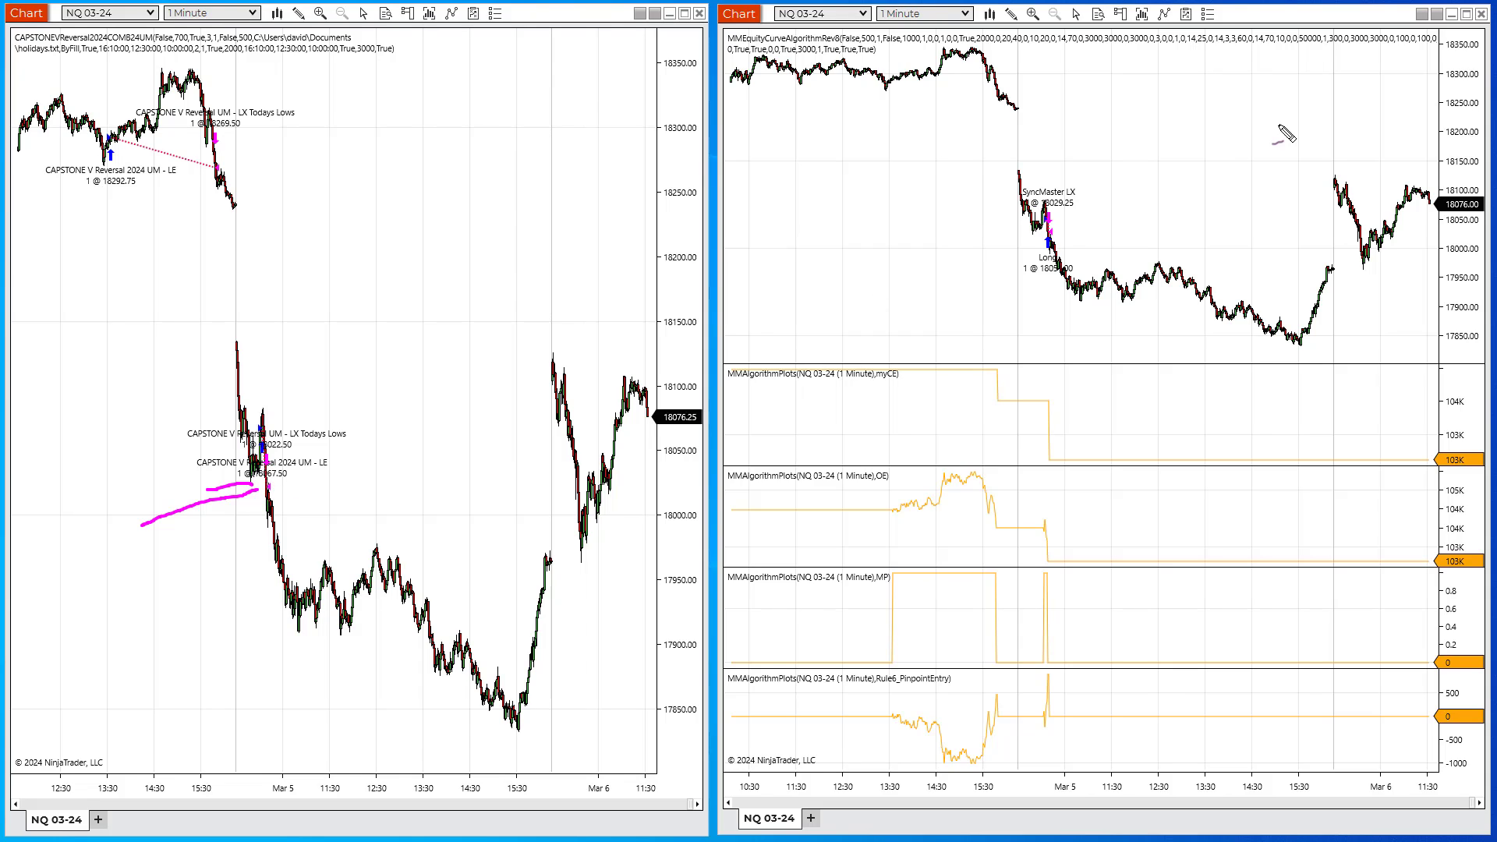
pyautogui.moveTo(1036, 239)
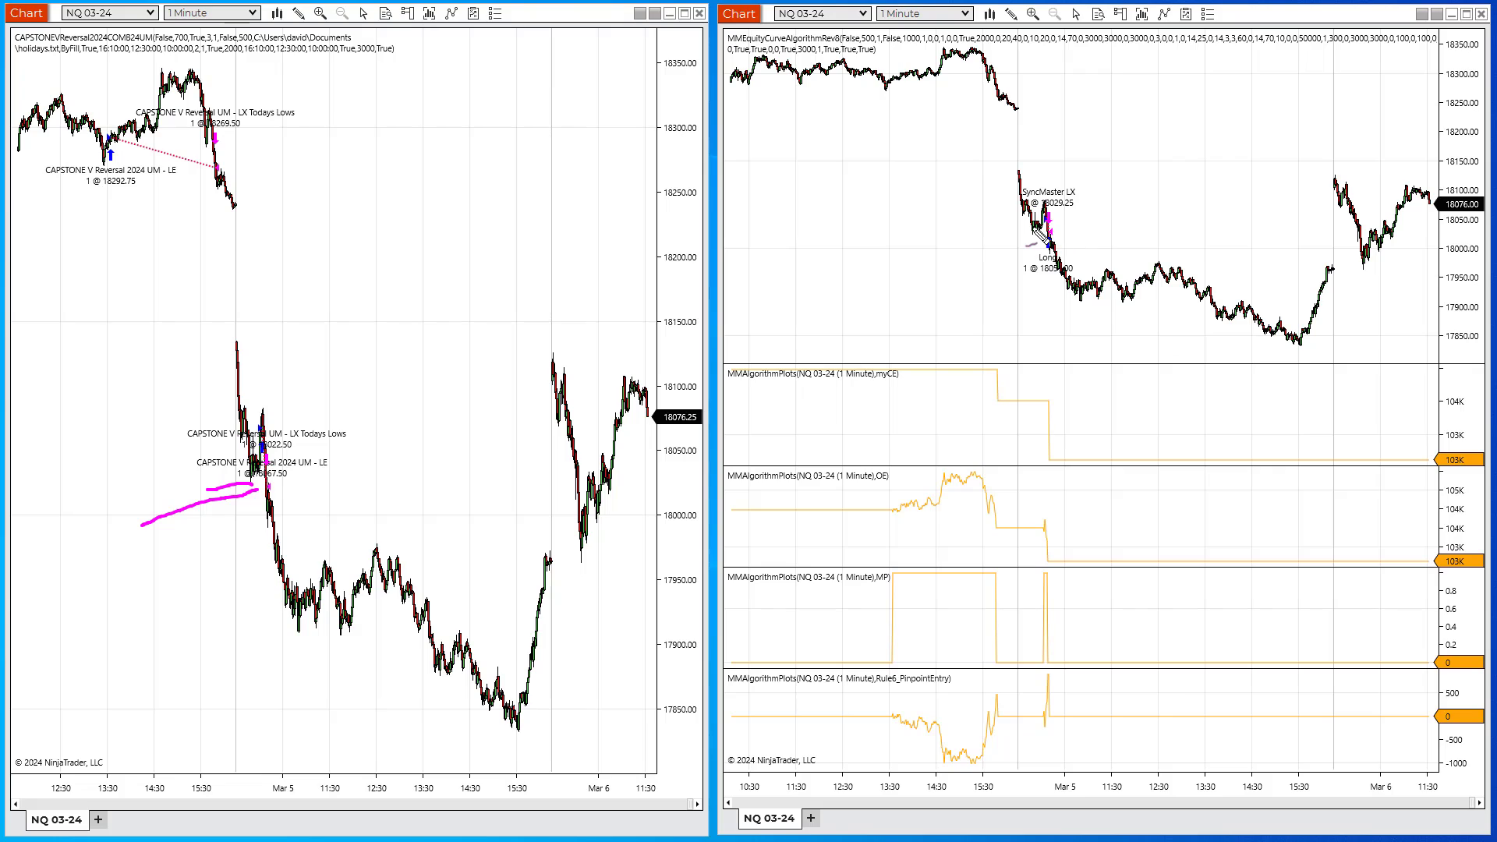
pyautogui.moveTo(1113, 133)
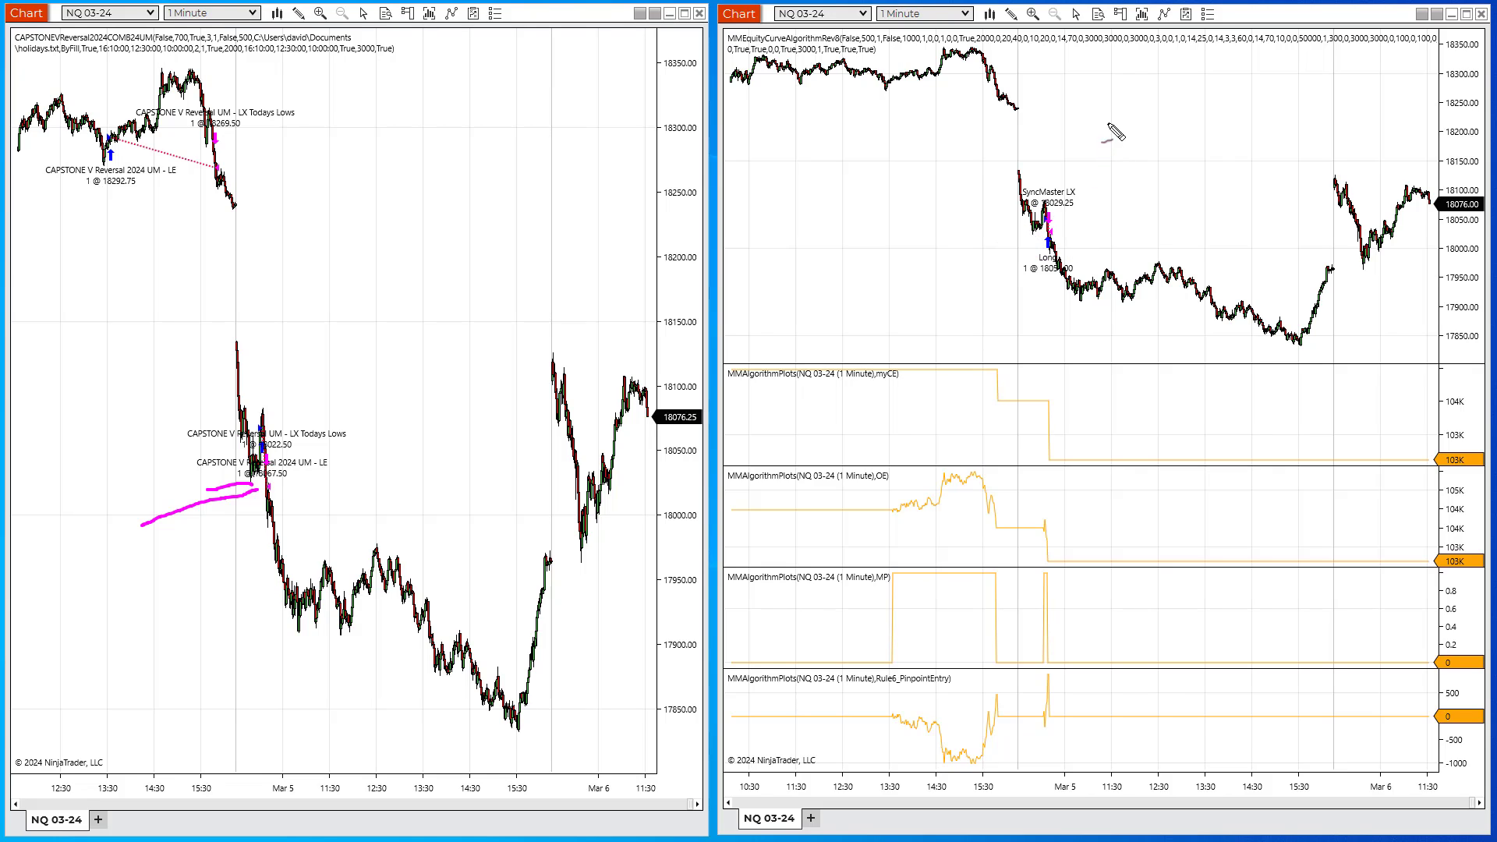
pyautogui.moveTo(1117, 124); pyautogui.dragTo(1050, 182)
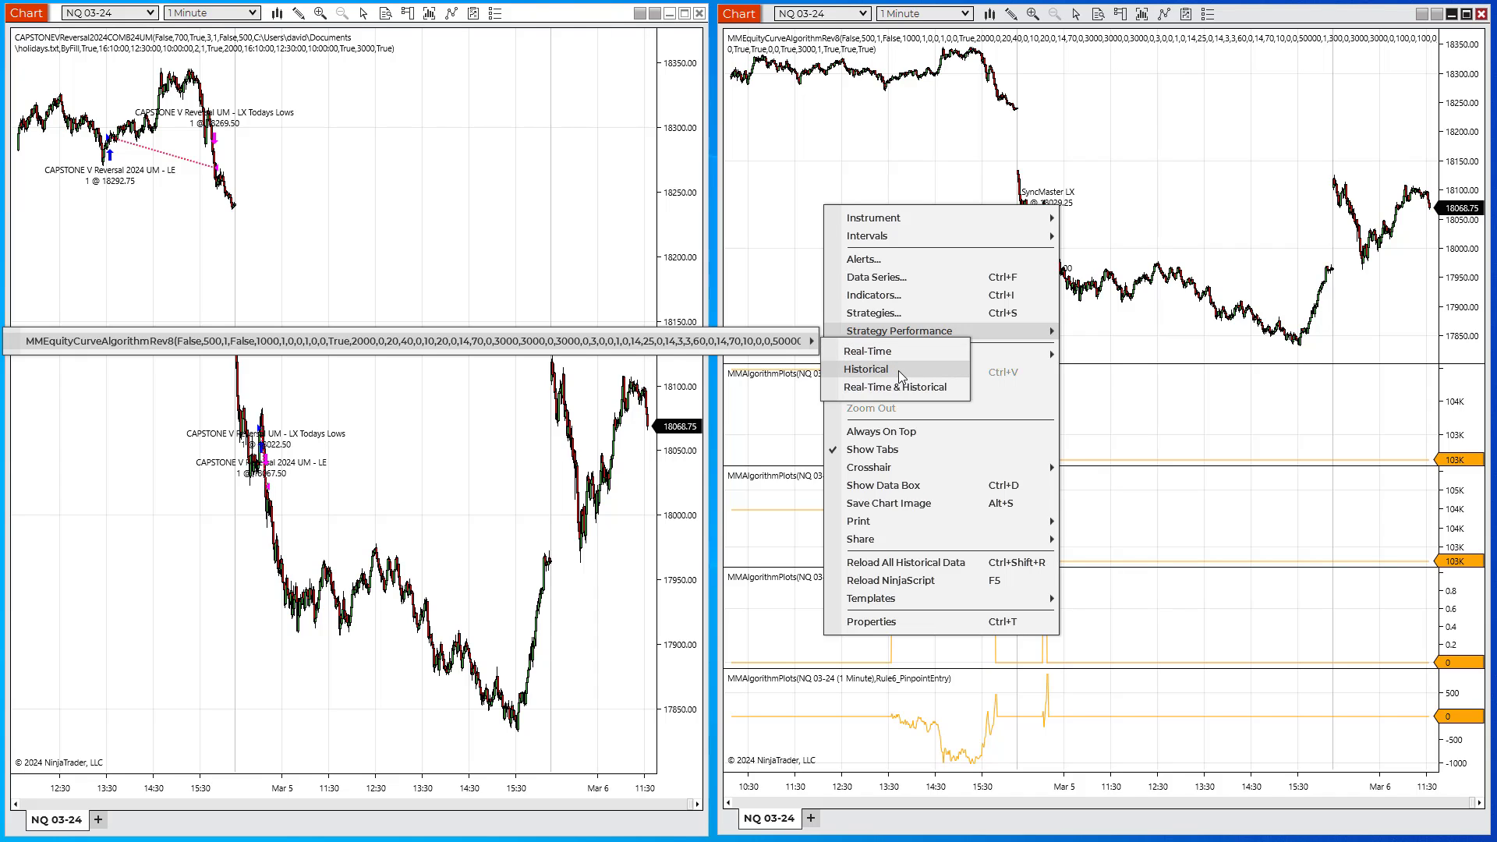
# Compare both historical performance summaries ($99,800 vs $103,120), then close them.
pyautogui.click(864, 369)
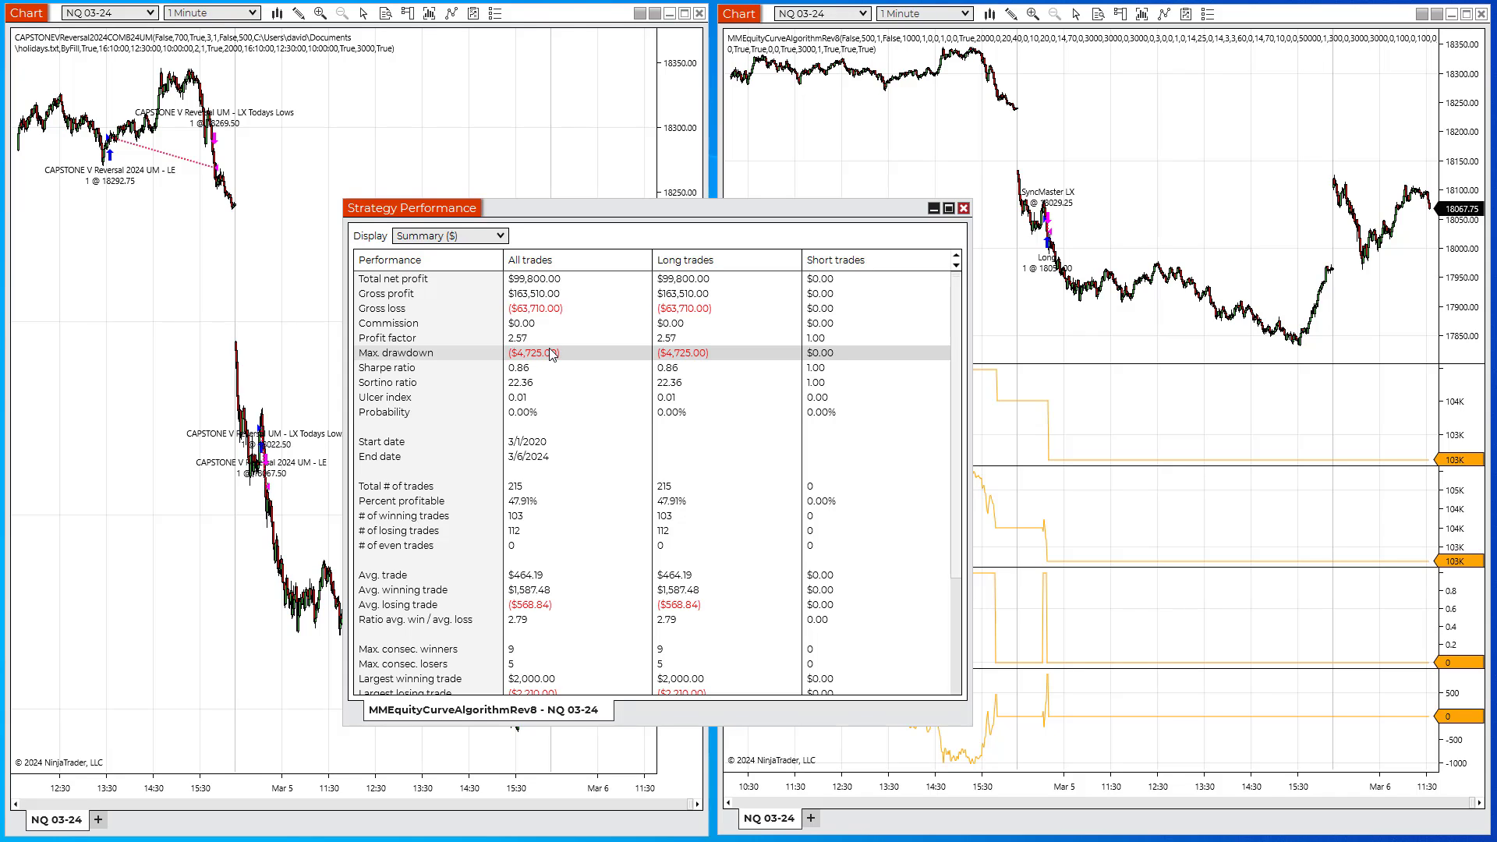
pyautogui.moveTo(545, 227)
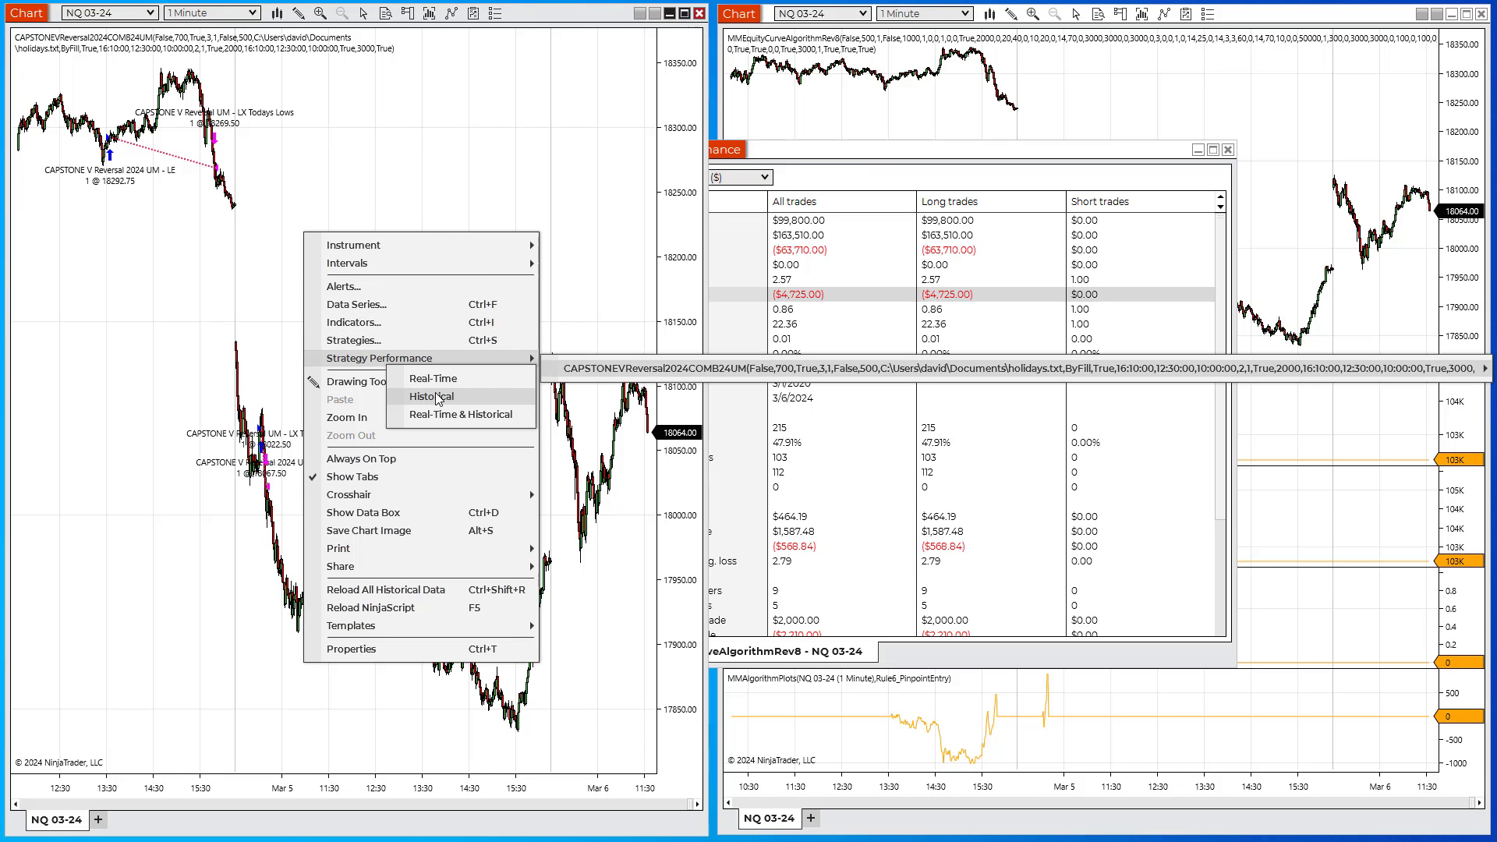
pyautogui.click(432, 396)
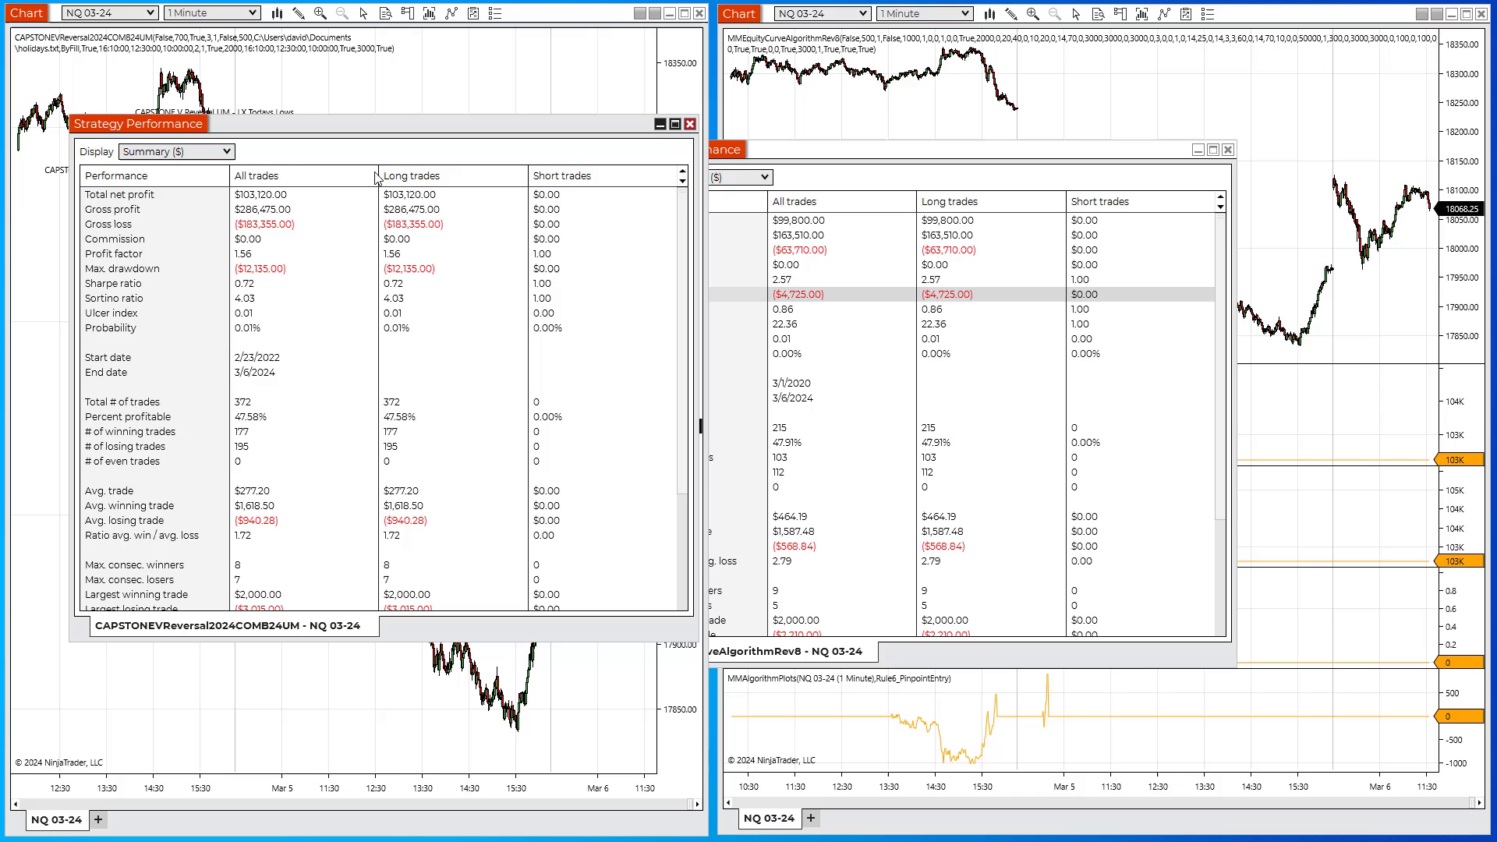
pyautogui.click(124, 269)
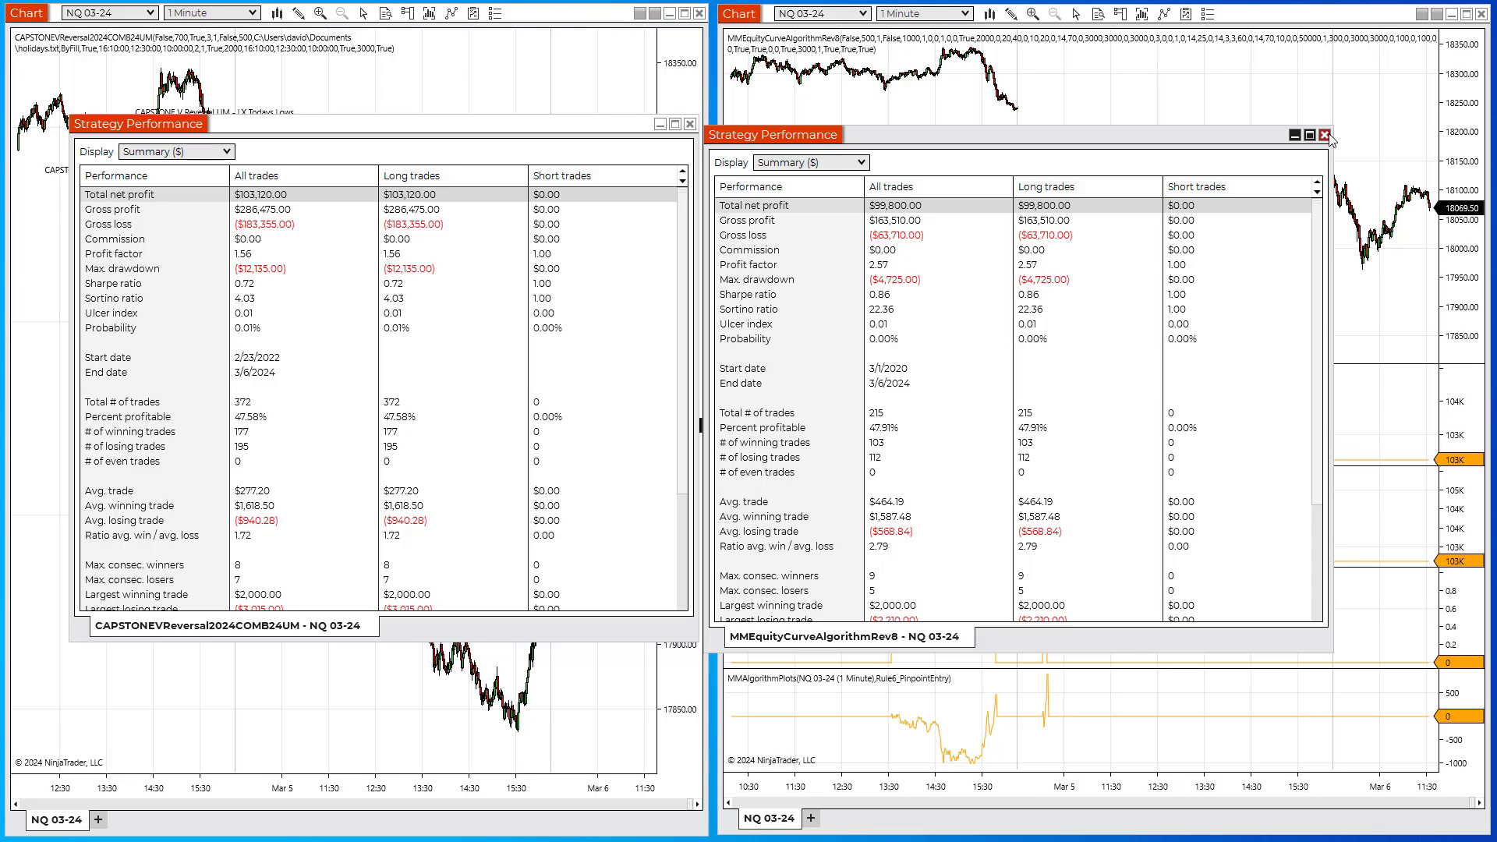
pyautogui.click(1324, 135)
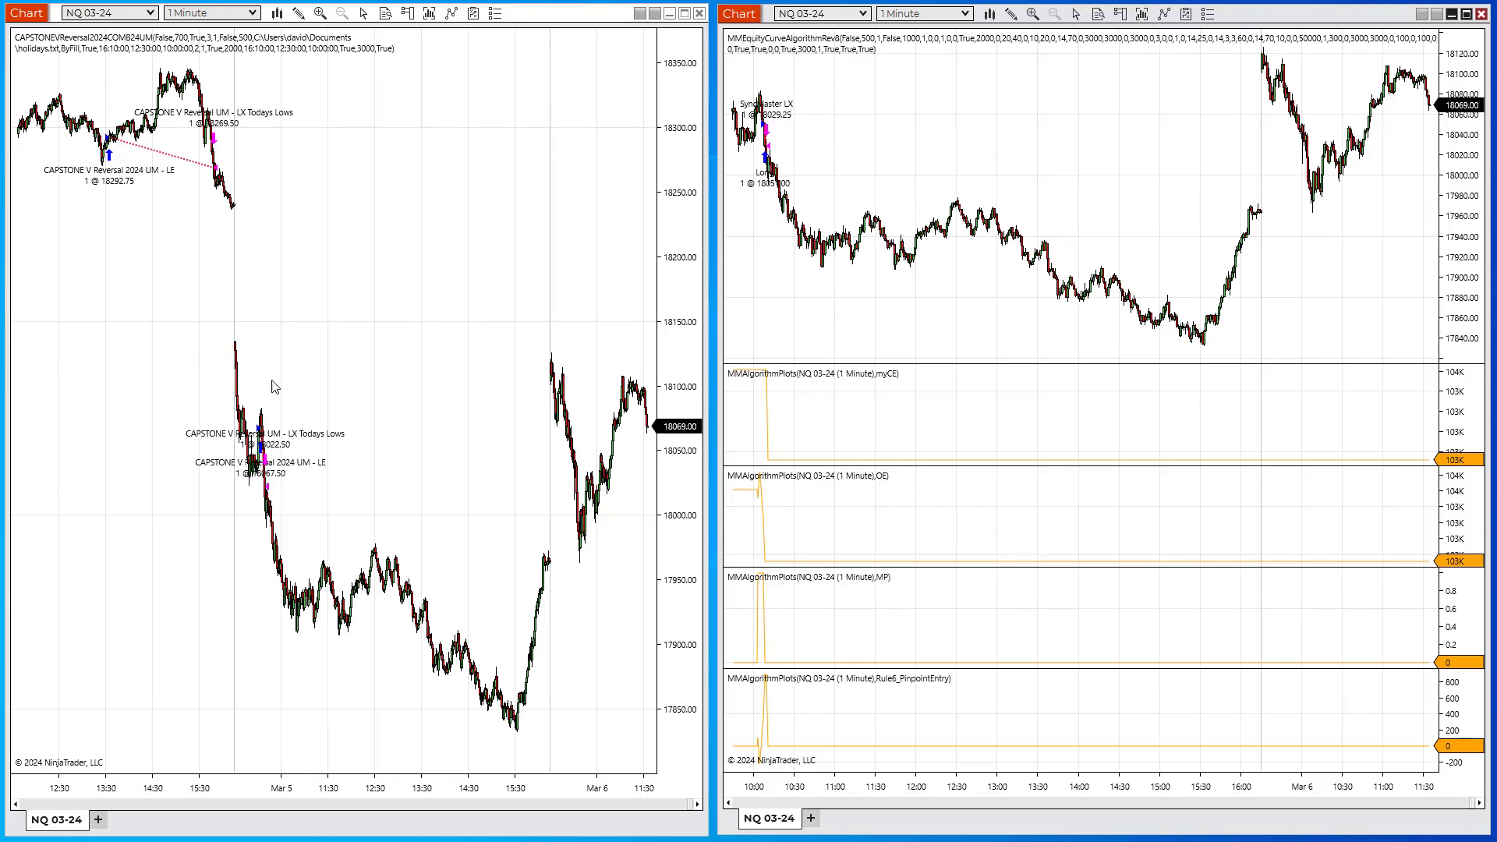
pyautogui.moveTo(365, 796)
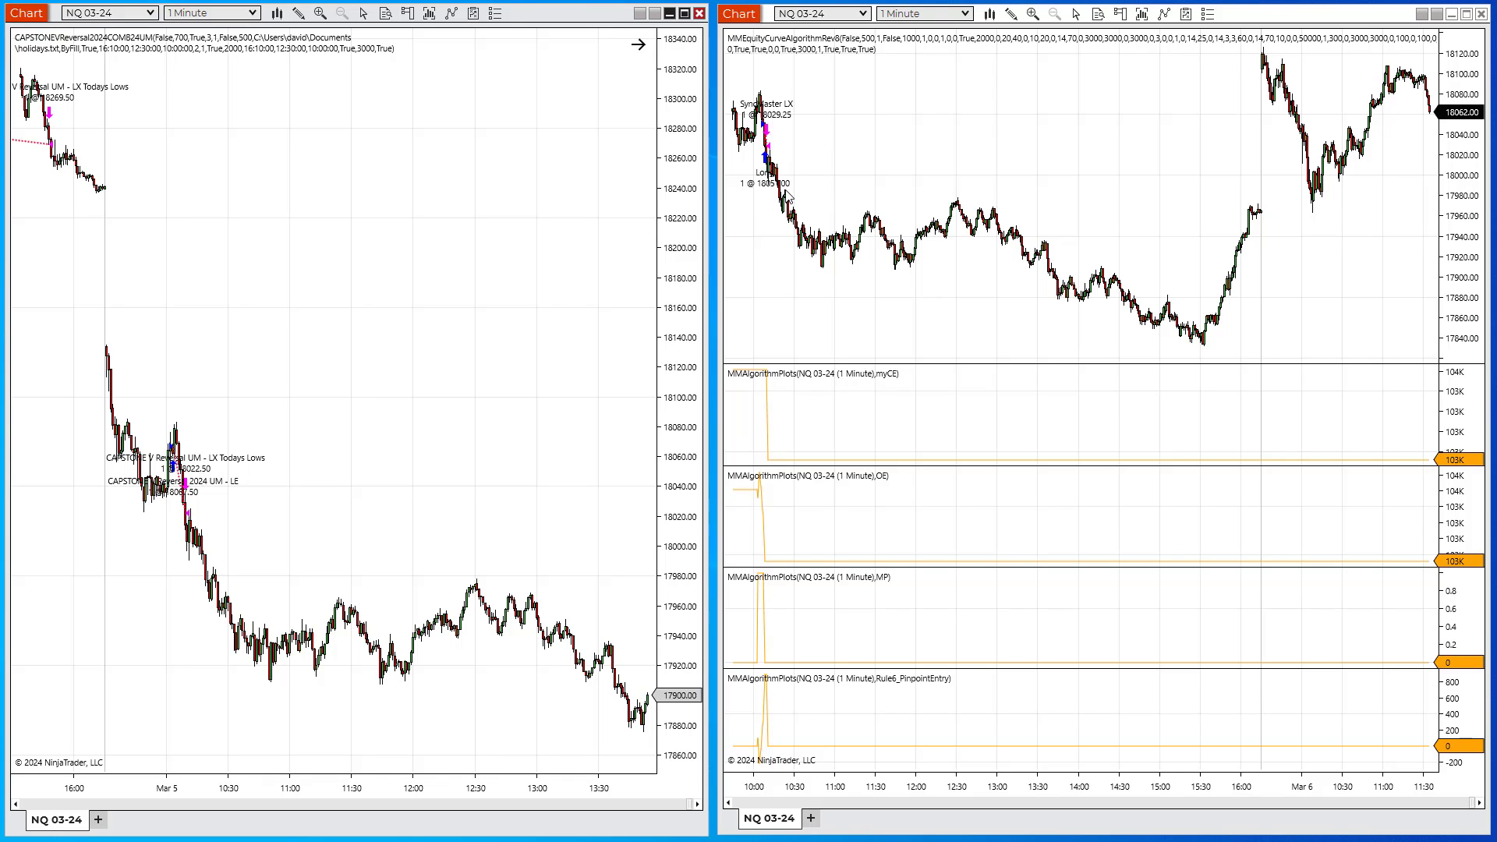
pyautogui.moveTo(788, 124)
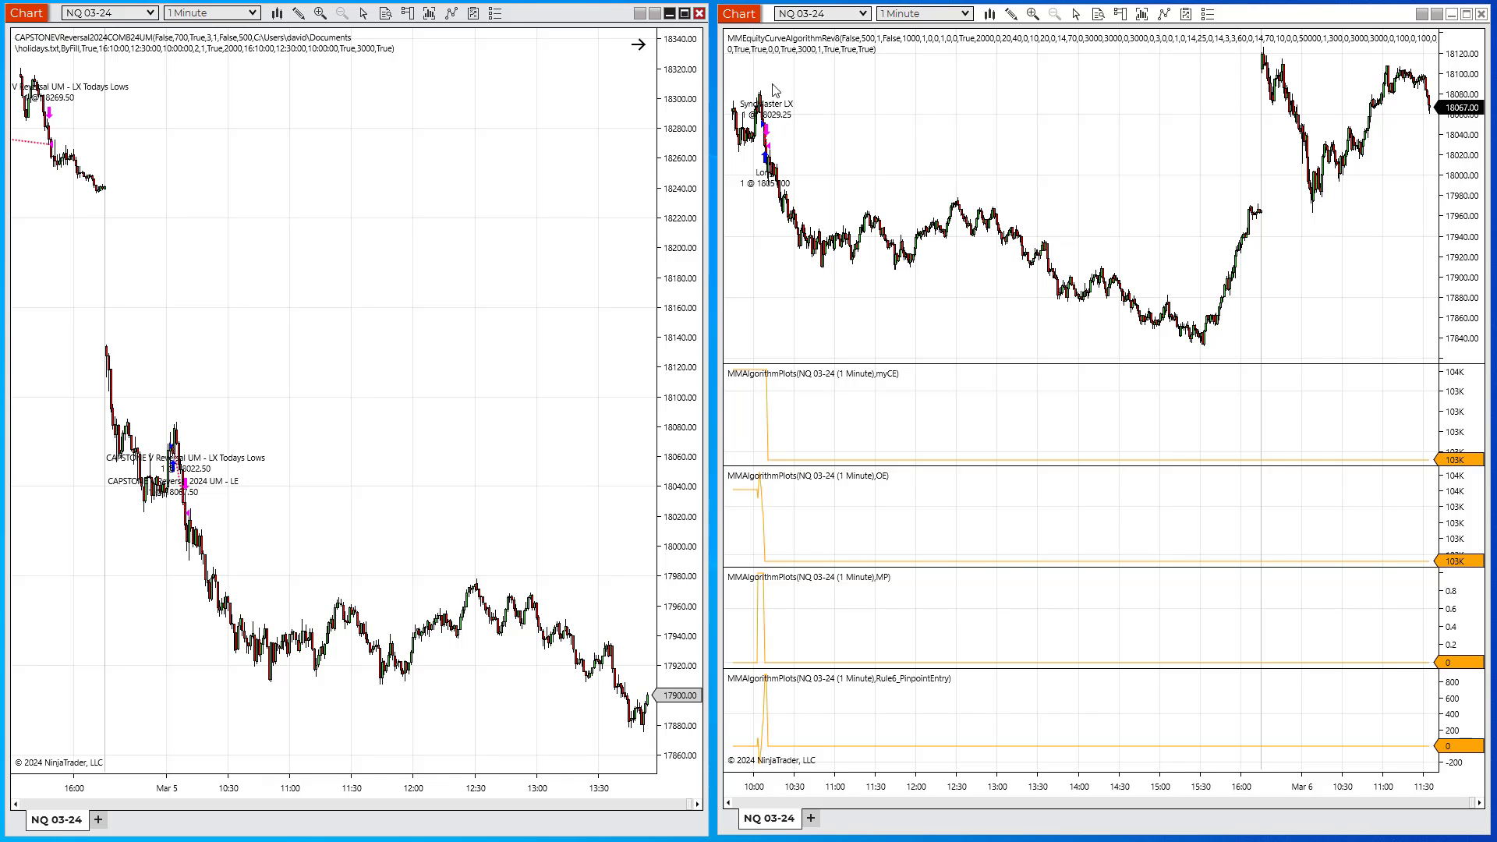
pyautogui.moveTo(197, 384)
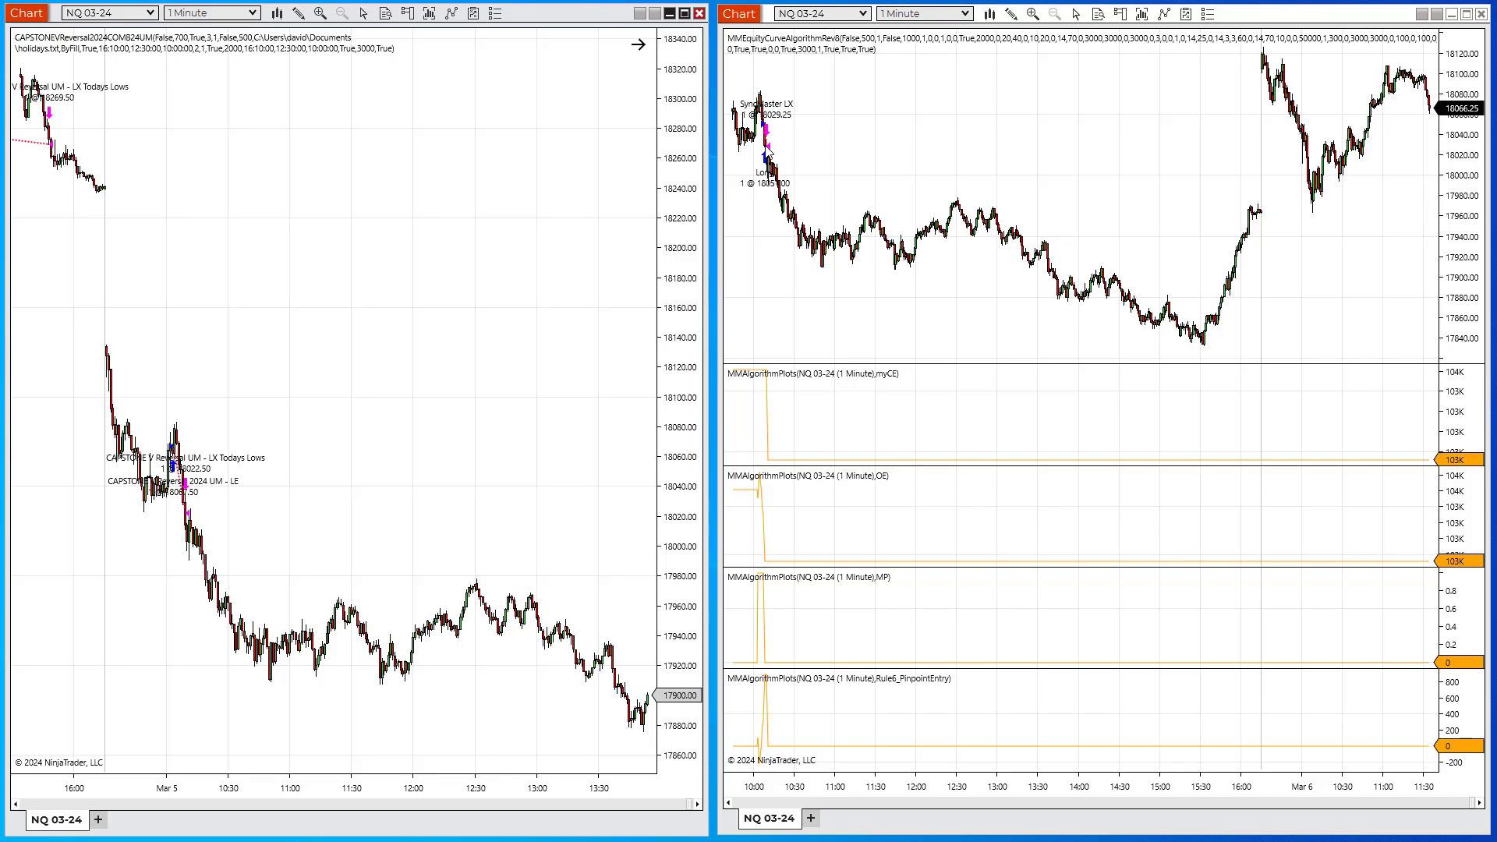
pyautogui.moveTo(769, 189)
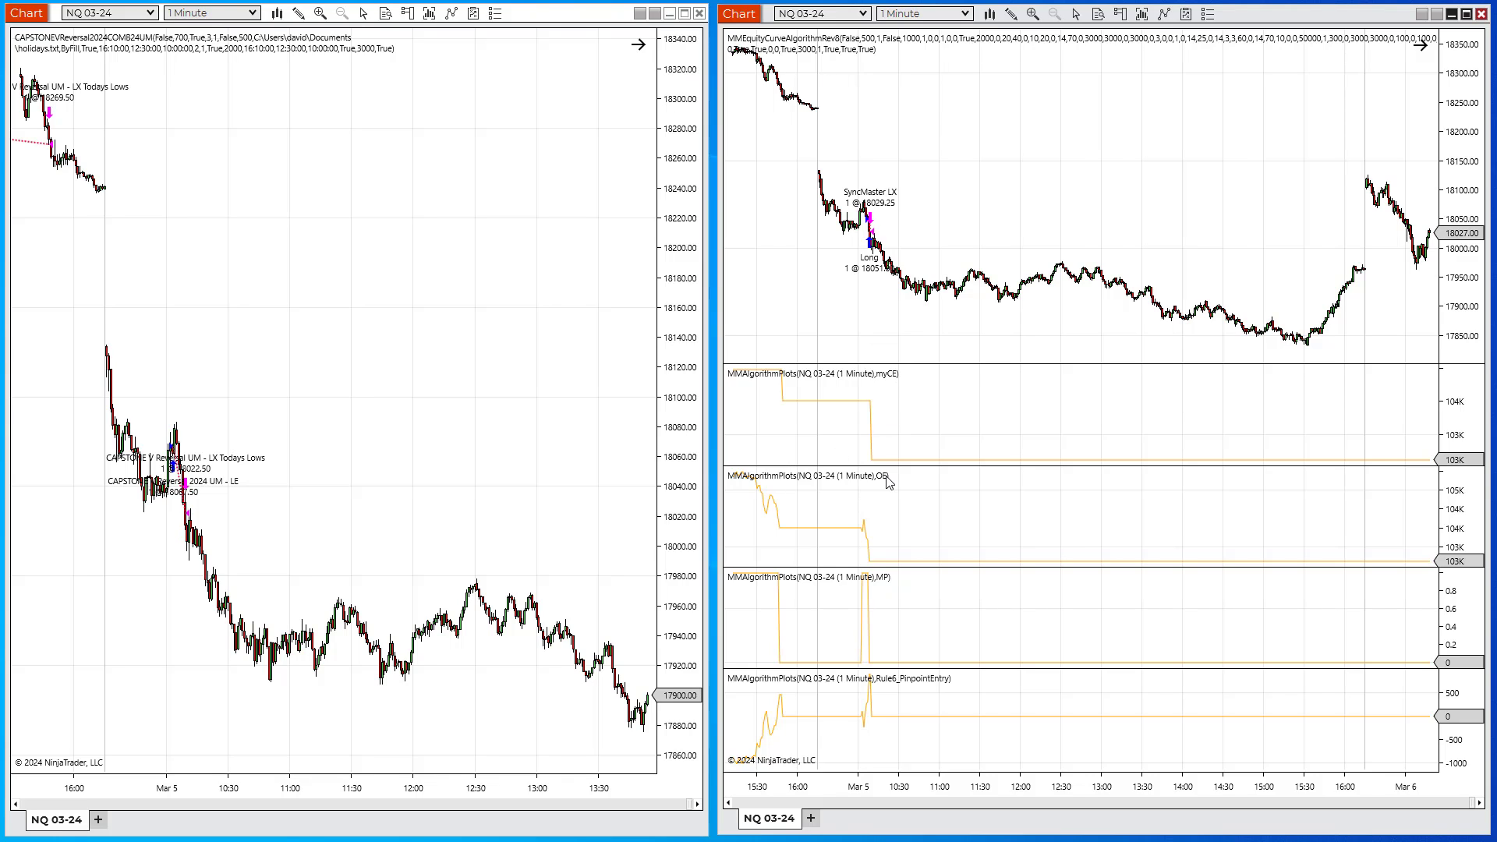
pyautogui.moveTo(898, 594)
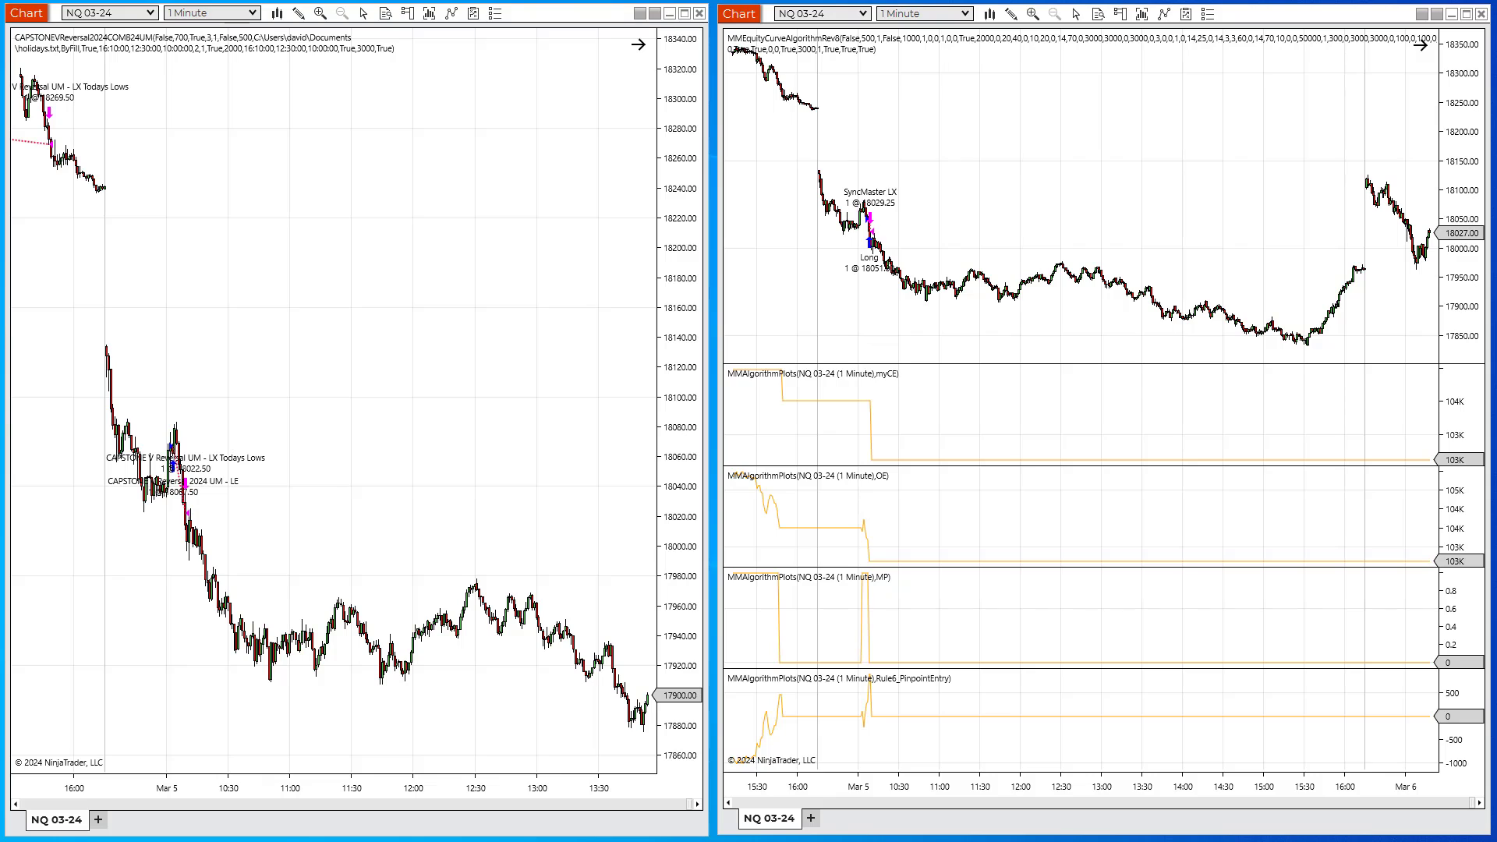
pyautogui.moveTo(888, 418)
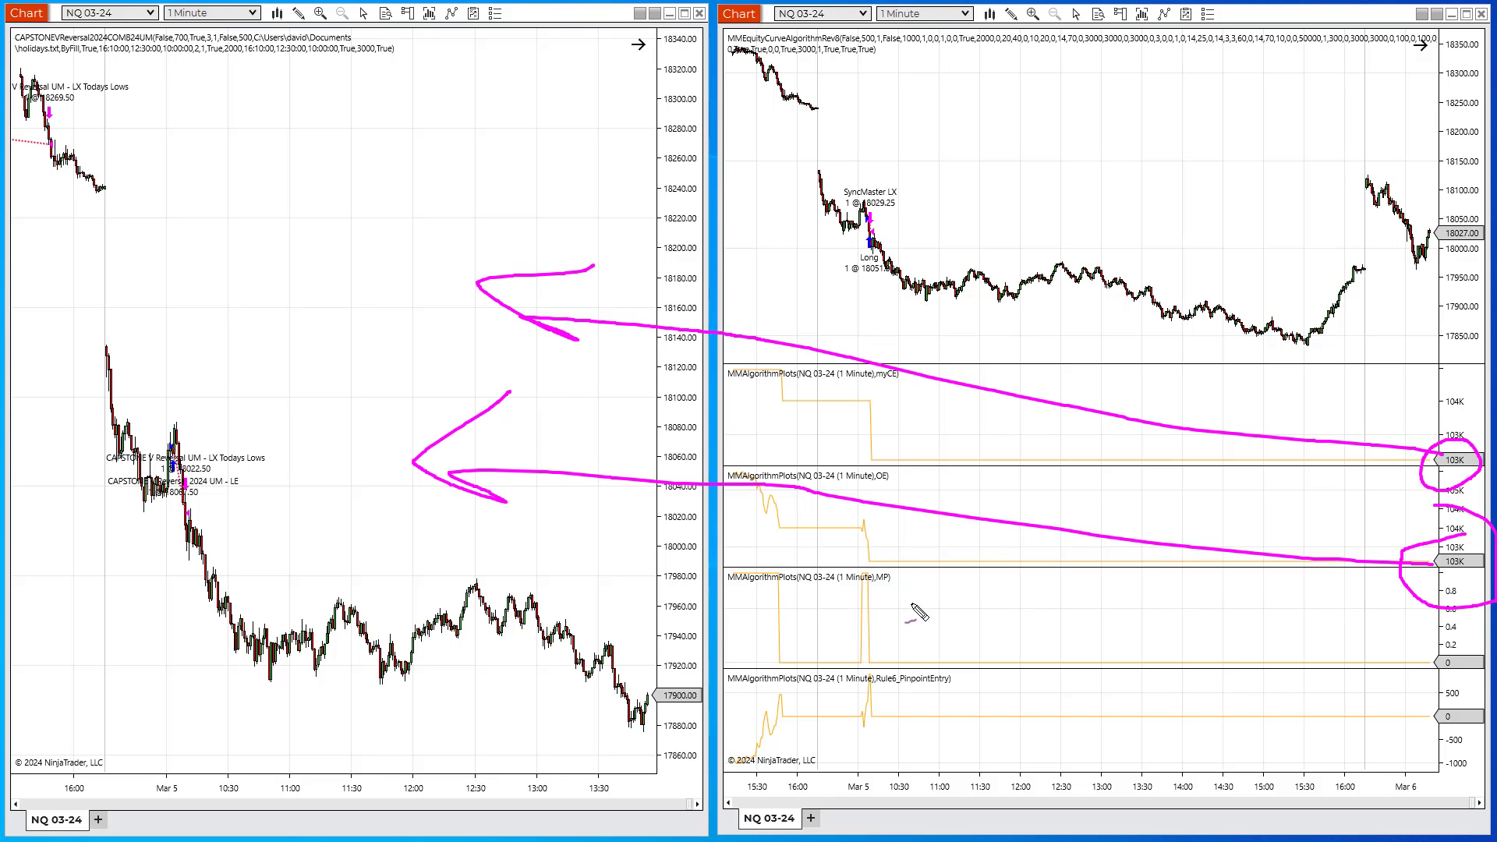
pyautogui.moveTo(905, 562)
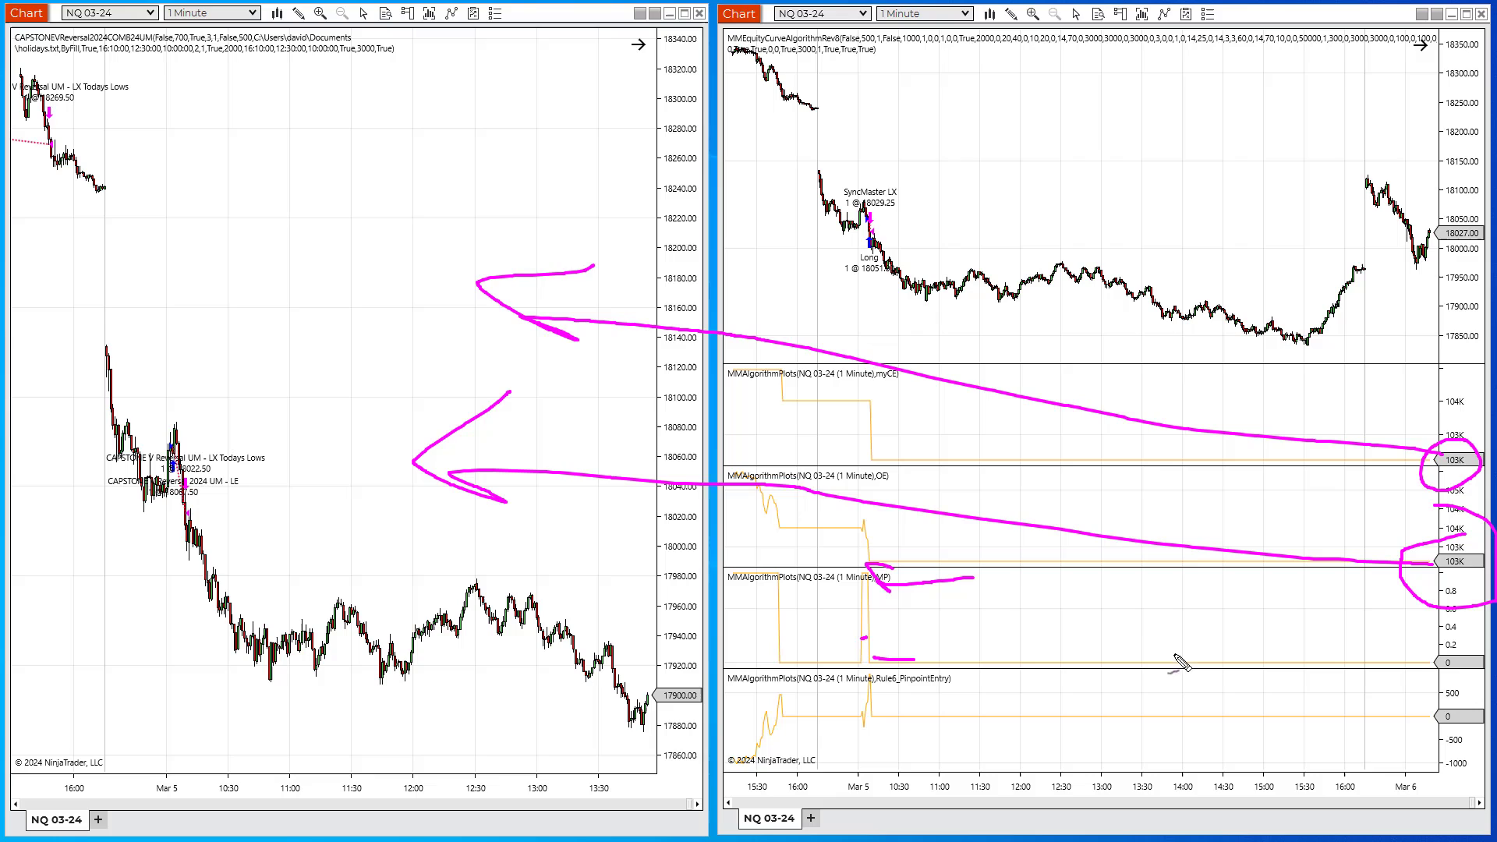
pyautogui.moveTo(859, 720)
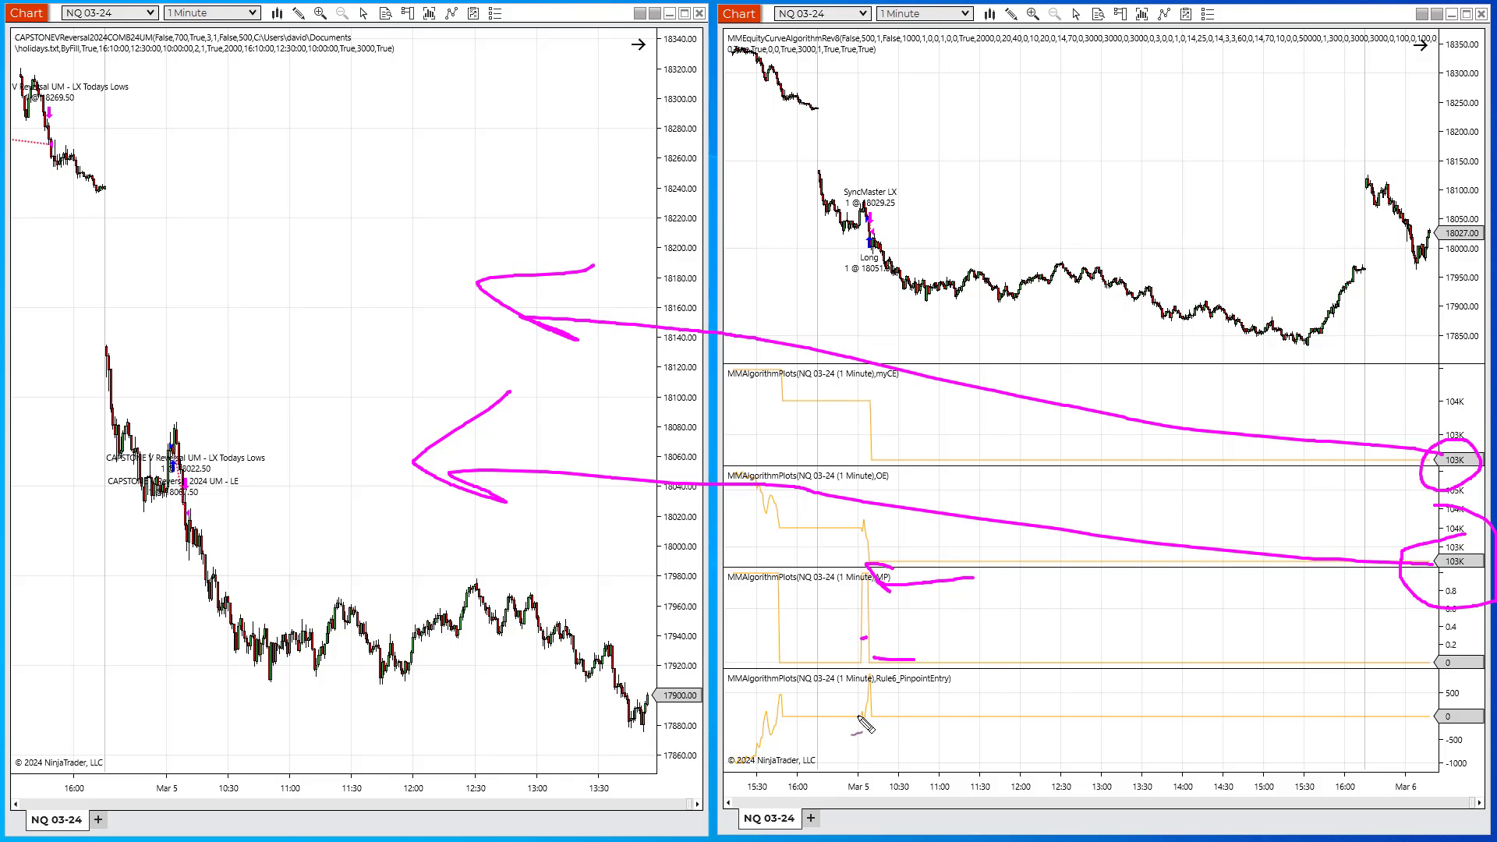
pyautogui.moveTo(879, 688)
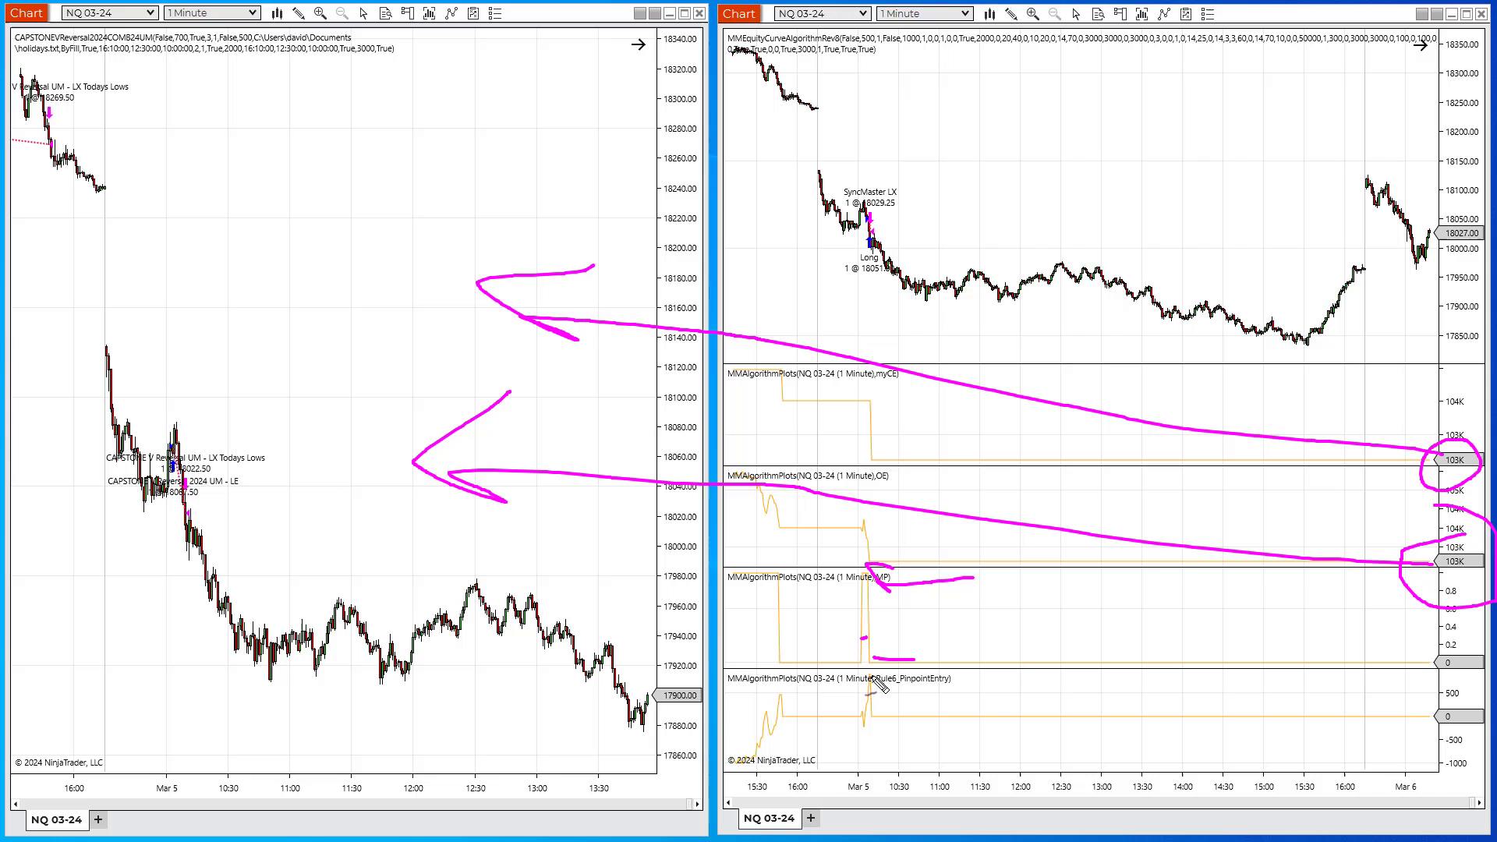